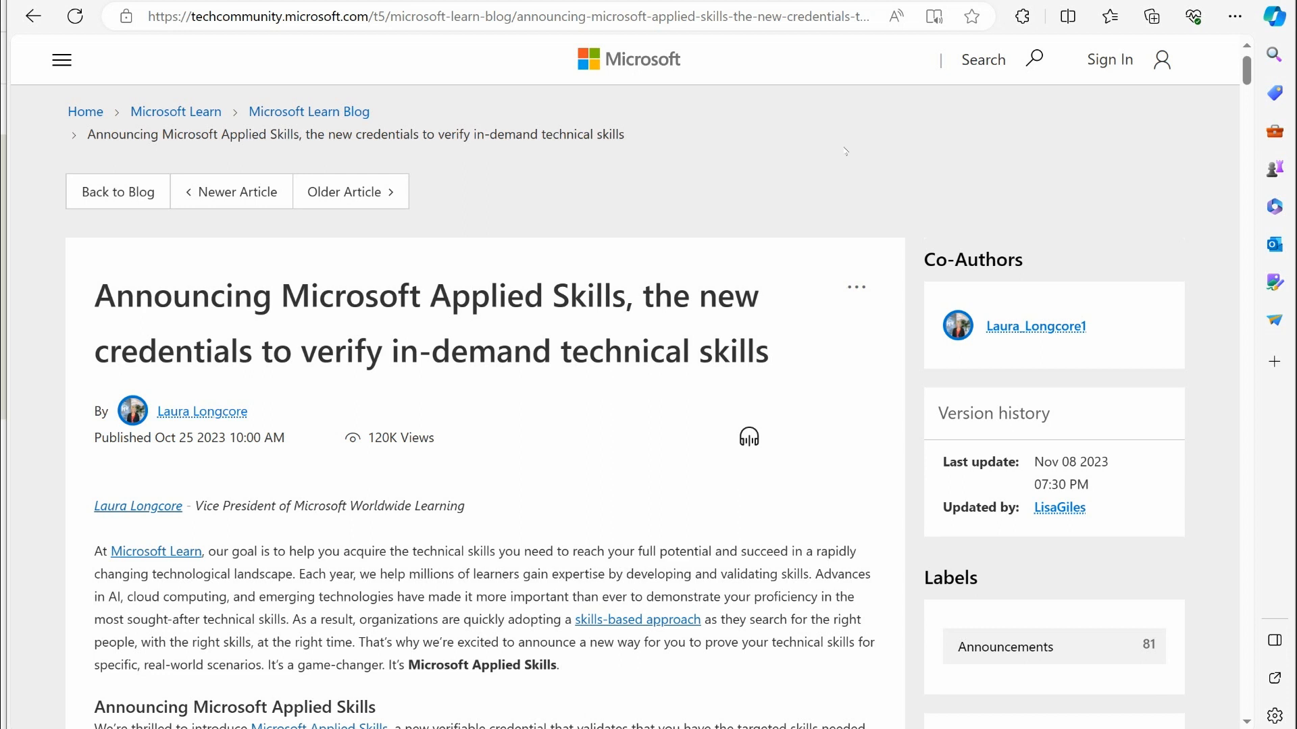
mouse_move(296, 274)
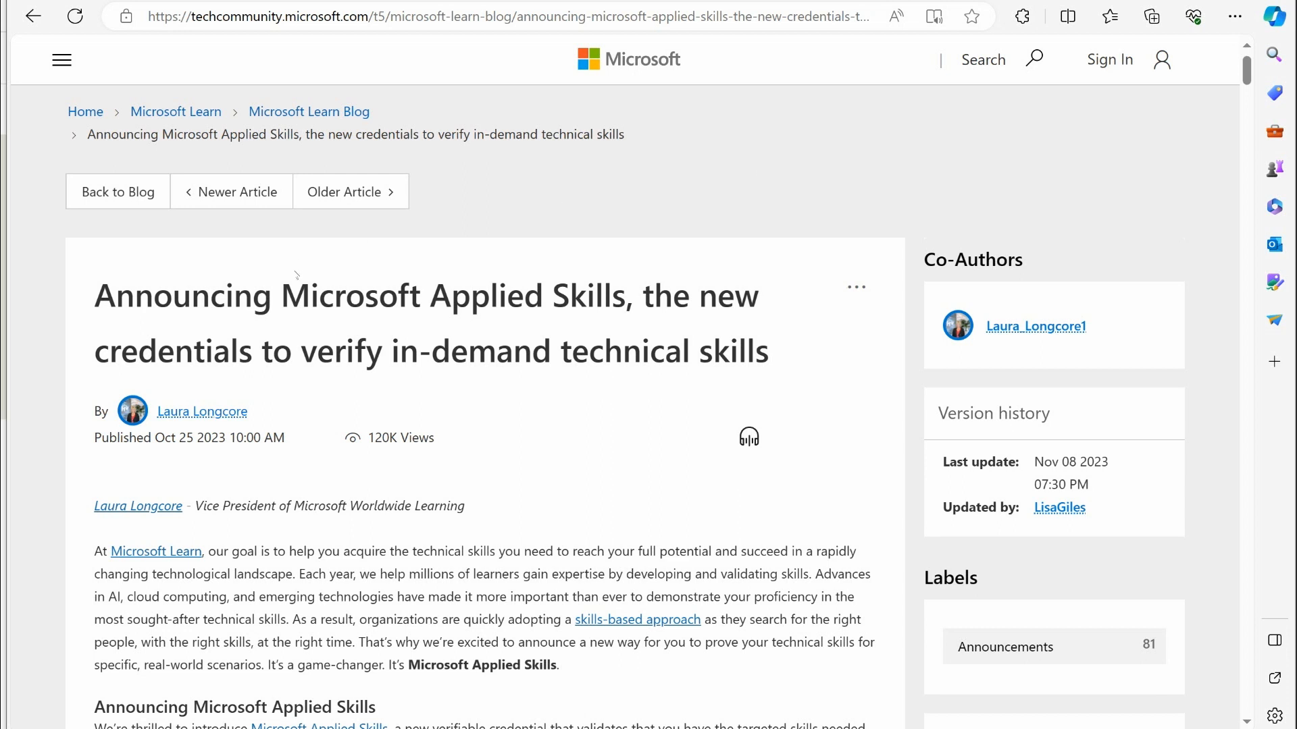
Highlight the article title's tagline and read down through the post's opening sections.
double_click(454, 296)
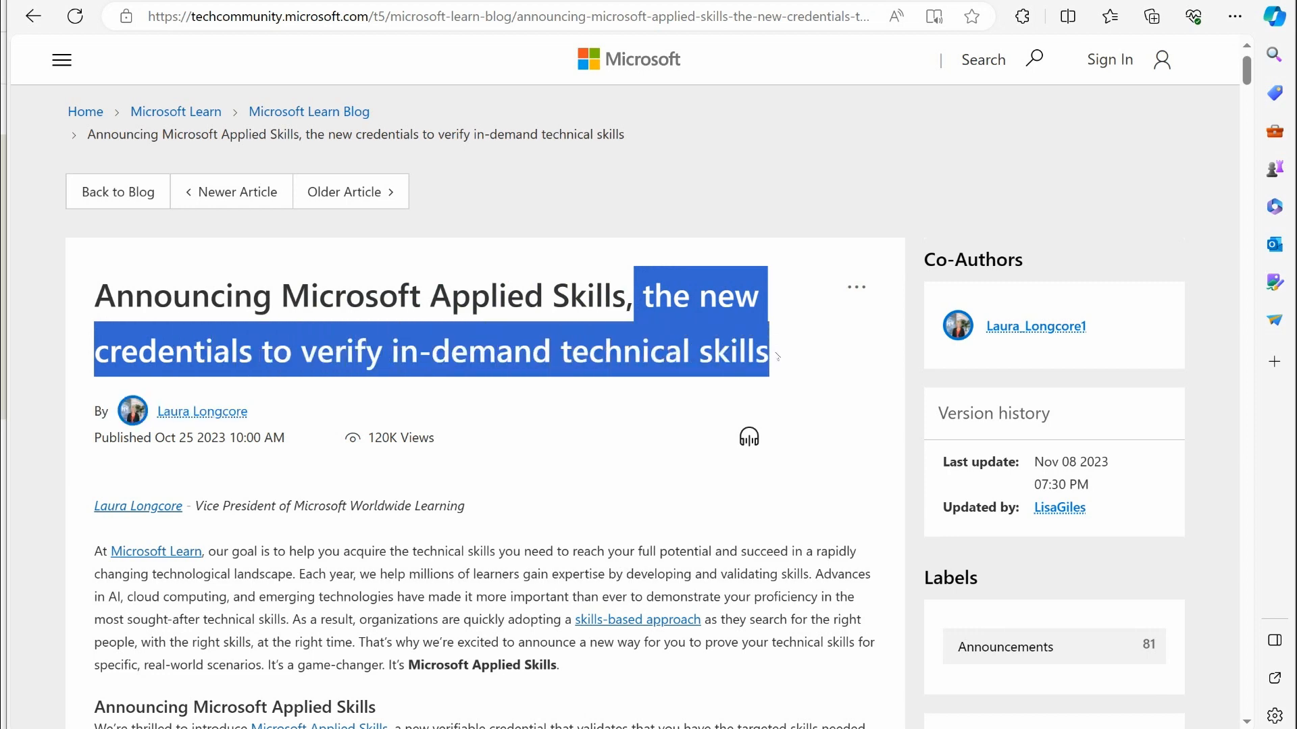
scroll("down", 3)
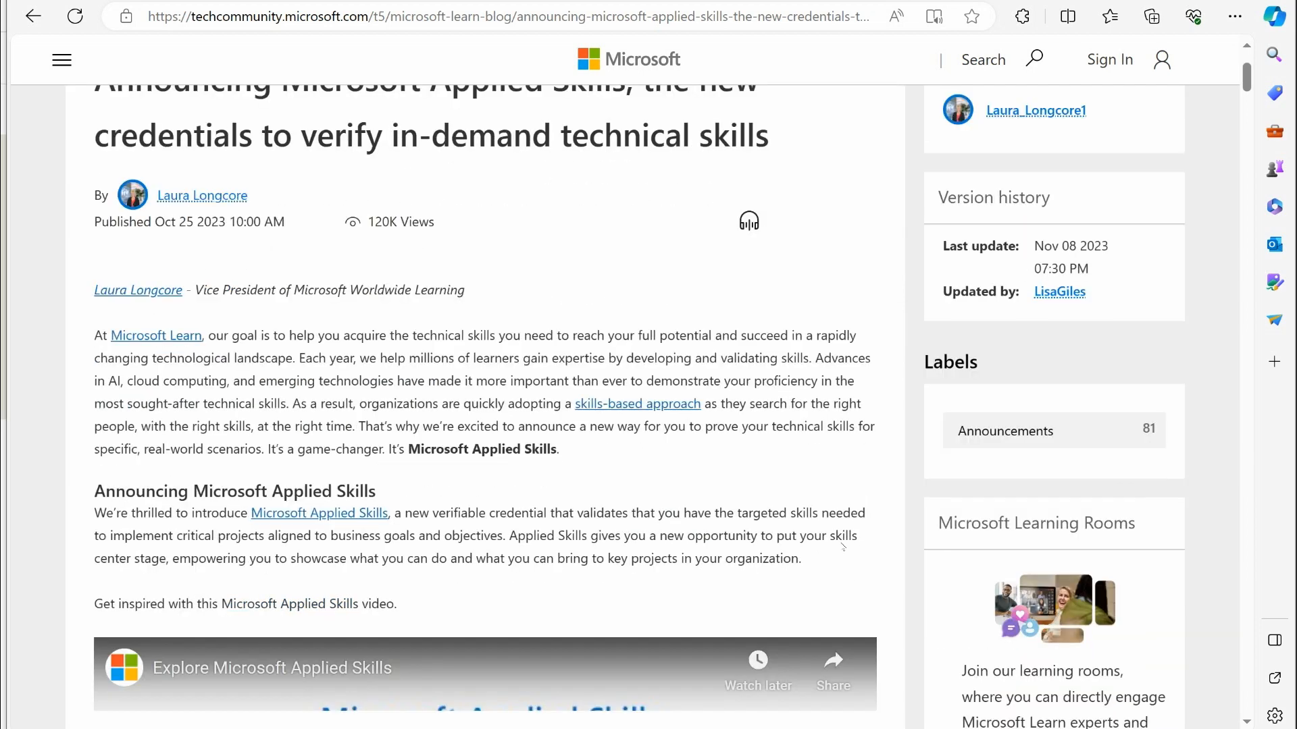
scroll("down", 3)
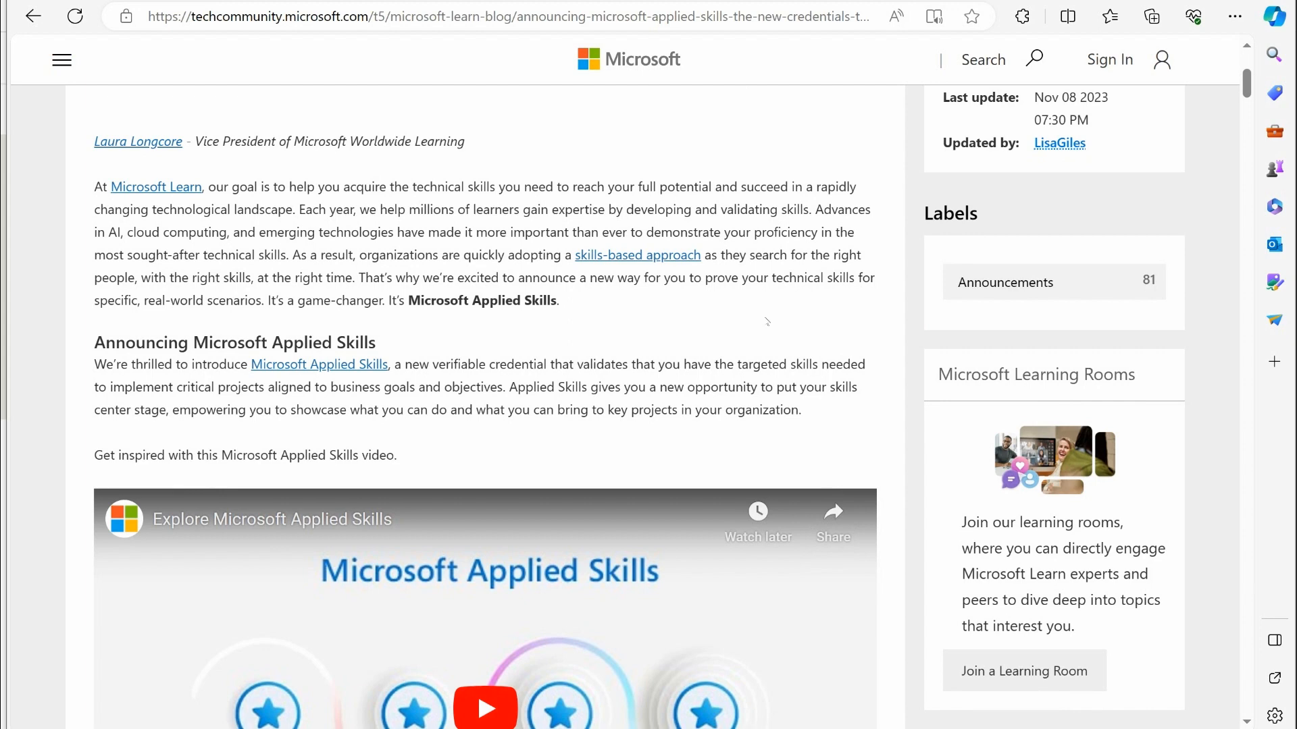
scroll("down", 3)
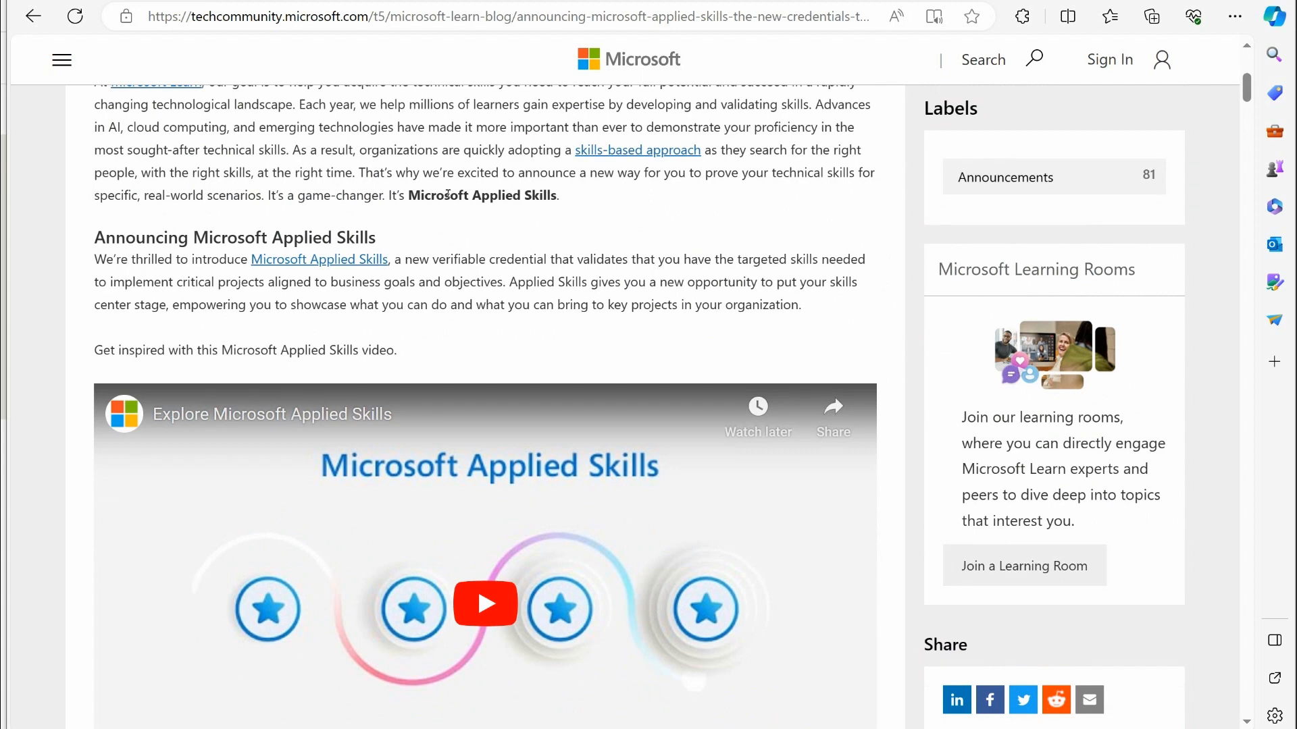
scroll("up", 3)
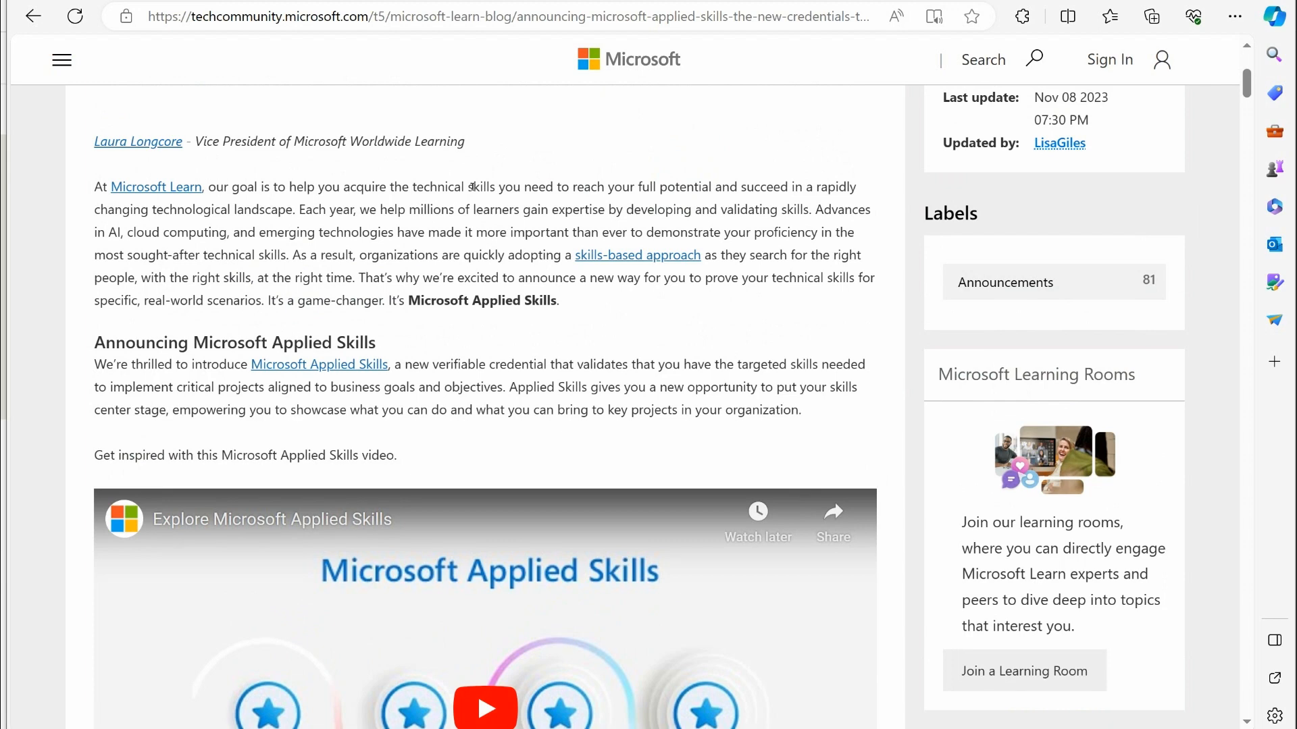
scroll("down", 3)
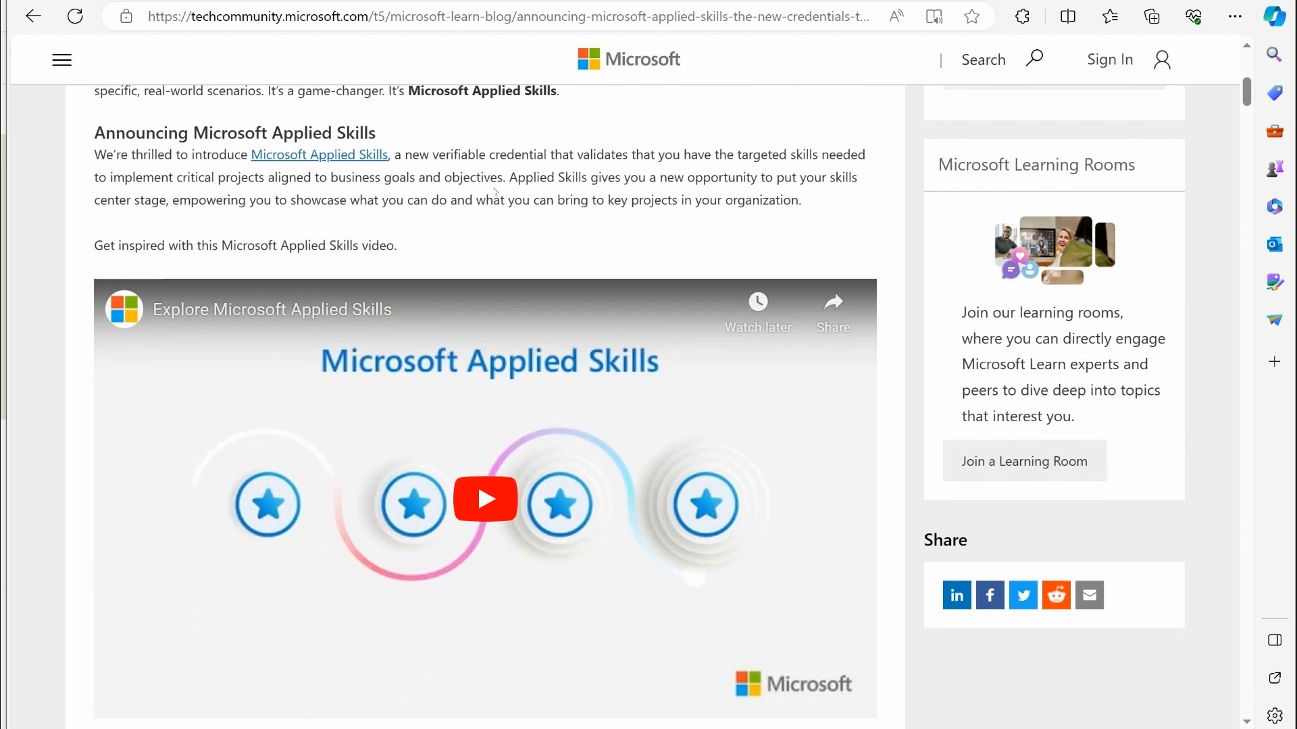
mouse_move(635, 178)
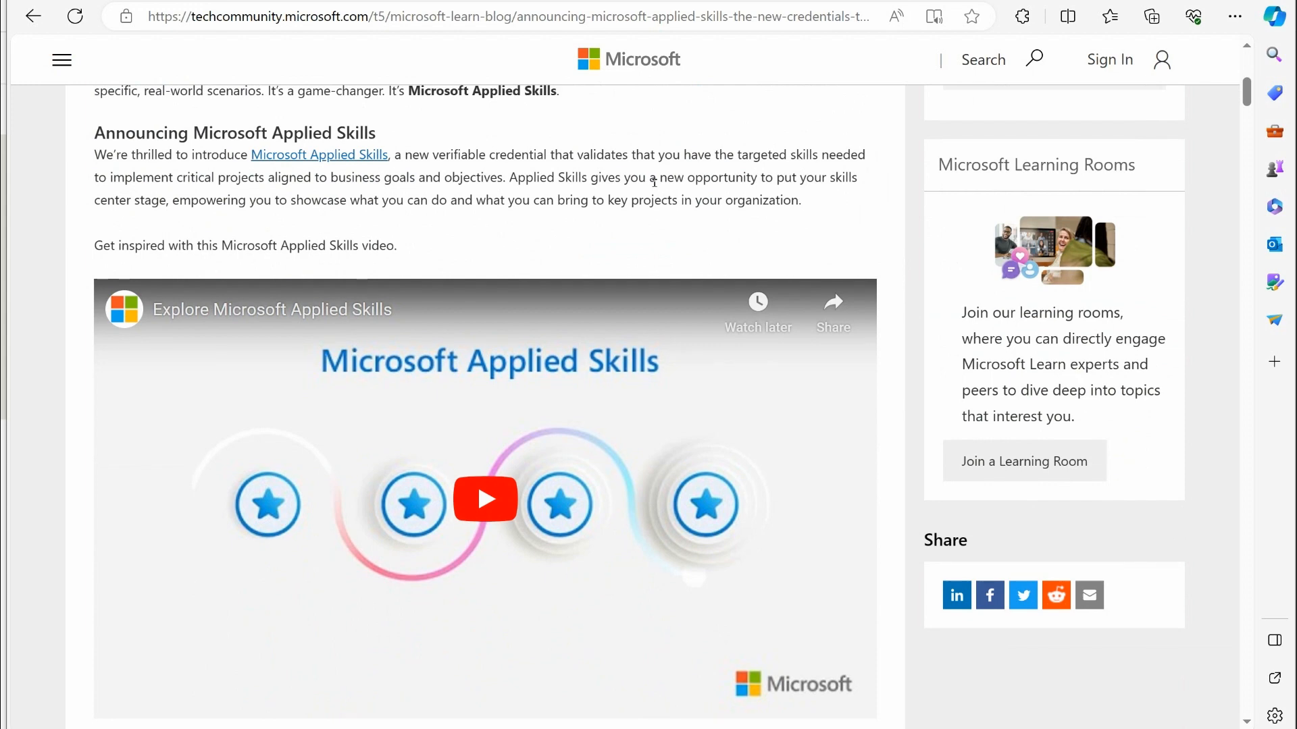
mouse_move(694, 125)
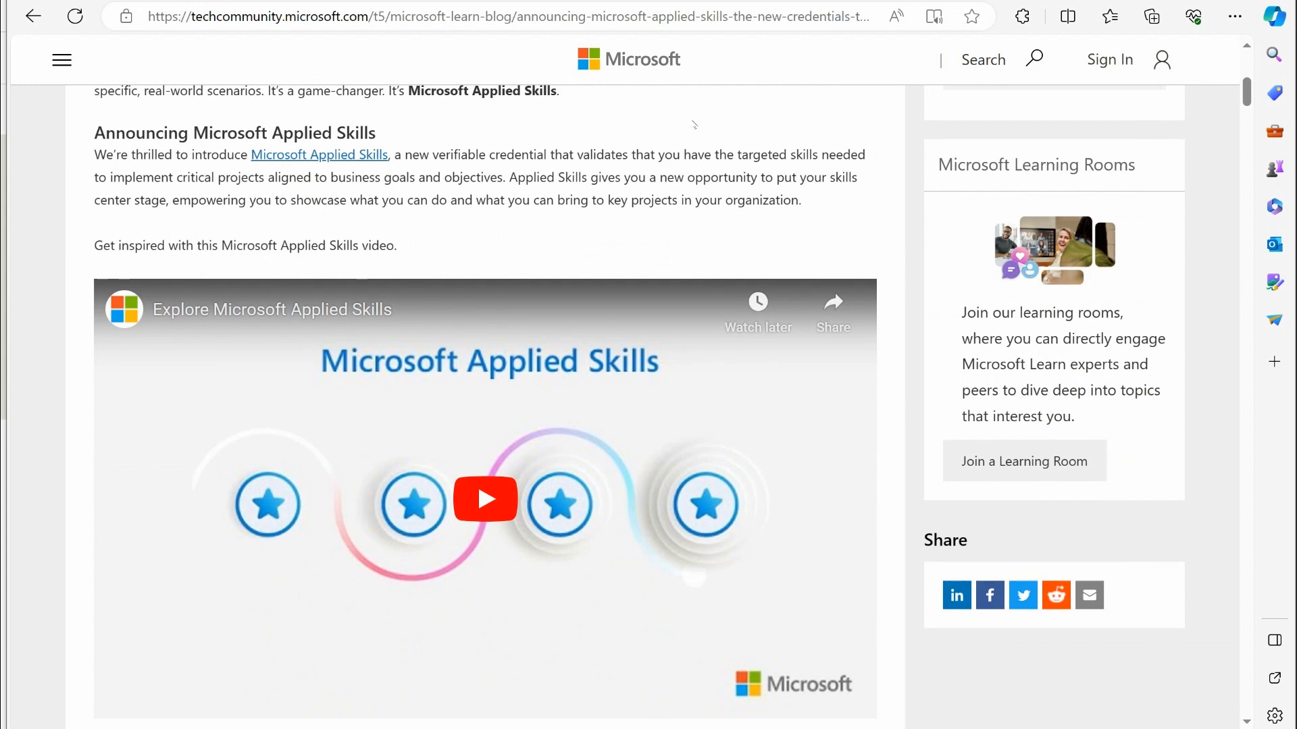
scroll("up", 3)
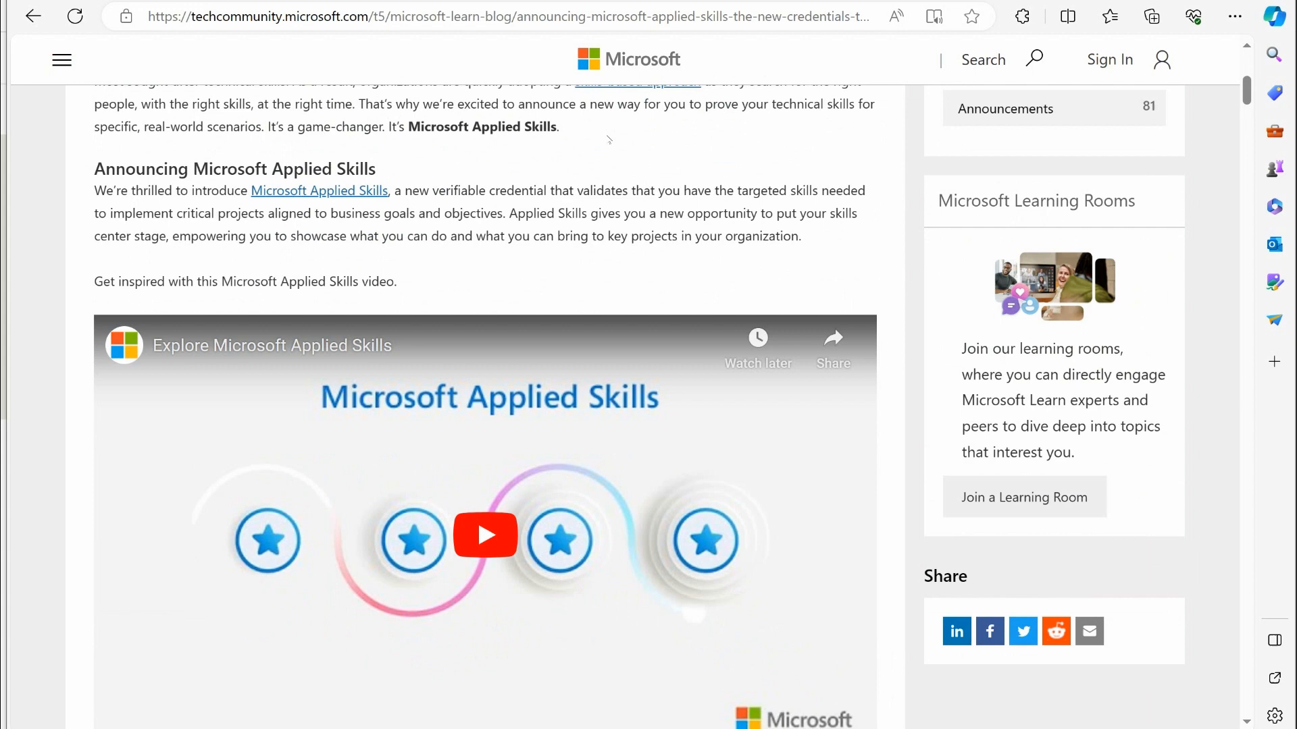
scroll("down", 3)
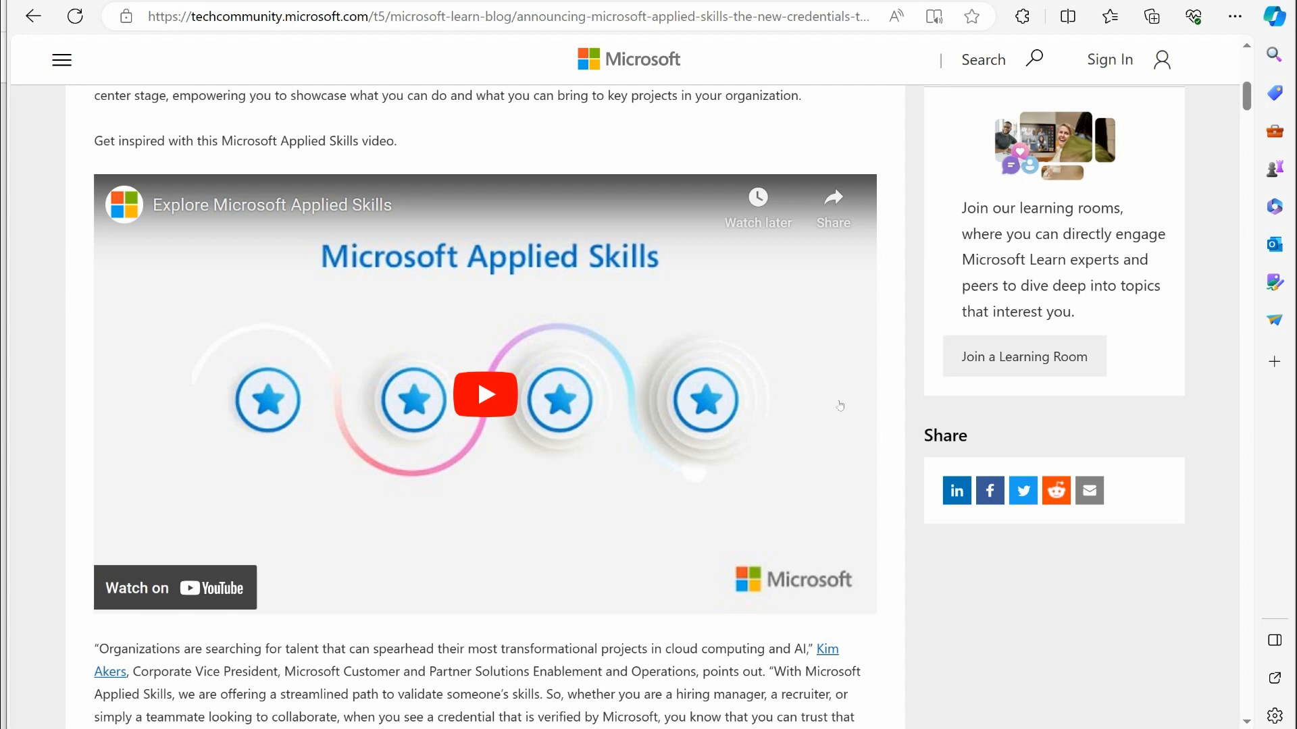
scroll("down", 3)
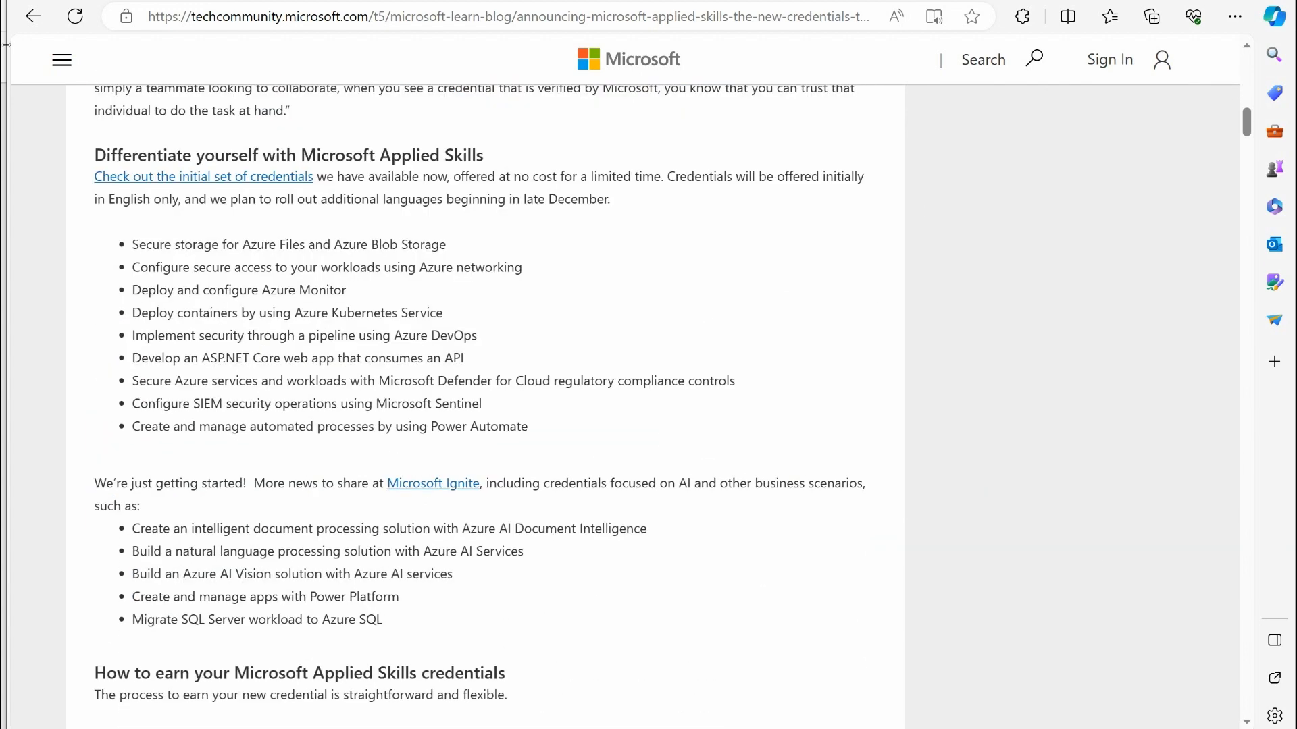
mouse_move(1091, 163)
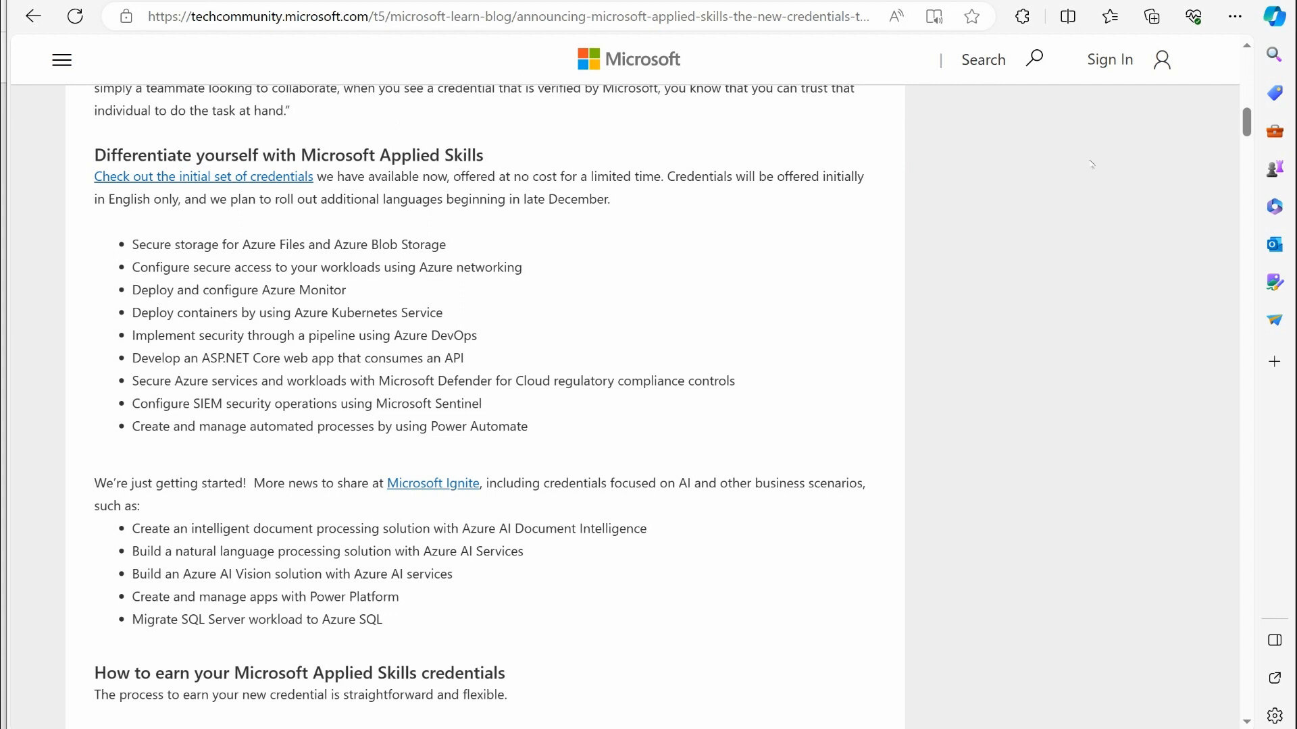
mouse_move(316, 458)
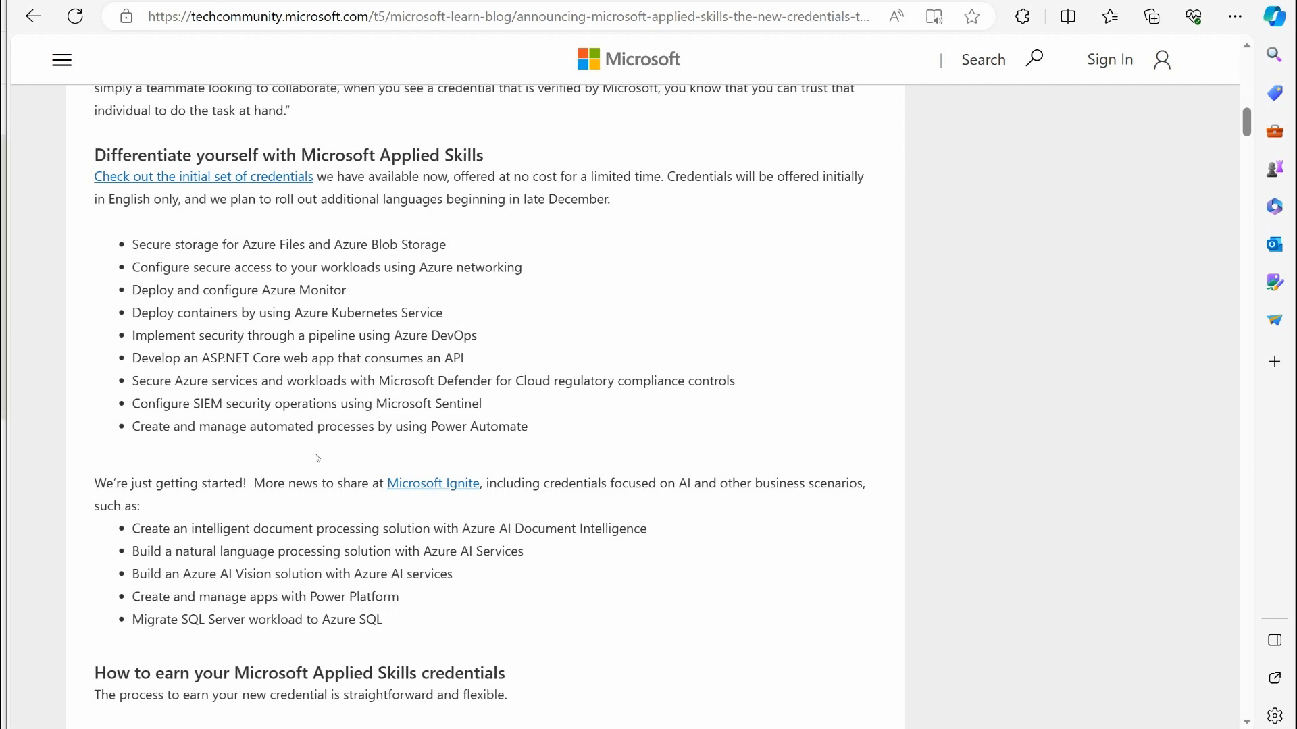
mouse_move(252, 374)
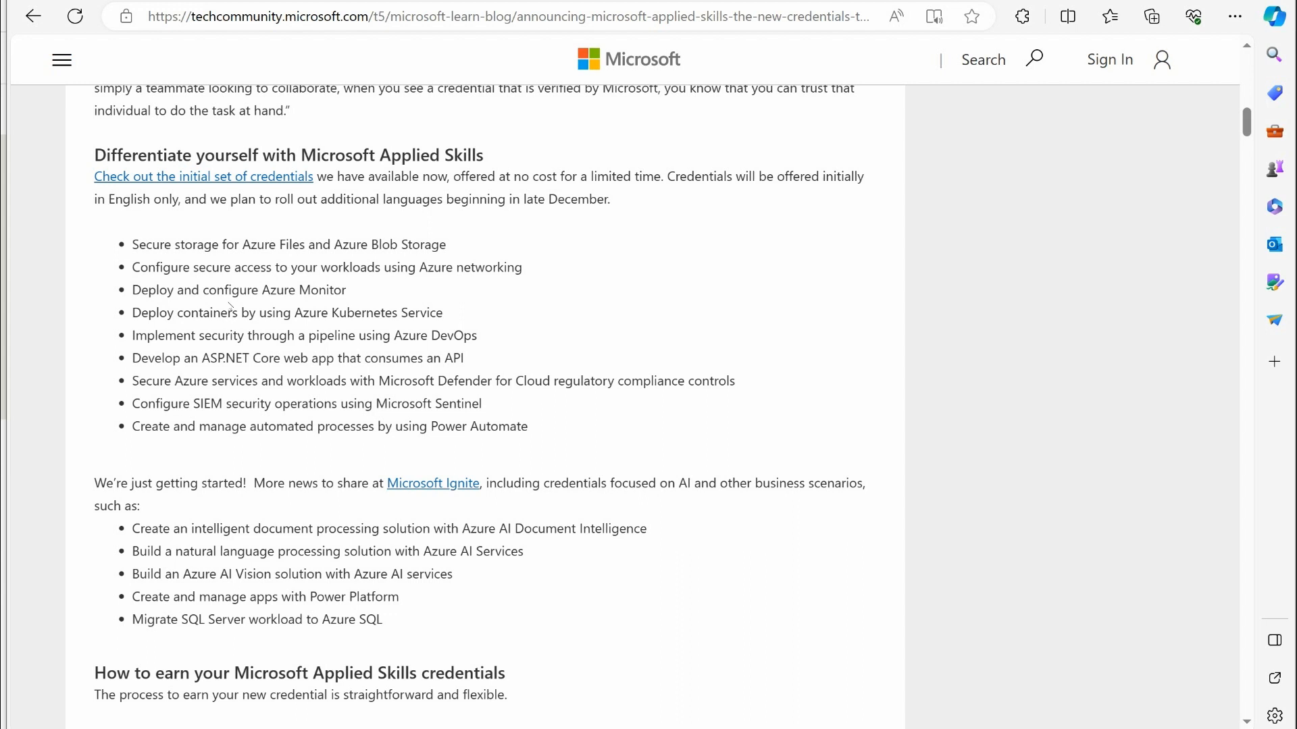
mouse_move(511, 284)
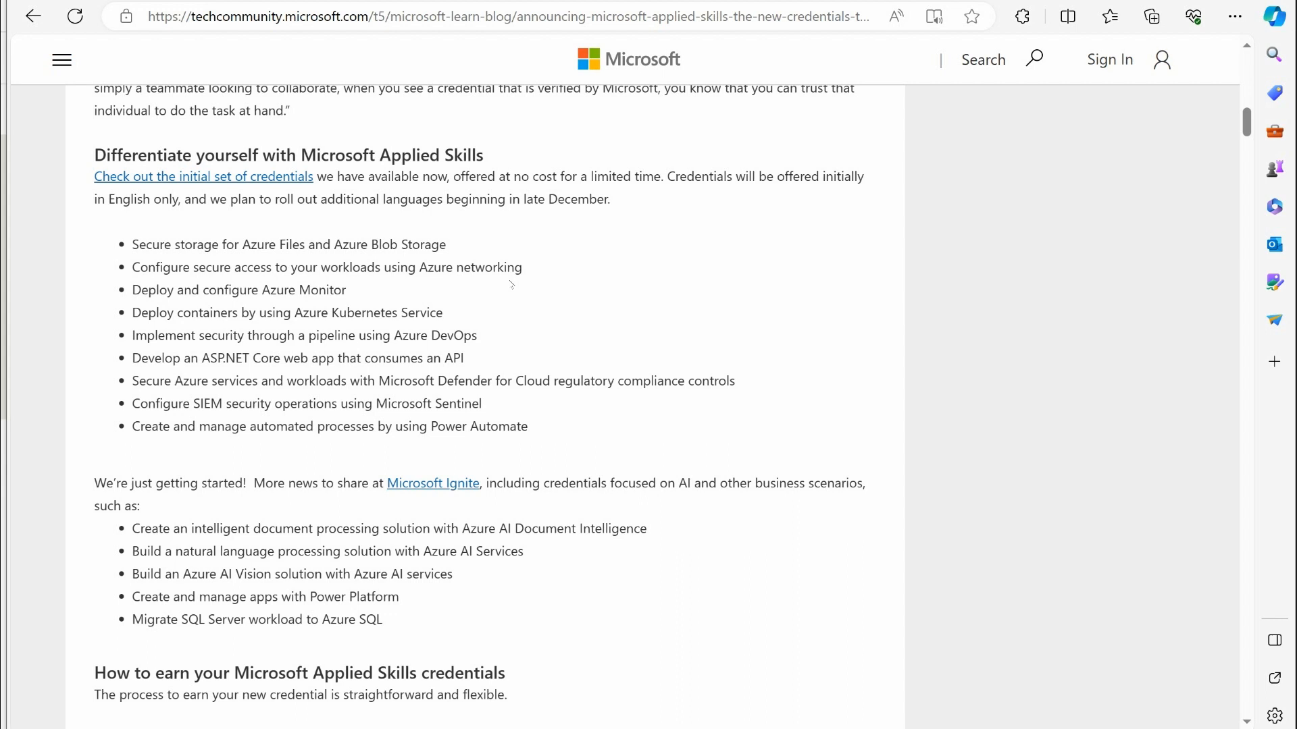
mouse_move(667, 388)
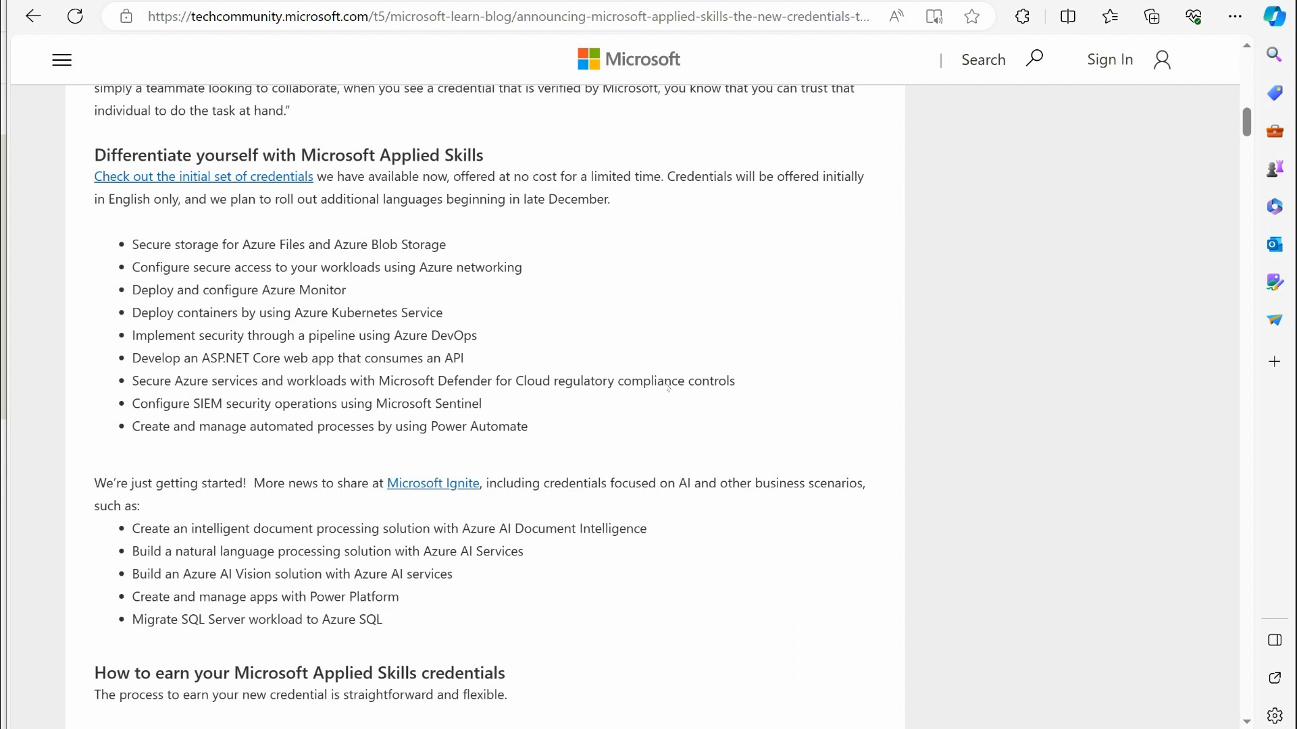
Read further down the post to the link for browsing Applied Skills credentials.
double_click(145, 200)
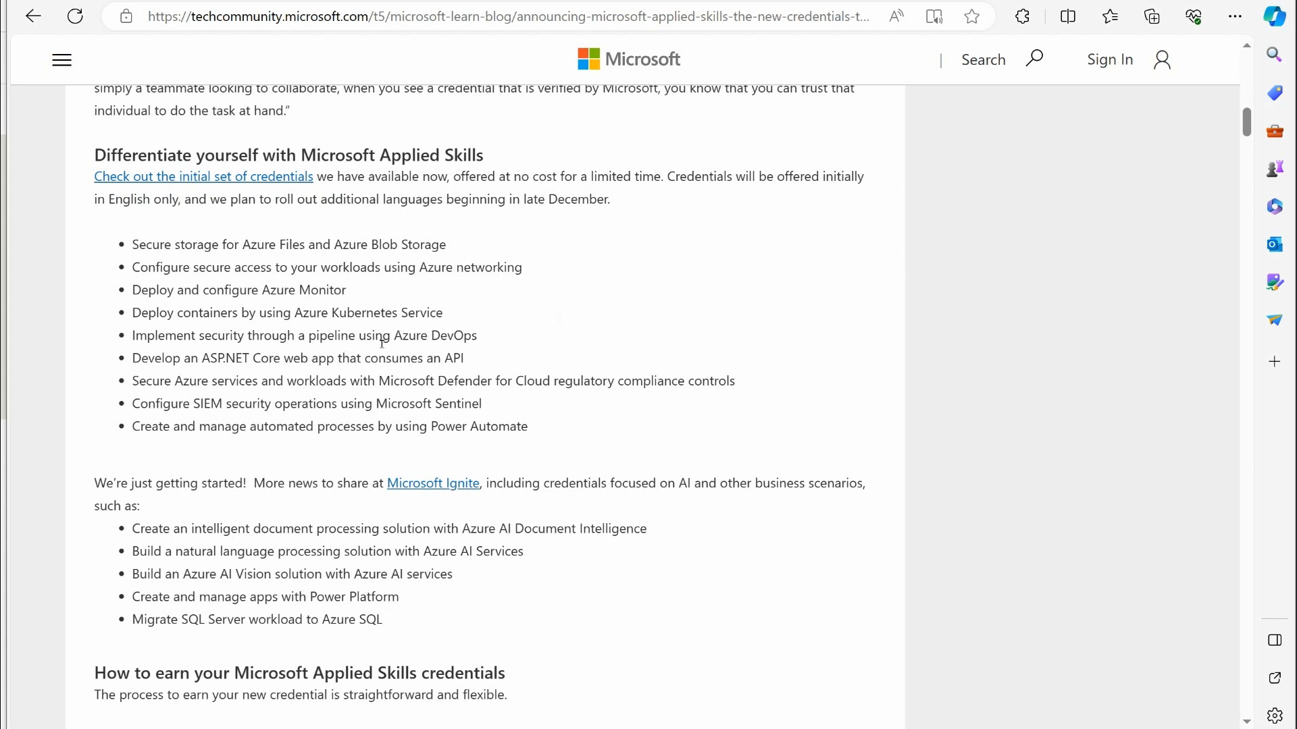
mouse_move(661, 252)
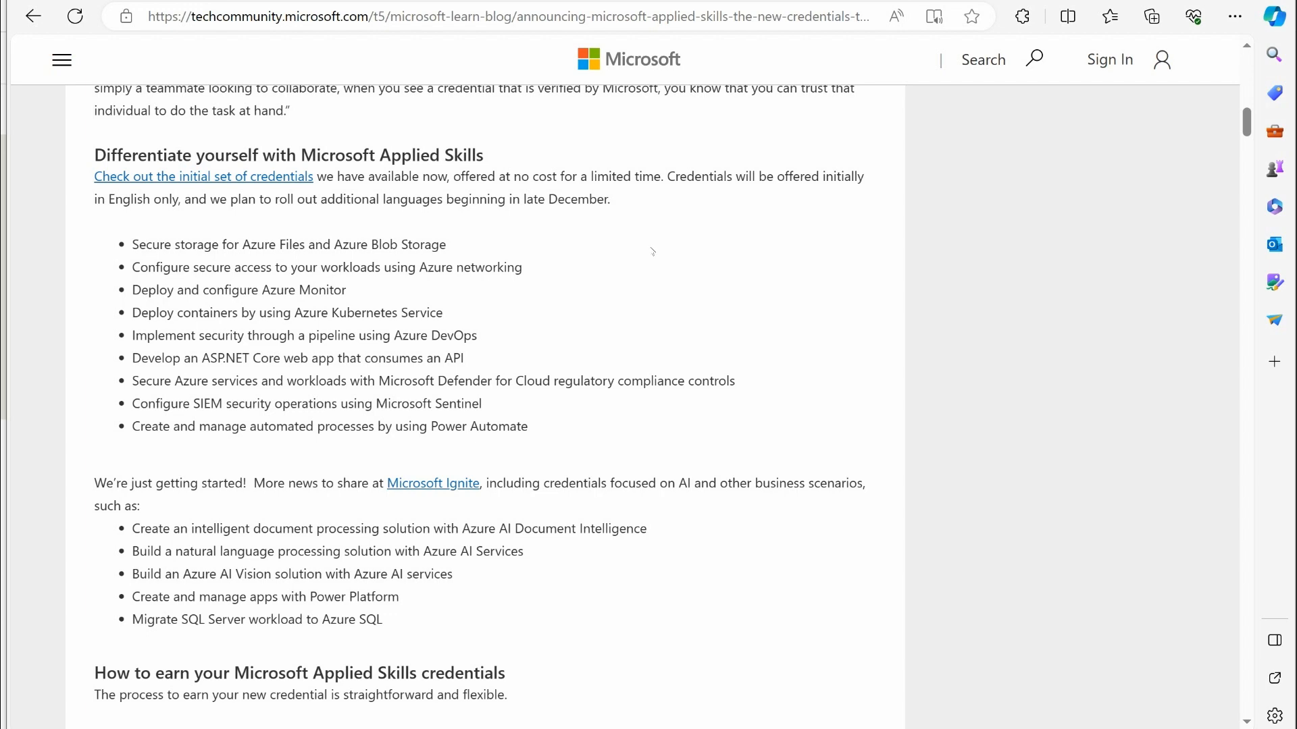
scroll("down", 3)
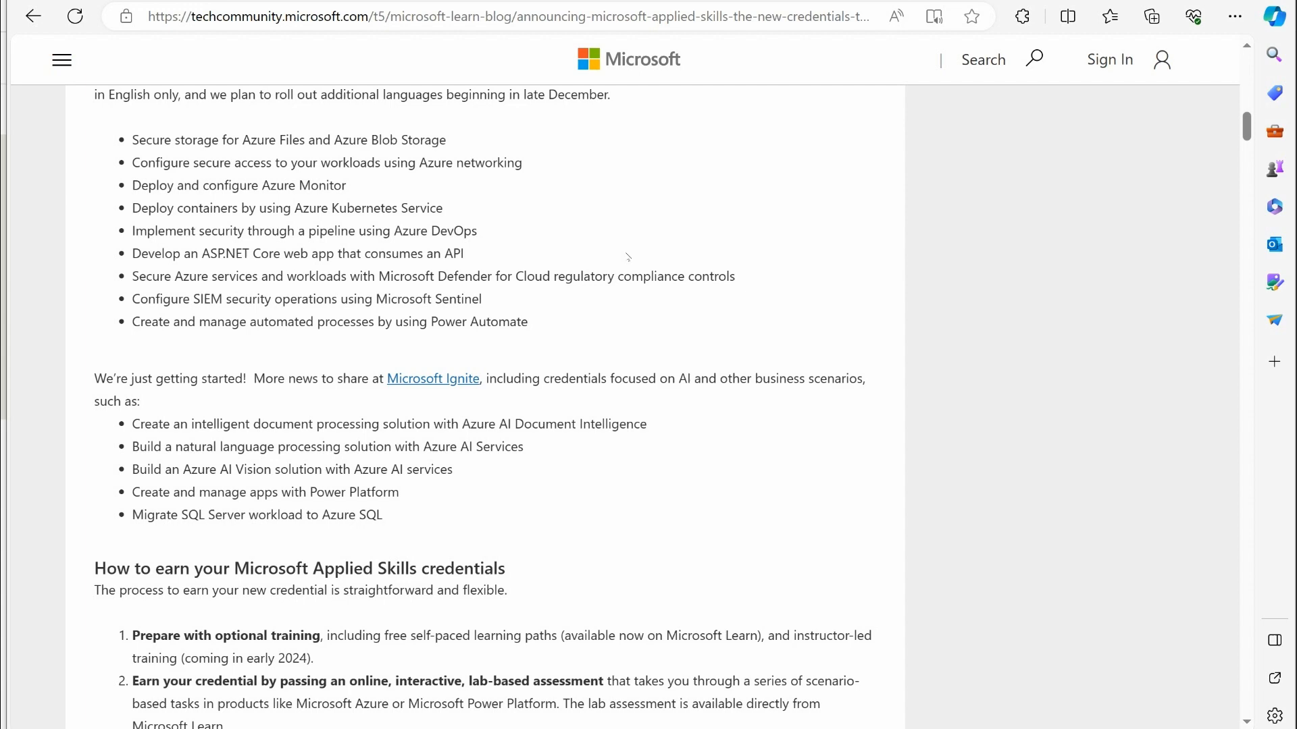
scroll("down", 3)
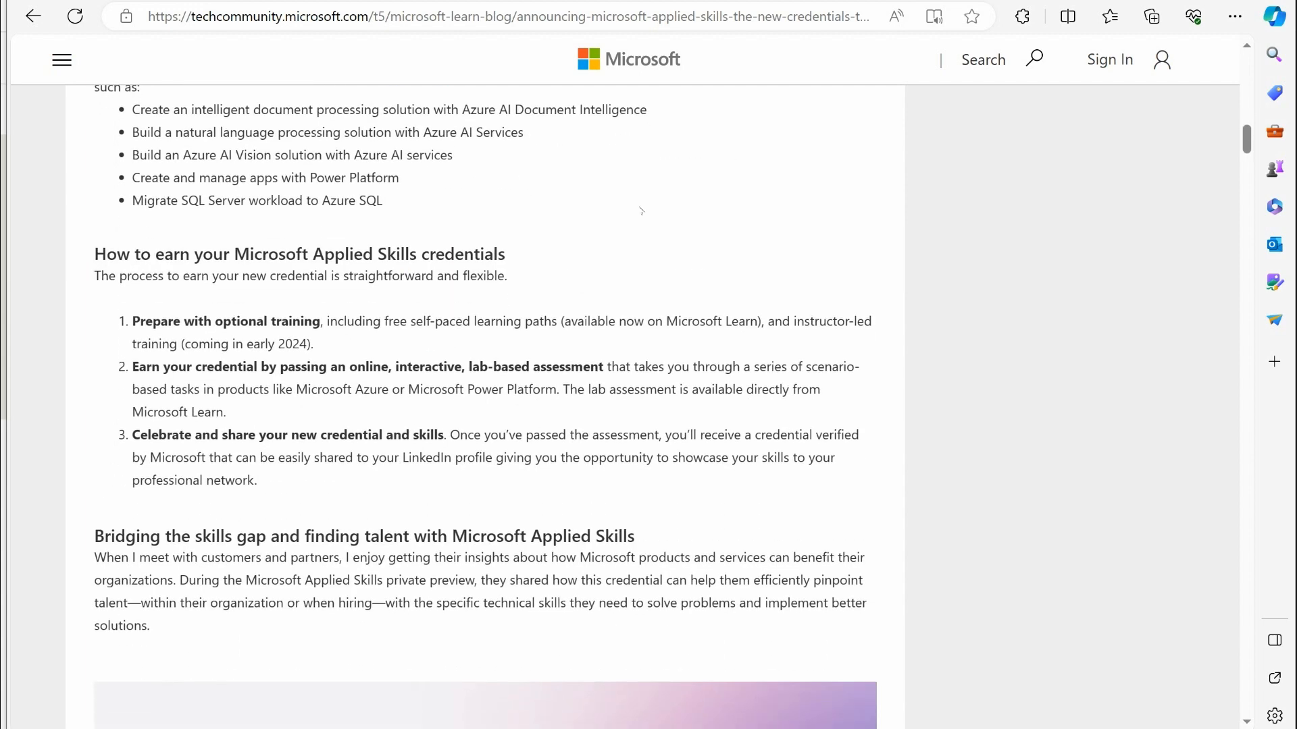
scroll("down", 3)
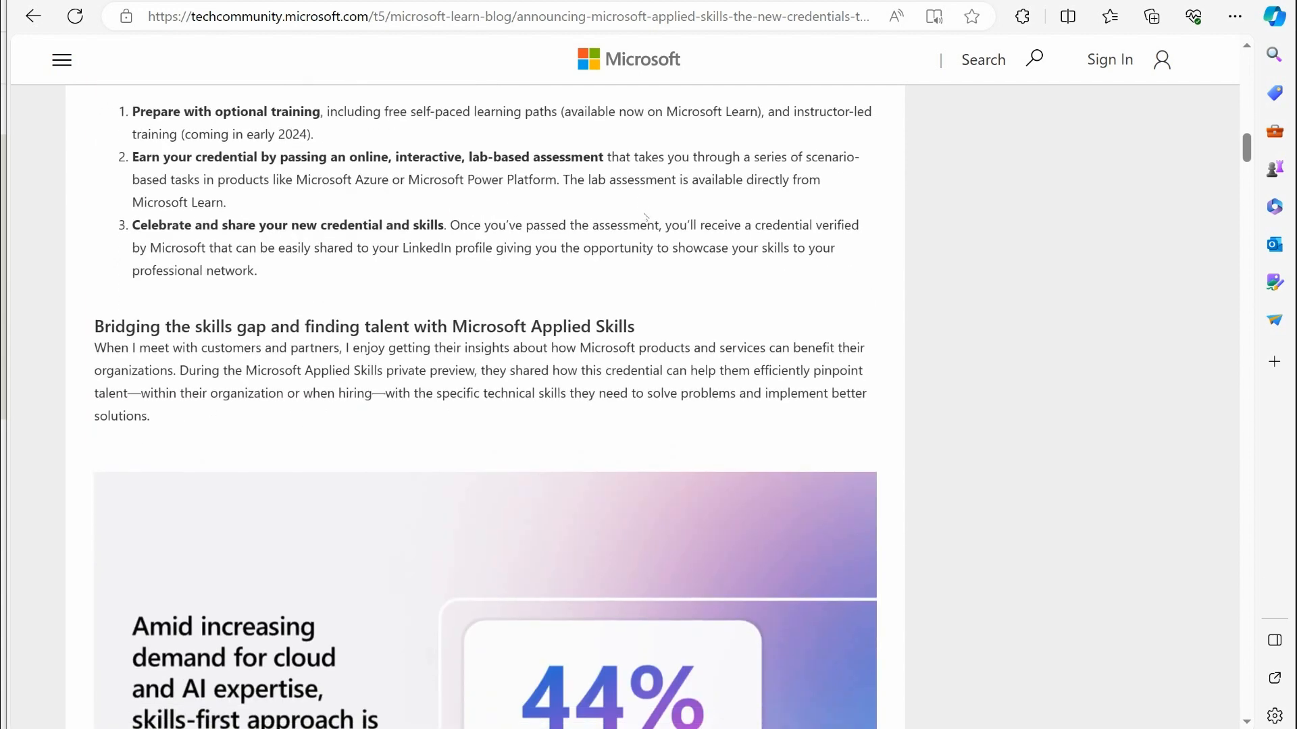
scroll("down", 3)
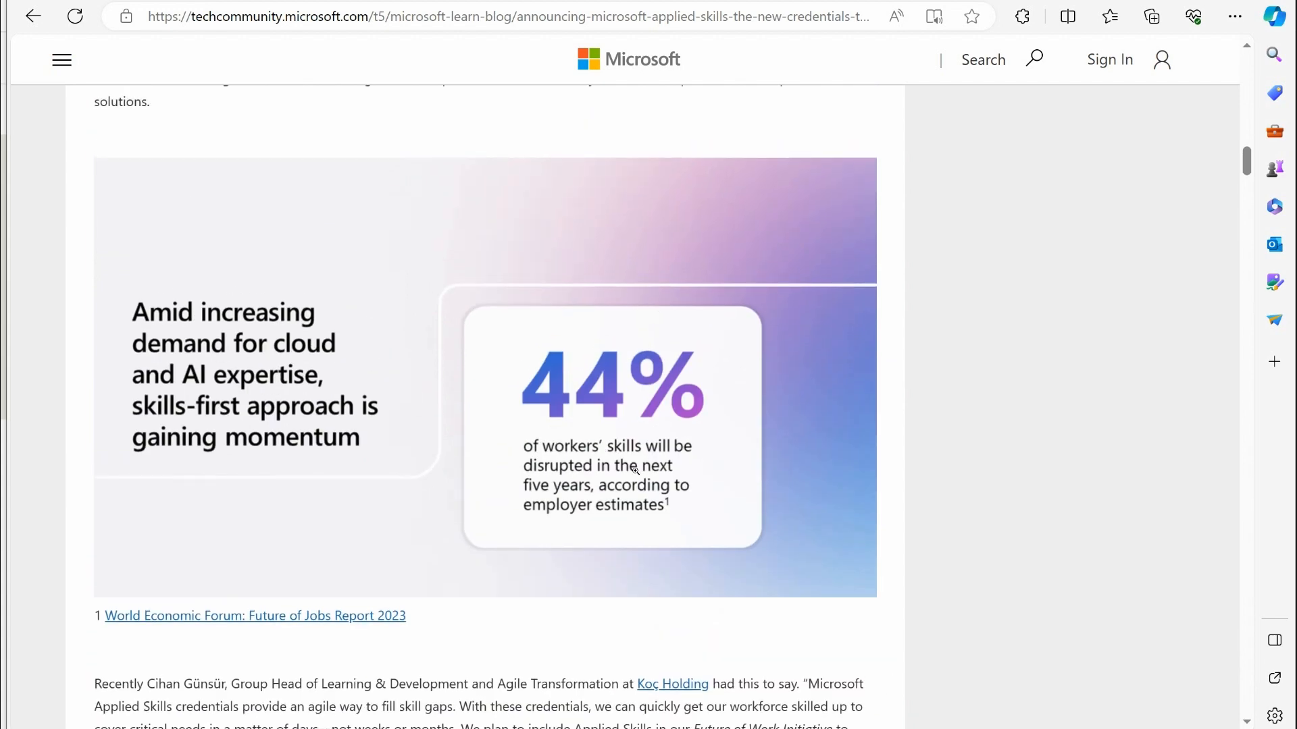
scroll("up", 3)
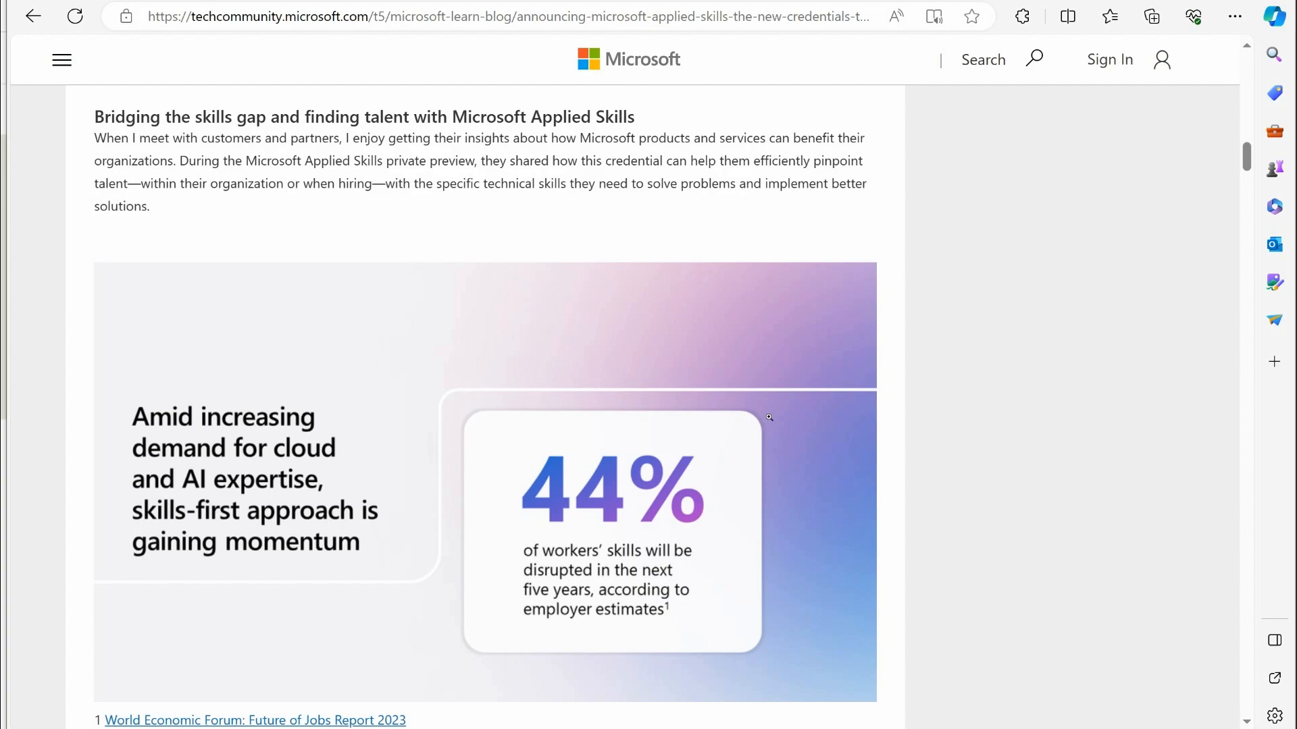
scroll("down", 3)
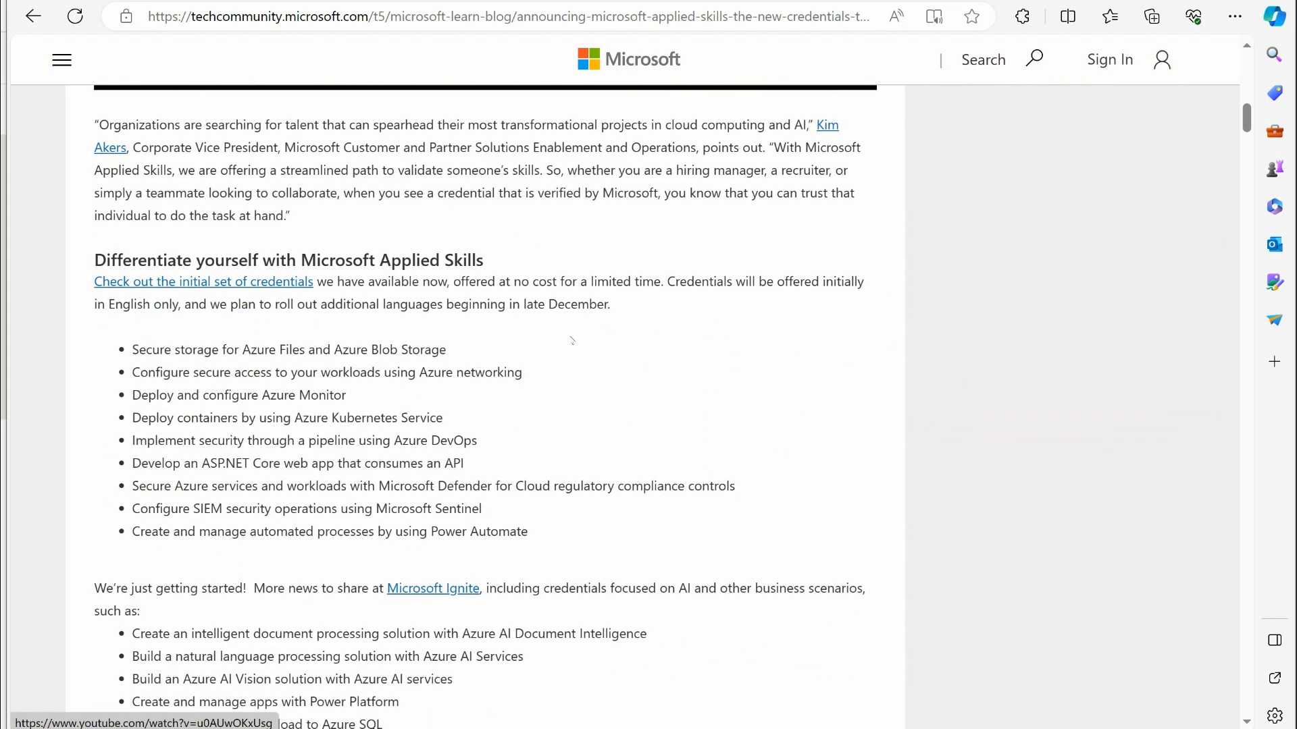
mouse_move(222, 295)
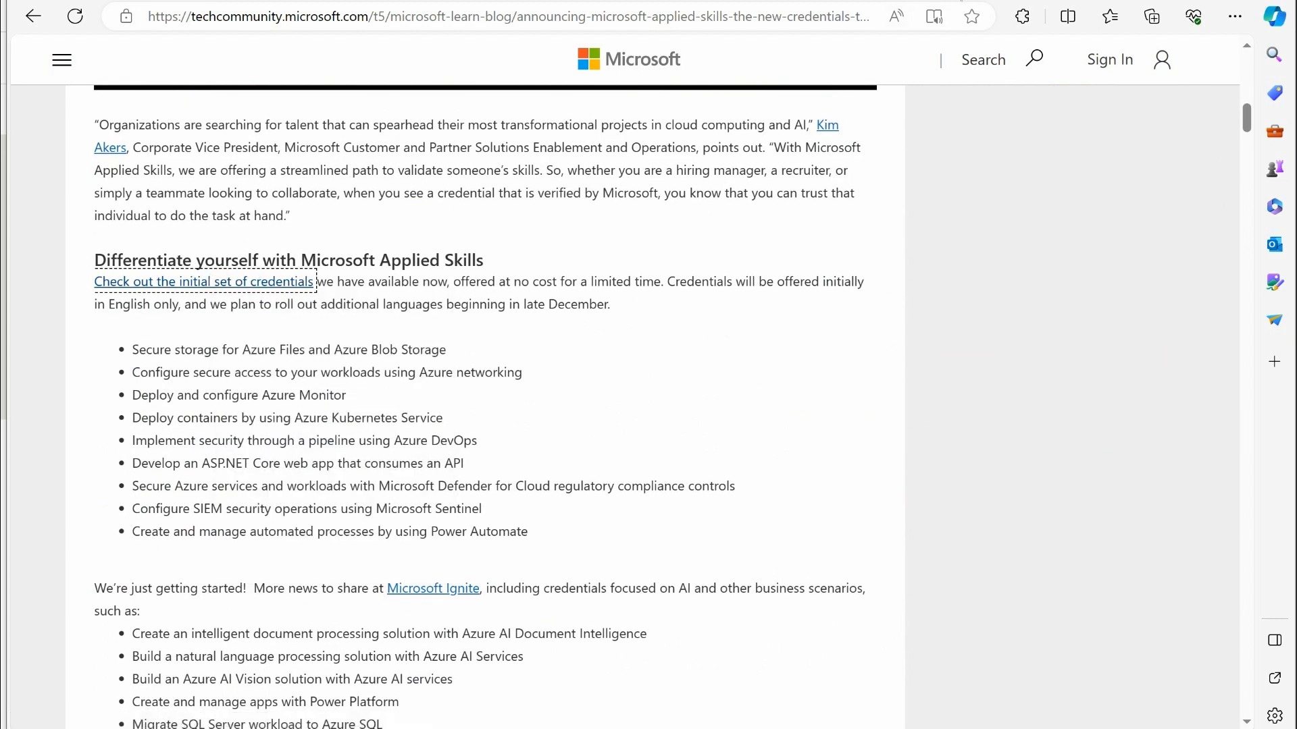
Open the Applied Skills credential catalog and scroll through all 13 cards to 'Deploy and configure Azure Monitor'.
left_click(202, 280)
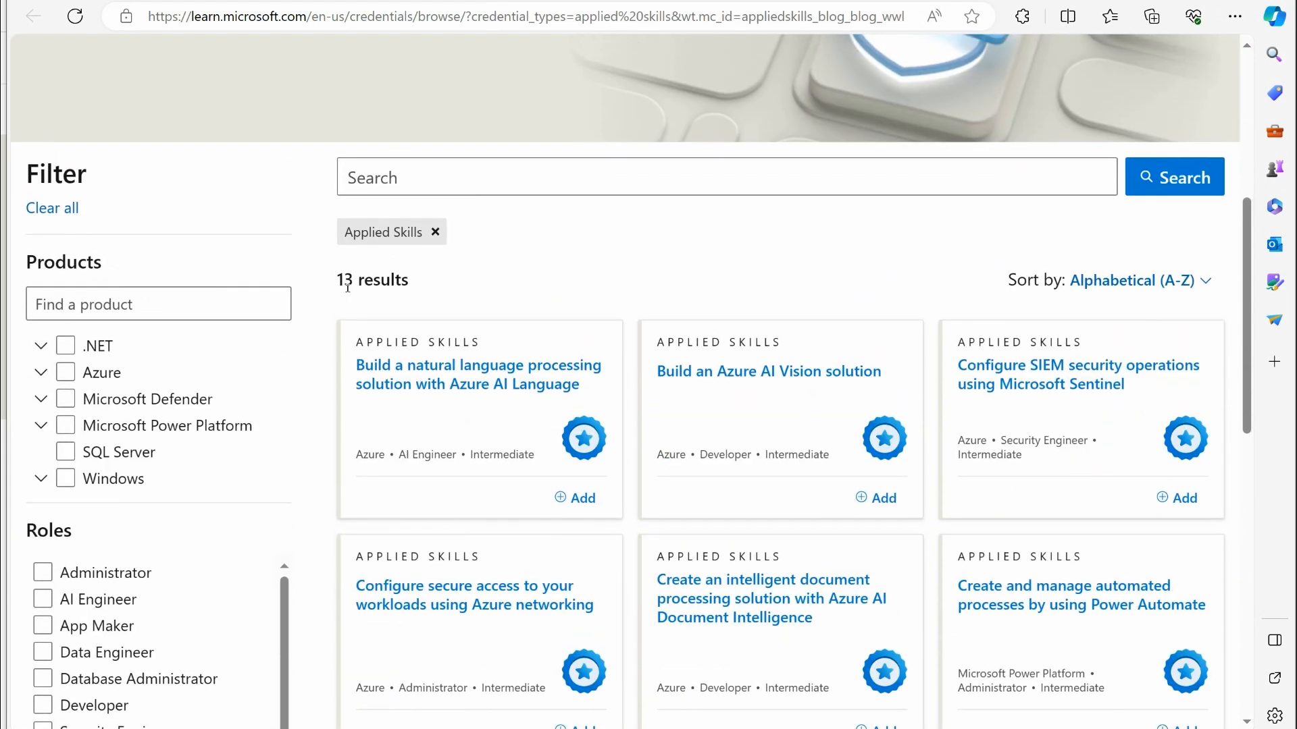
scroll("down", 3)
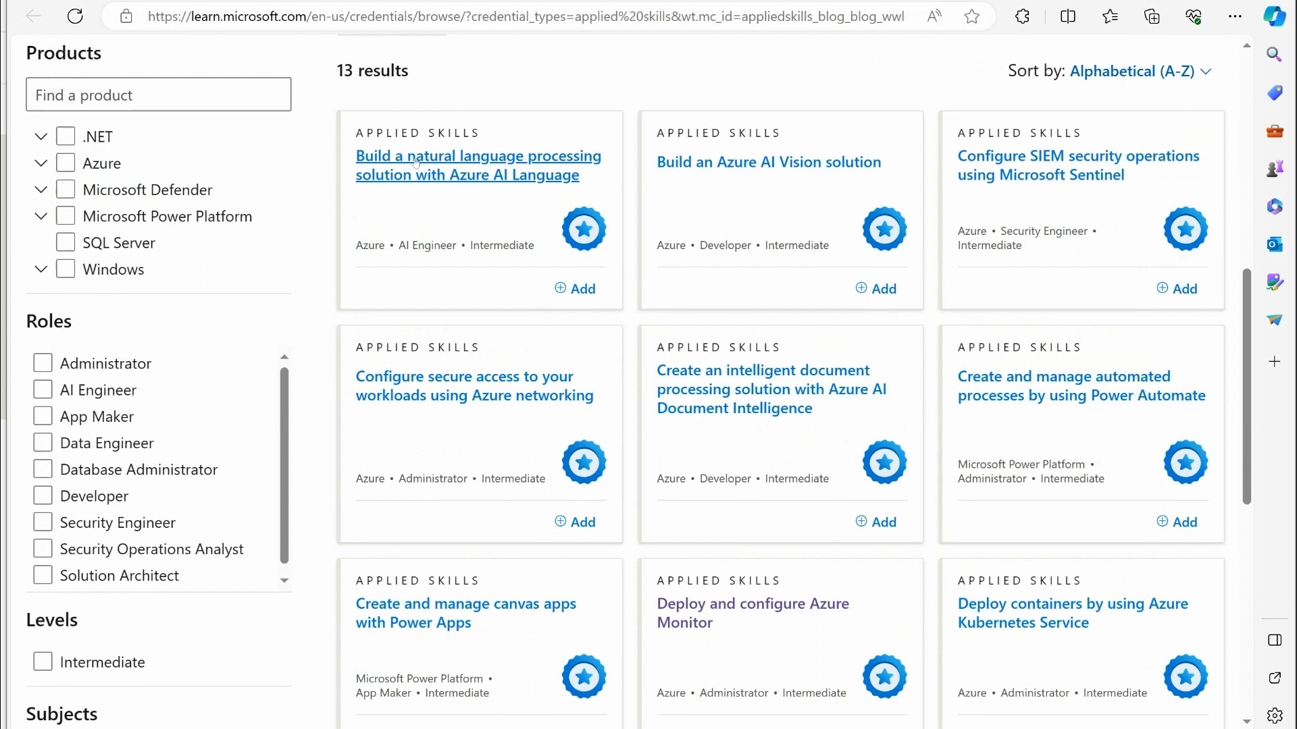
mouse_move(554, 175)
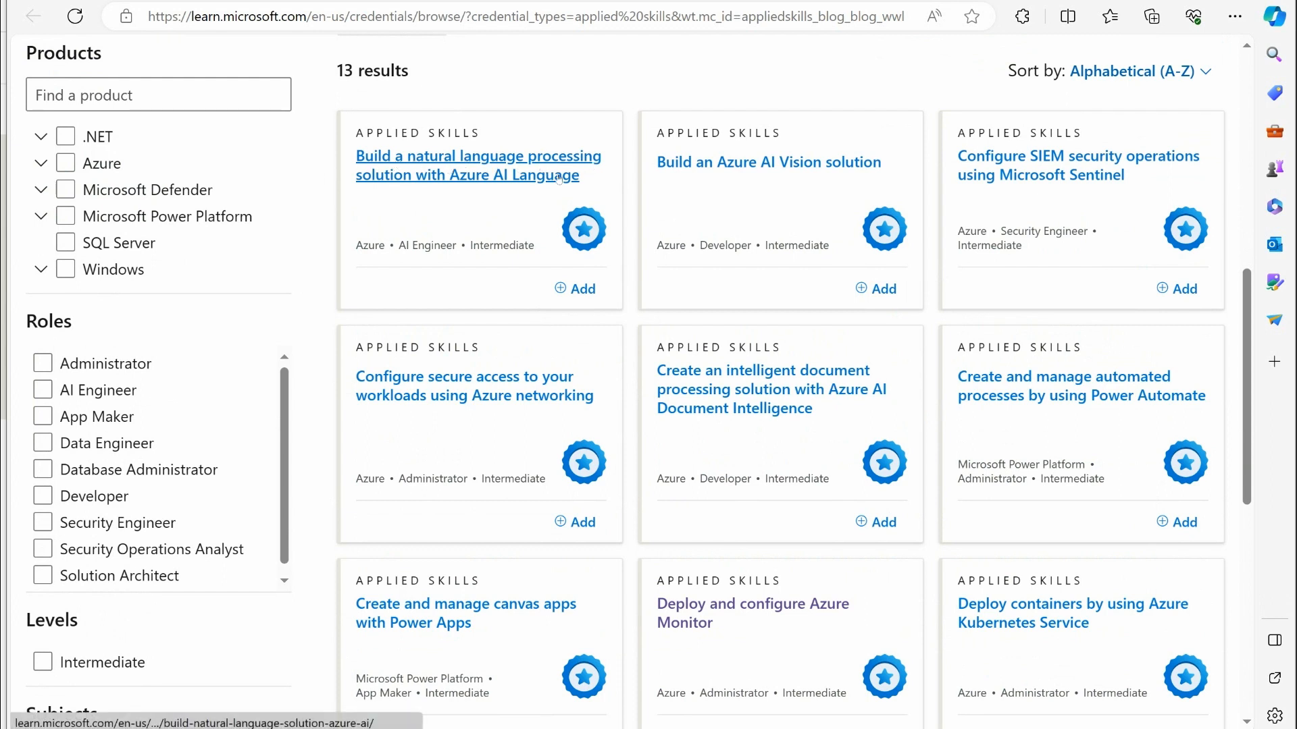
mouse_move(662, 201)
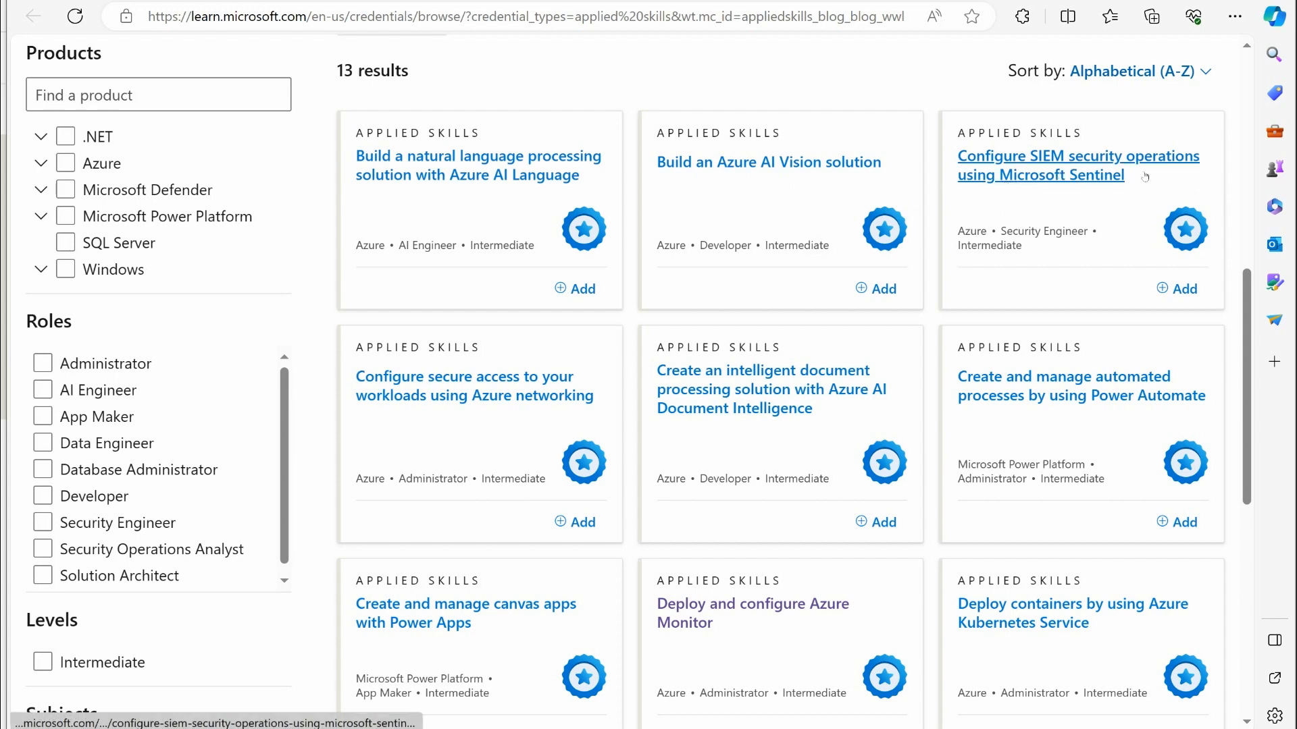
mouse_move(1133, 157)
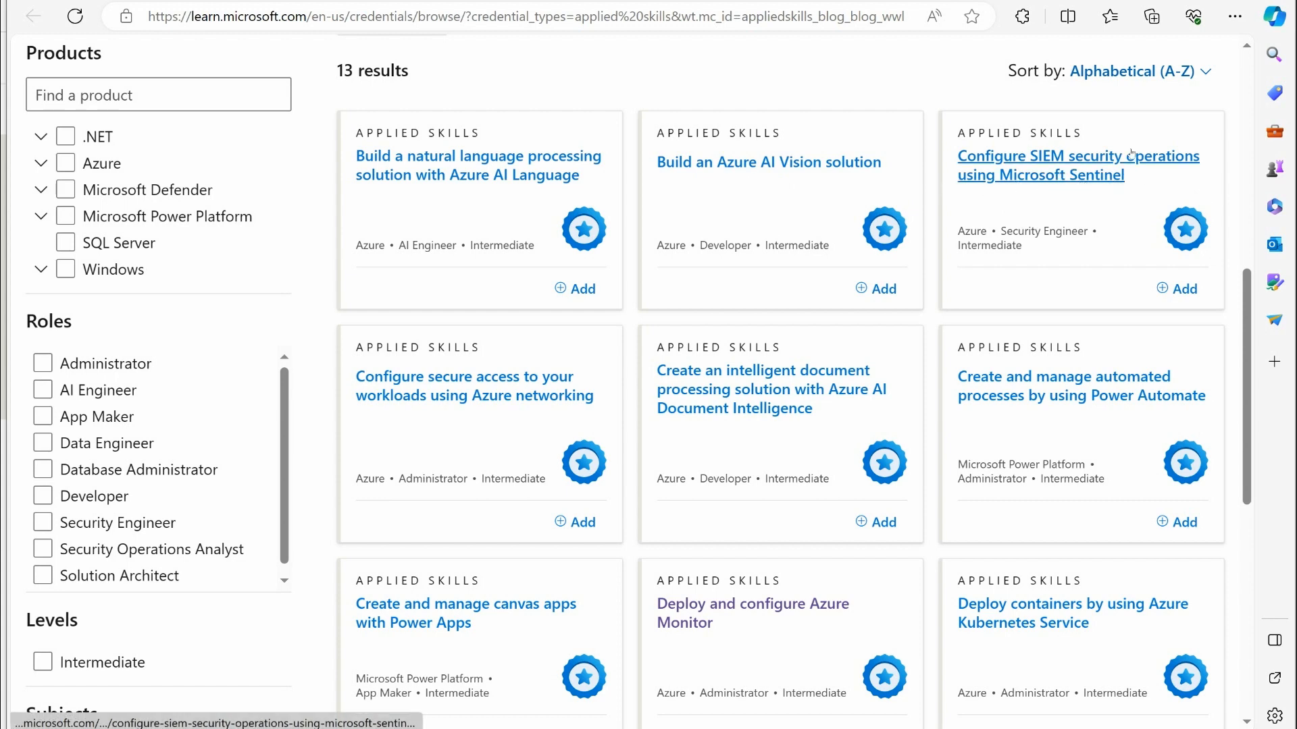
scroll("down", 3)
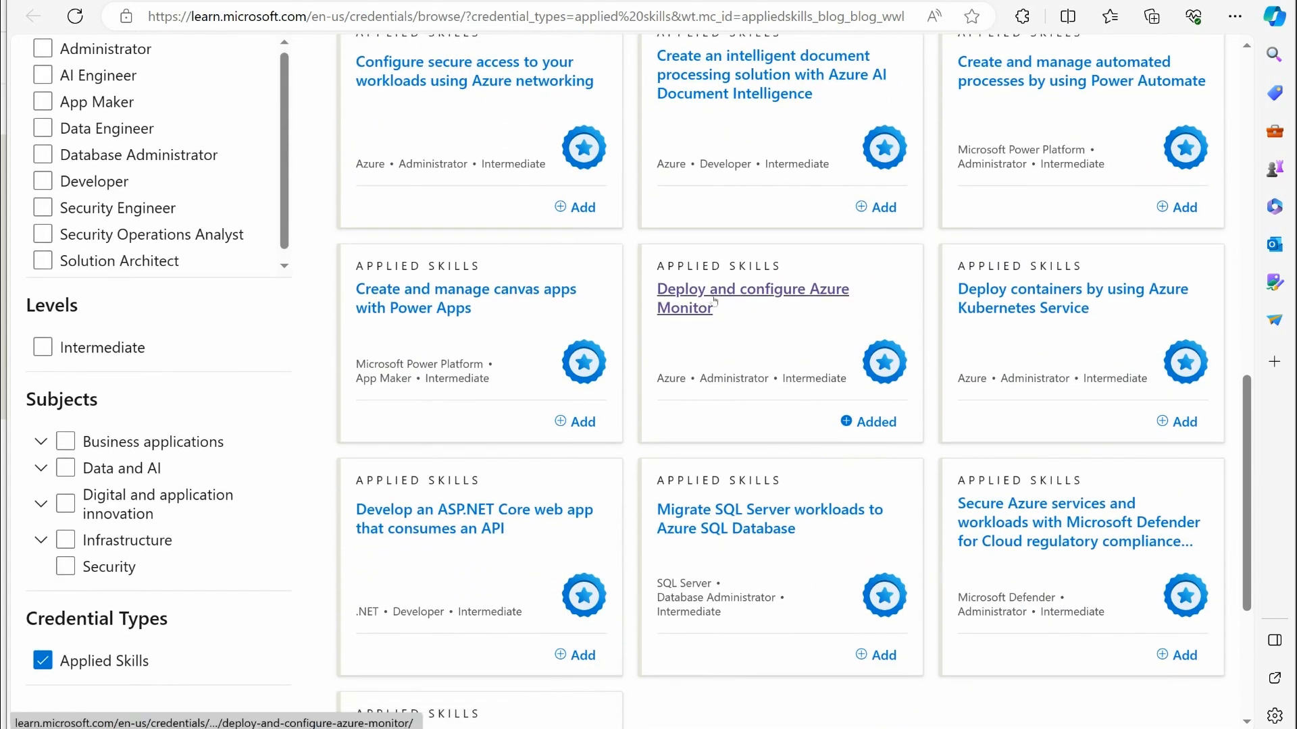
mouse_move(693, 316)
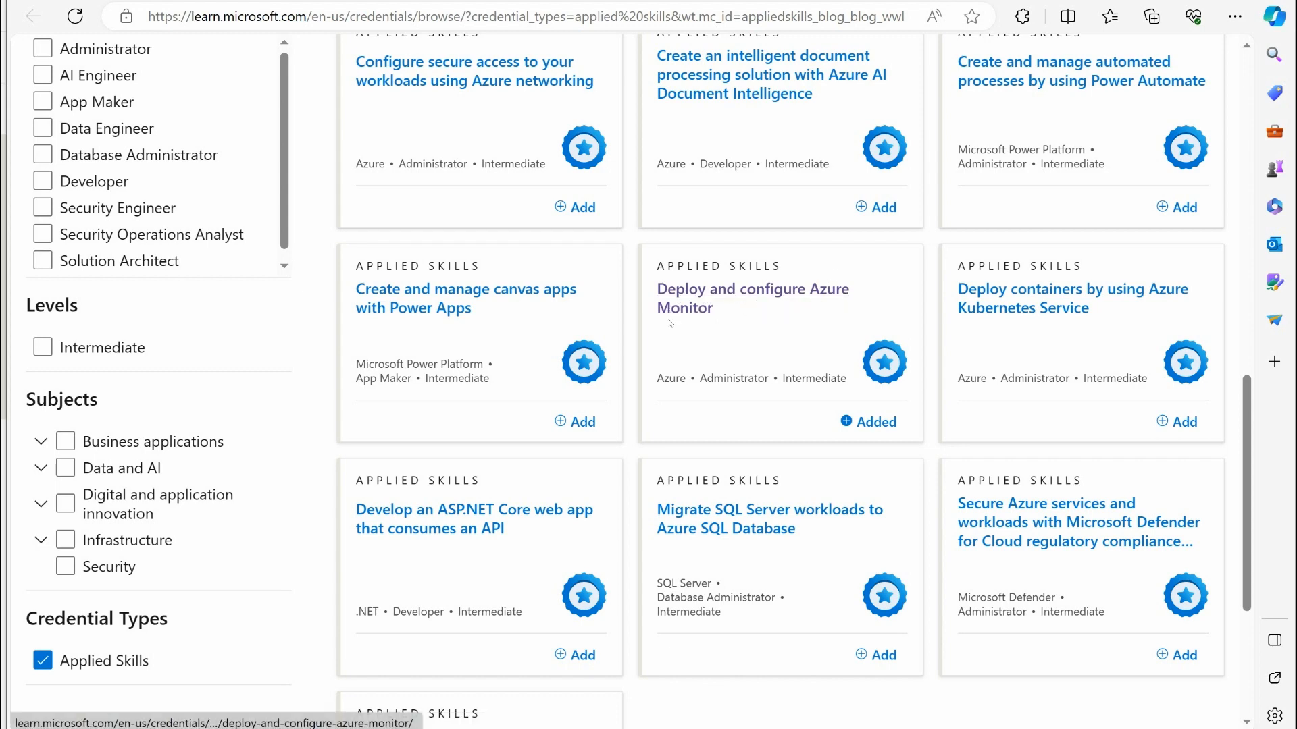
scroll("down", 3)
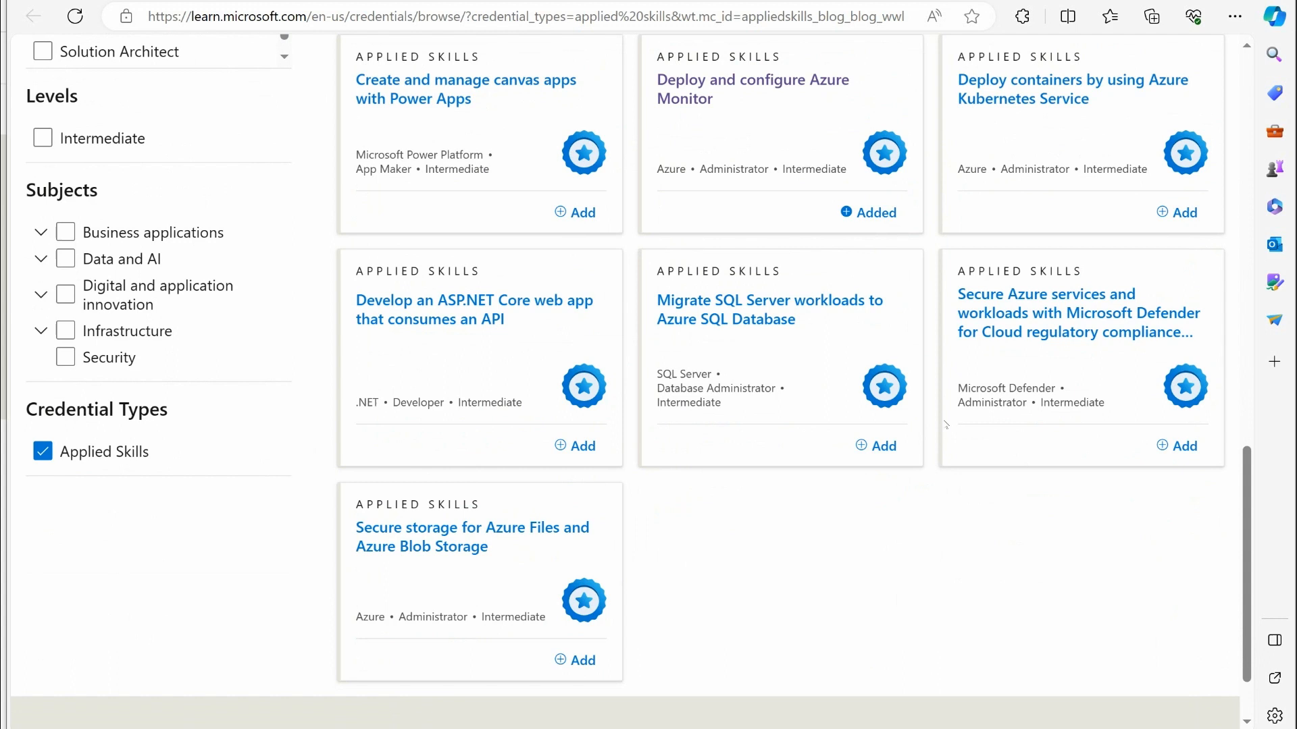
mouse_move(472, 528)
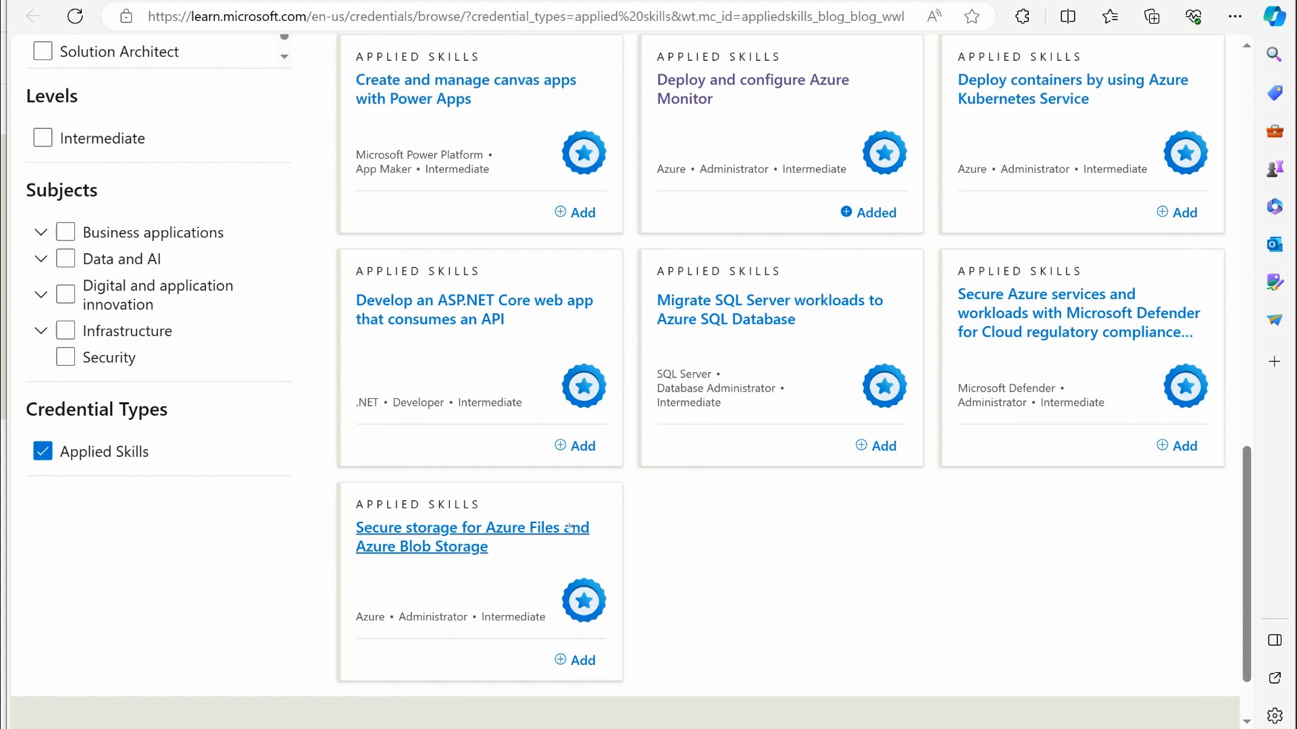
mouse_move(525, 562)
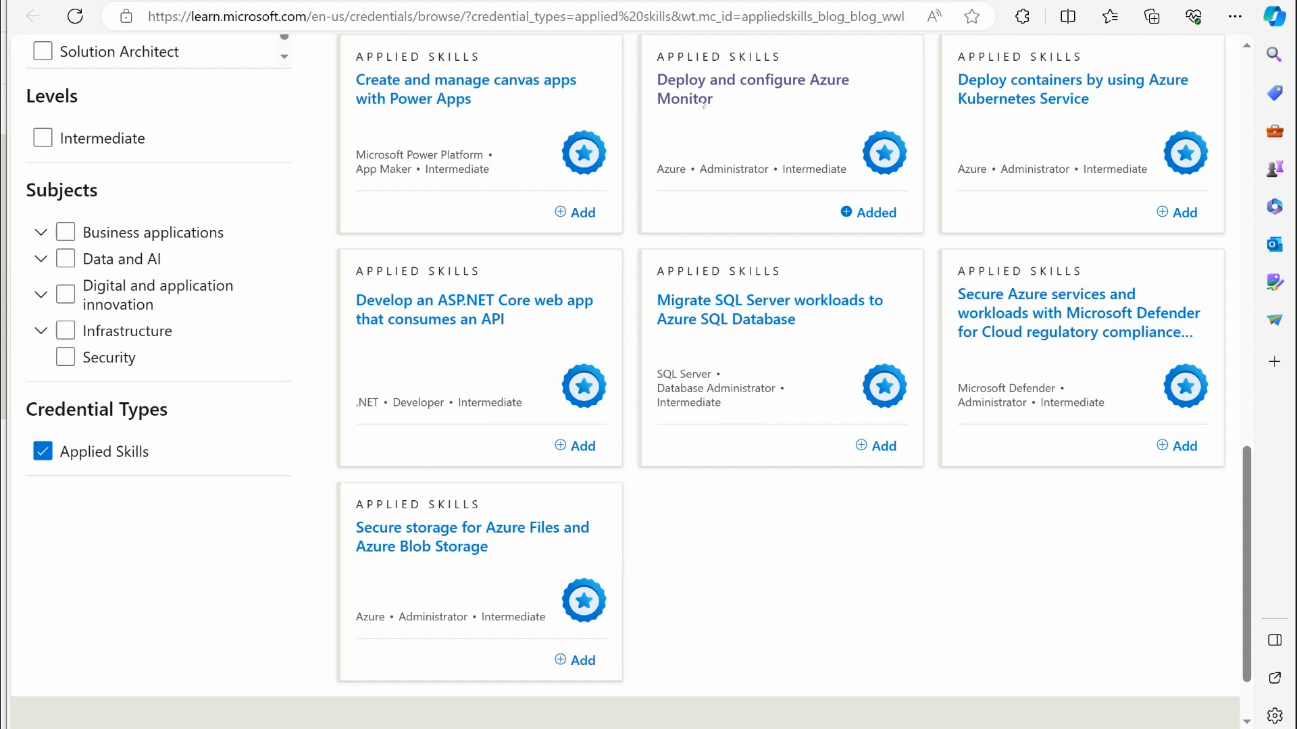
Open the 'Deploy and configure Azure Monitor' credential and read its tasks, preparation path and assessment details.
left_click(752, 89)
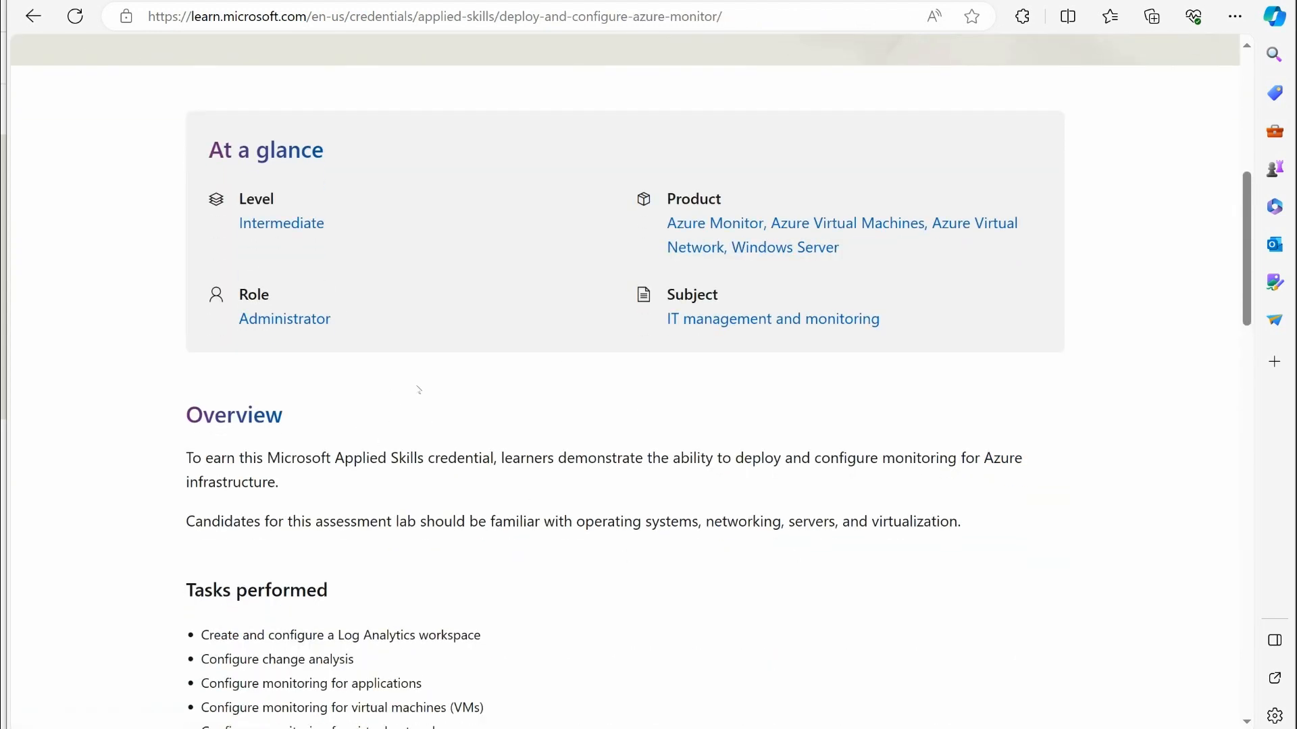
mouse_move(414, 327)
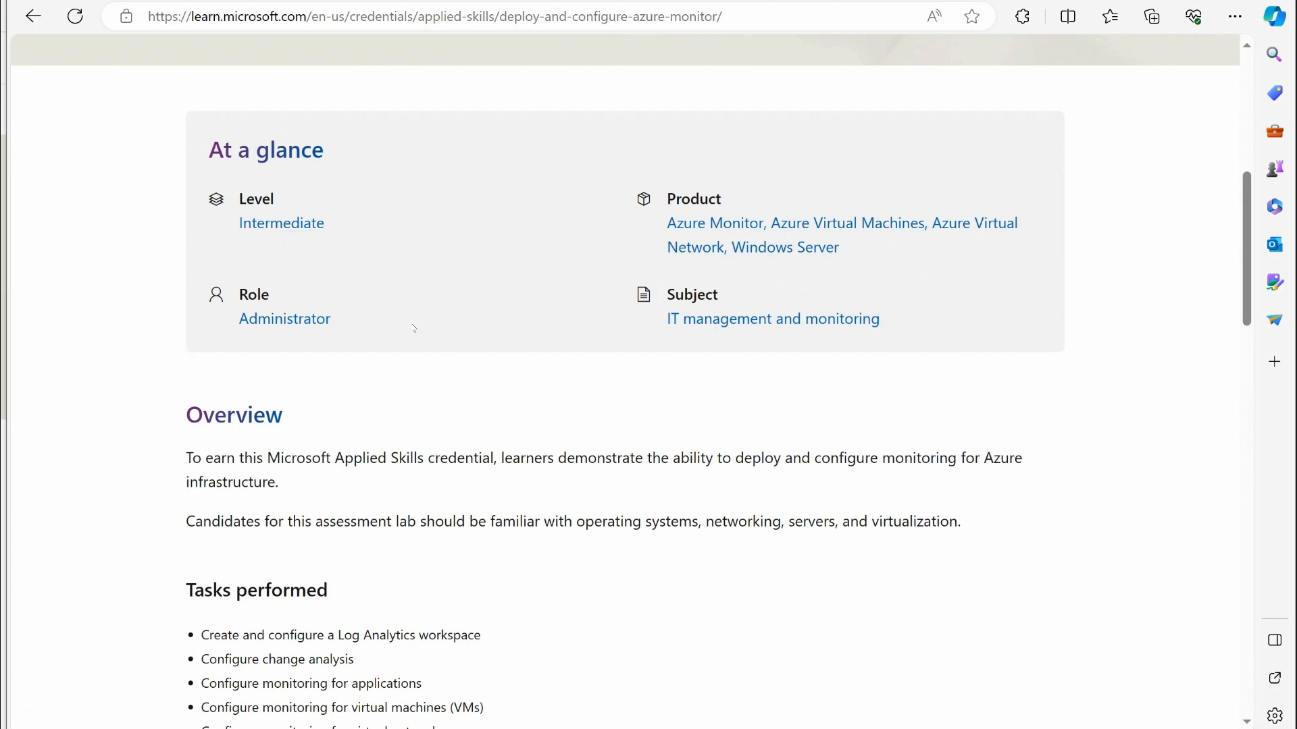
scroll("down", 3)
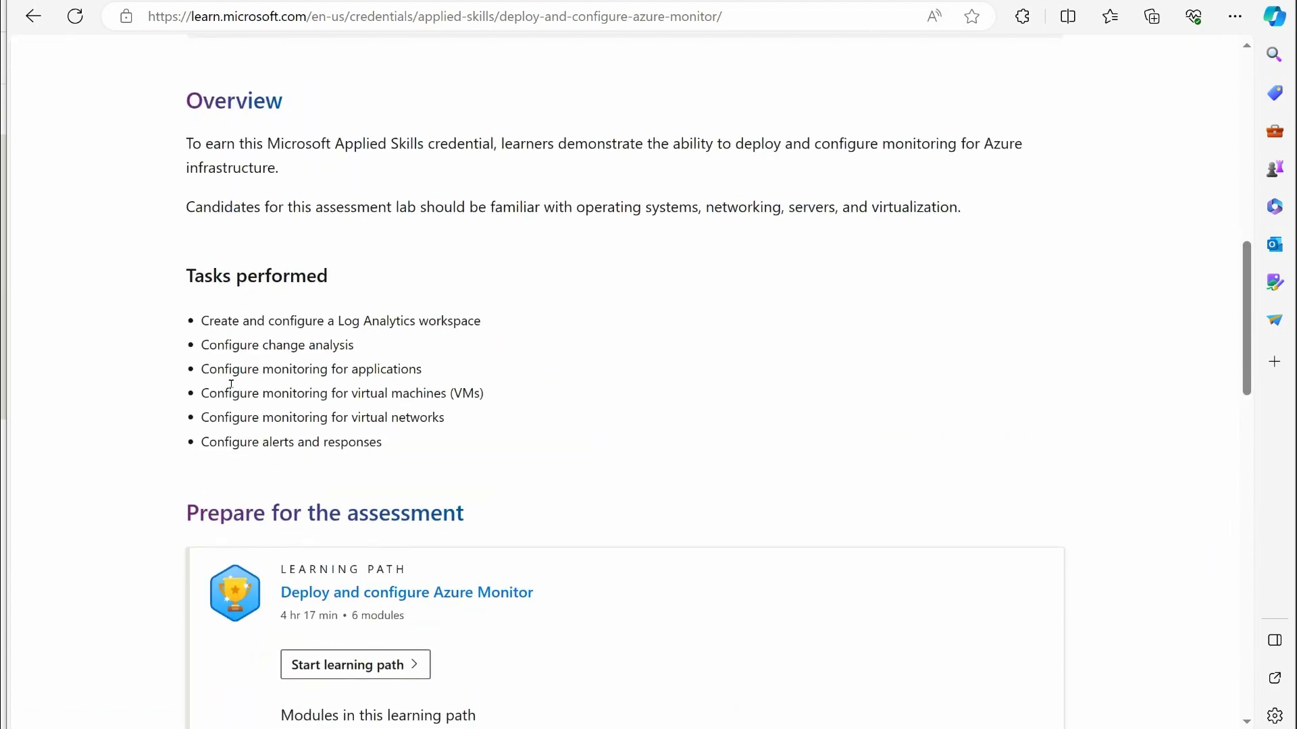
mouse_move(428, 454)
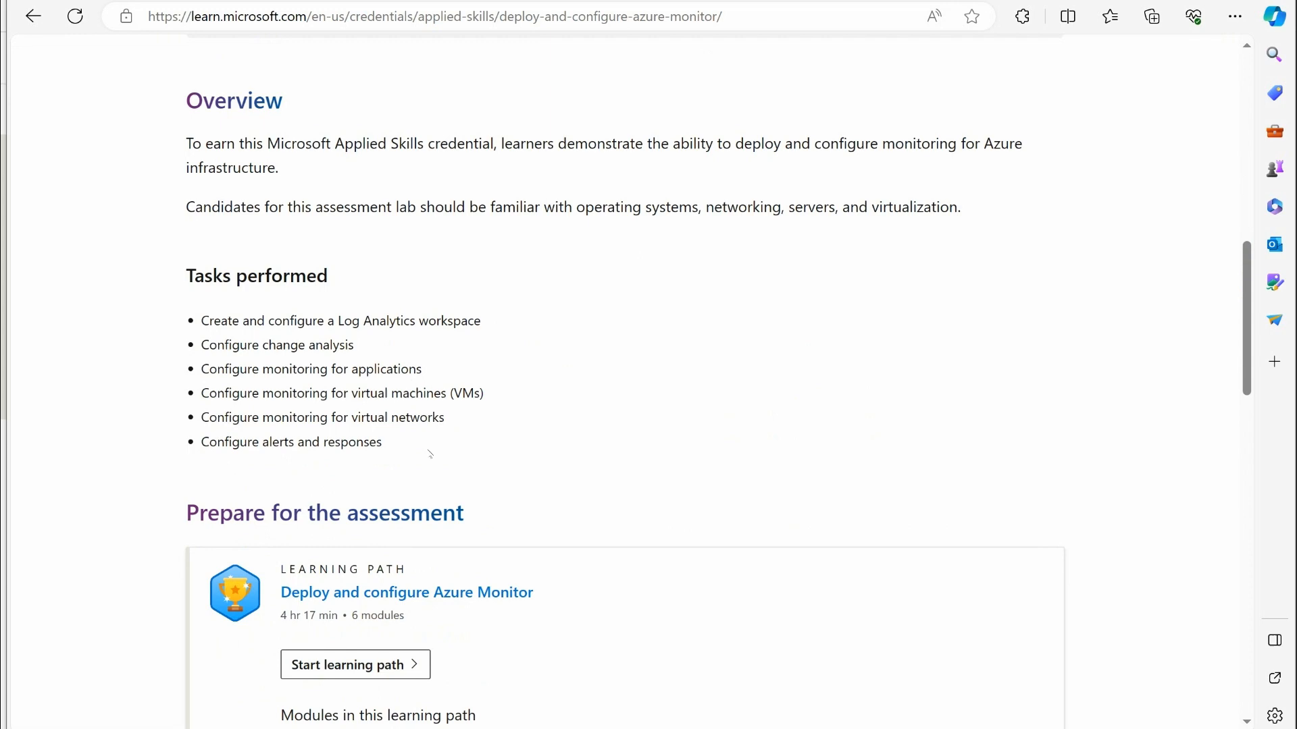
scroll("down", 3)
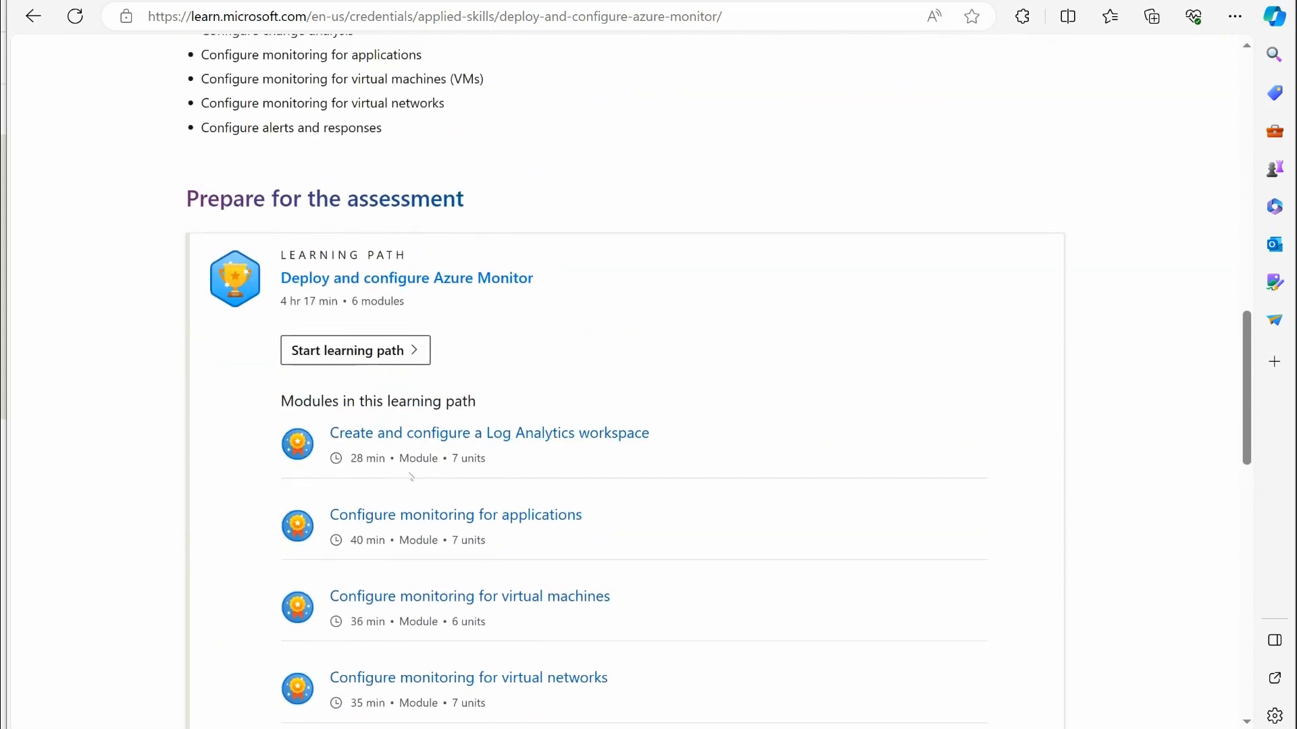
scroll("down", 3)
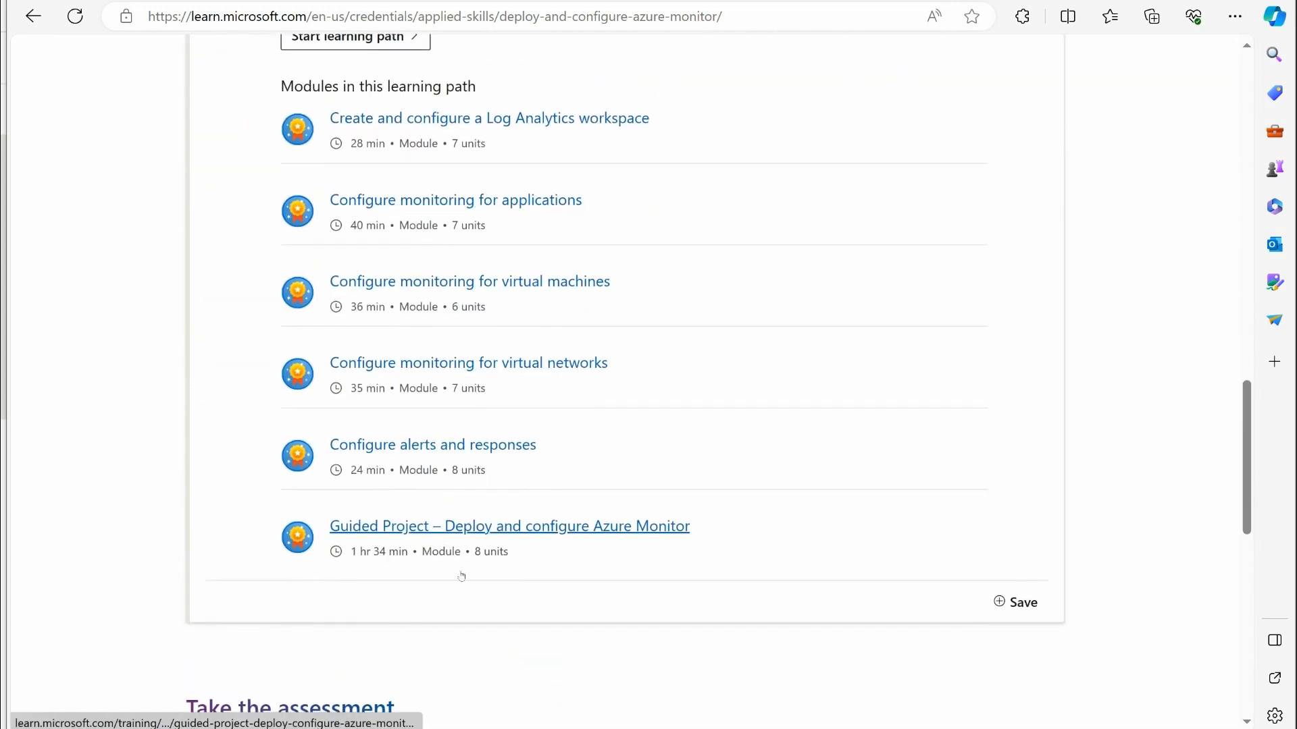
mouse_move(405, 72)
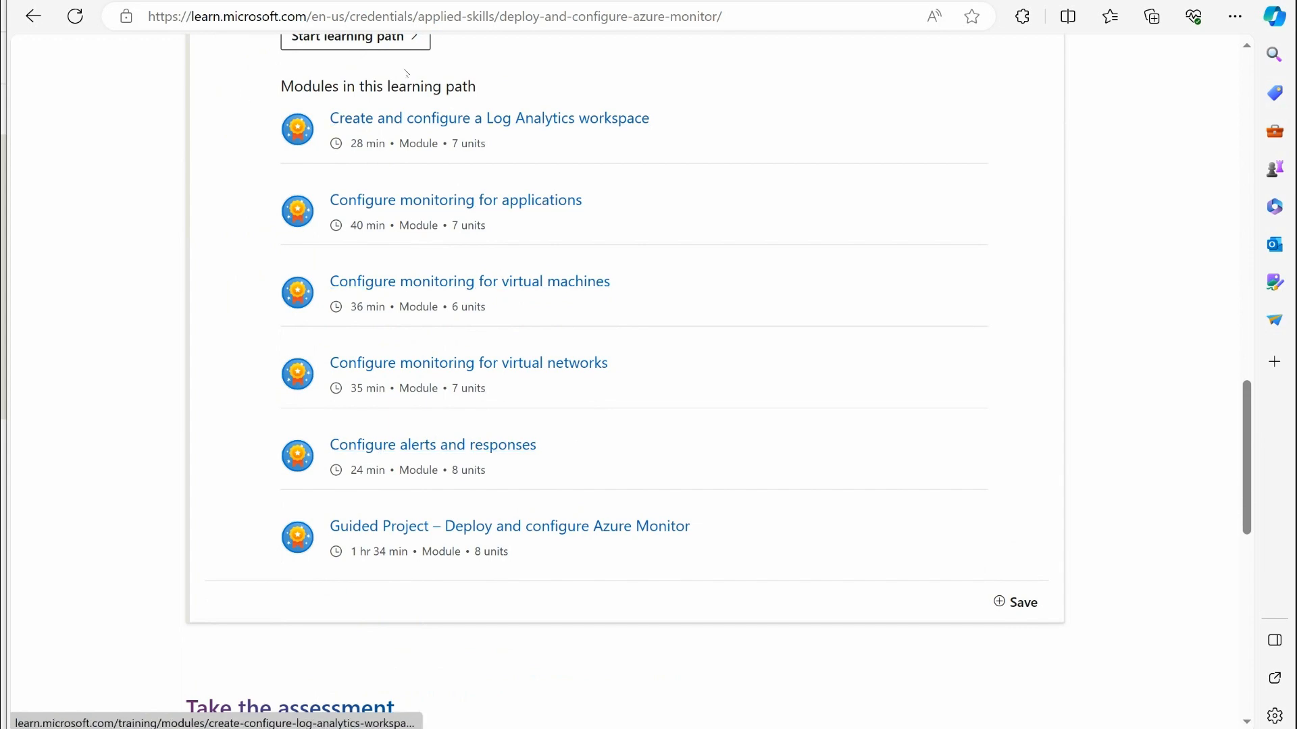
scroll("down", 3)
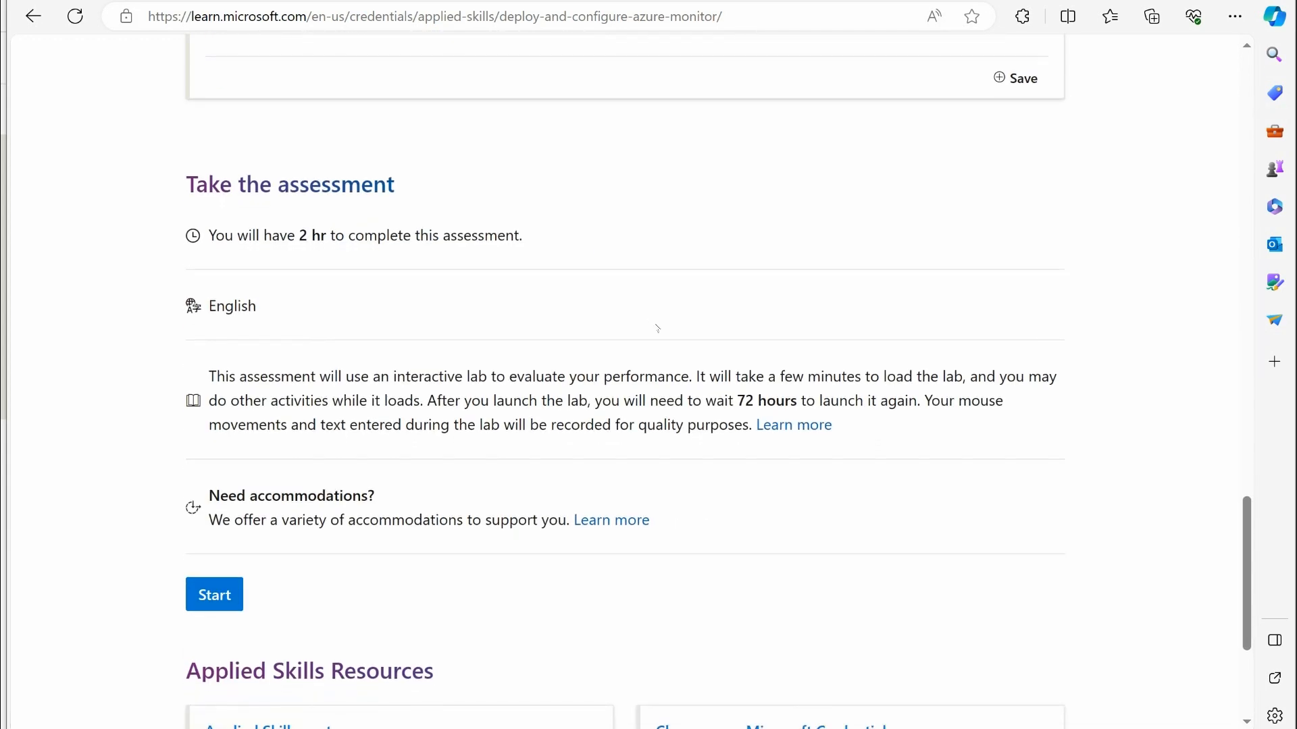
mouse_move(581, 327)
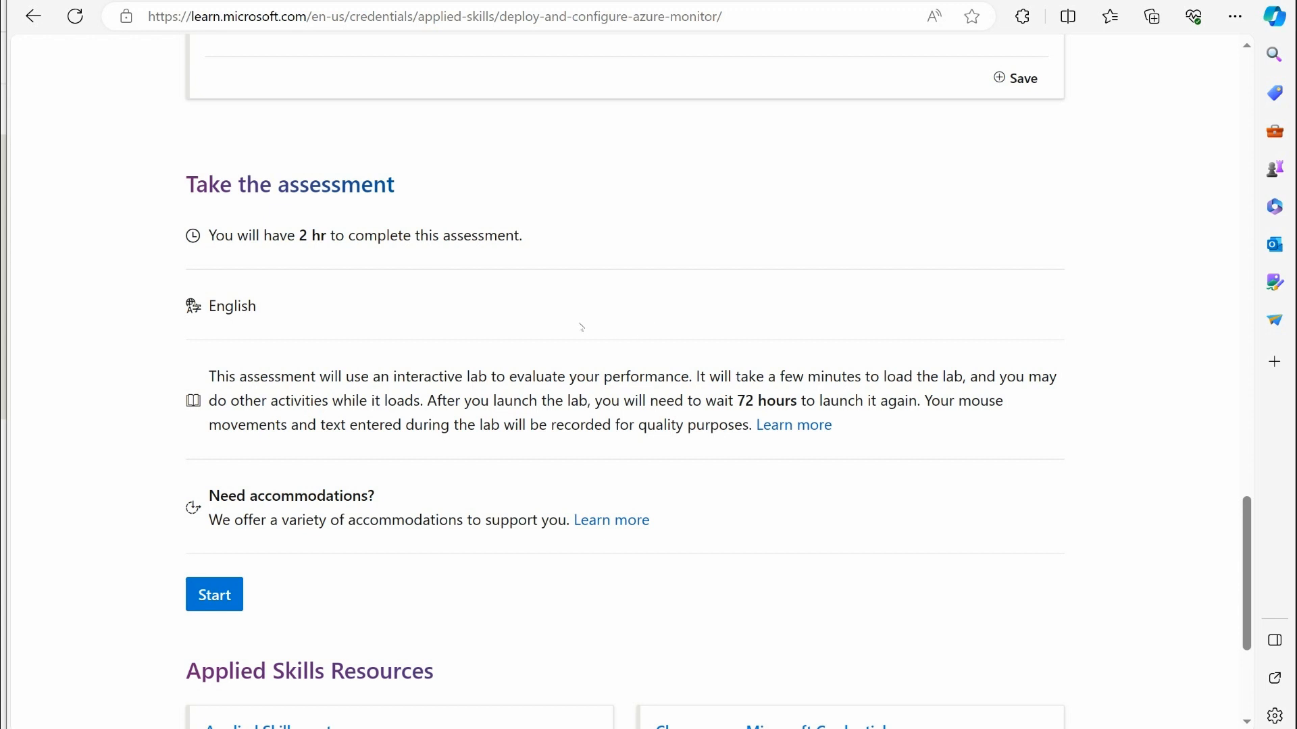
mouse_move(491, 238)
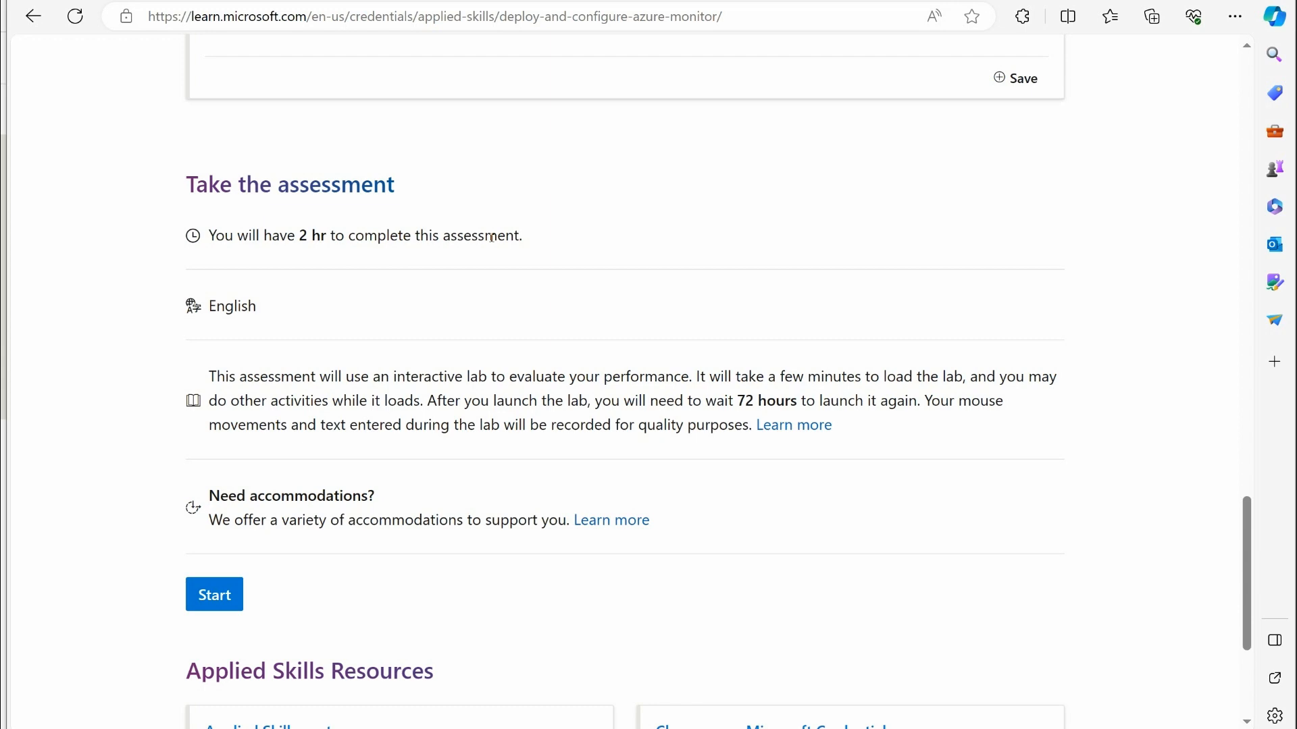
scroll("up", 3)
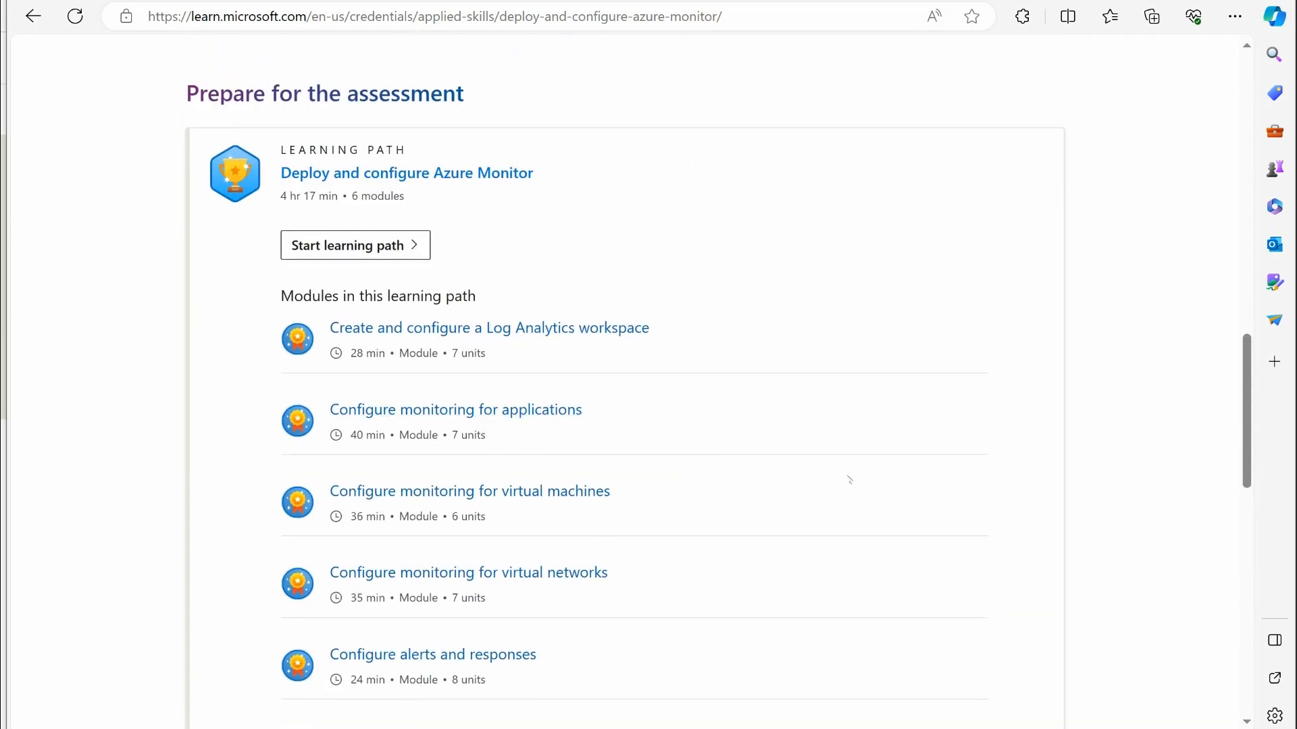
scroll("down", 3)
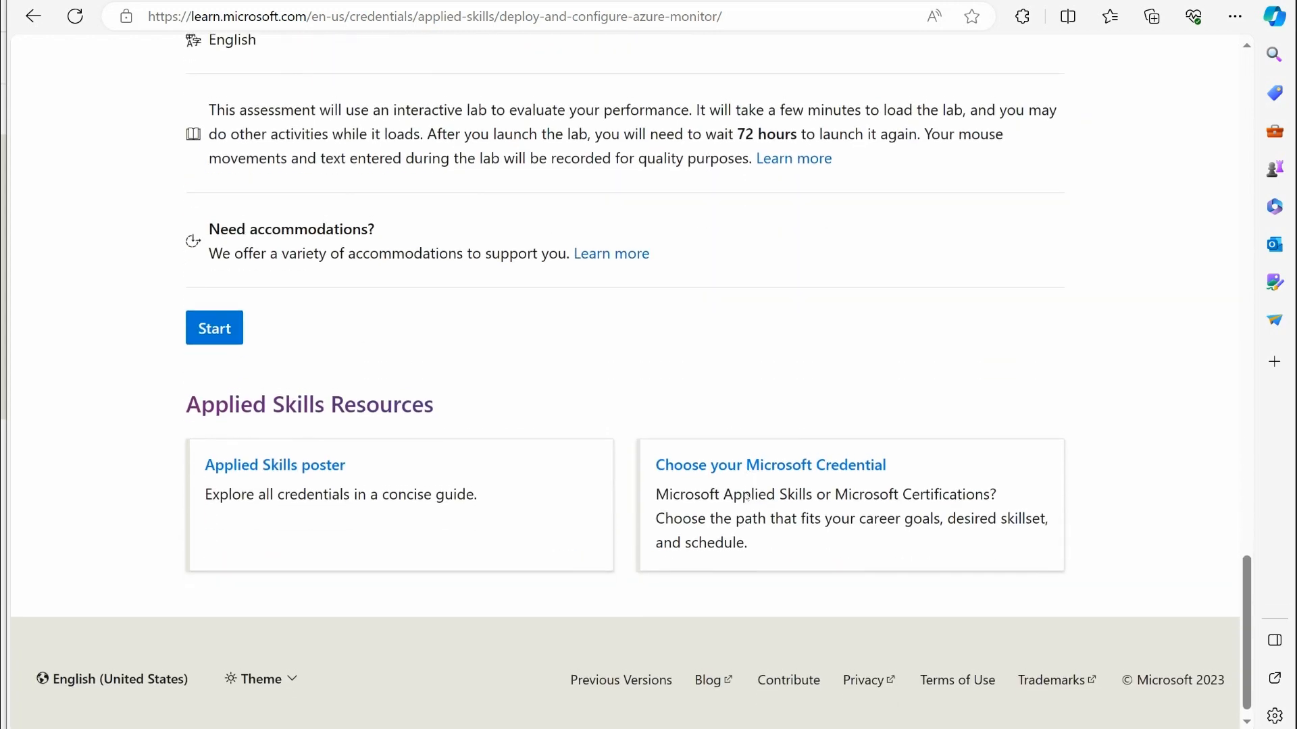
scroll("up", 3)
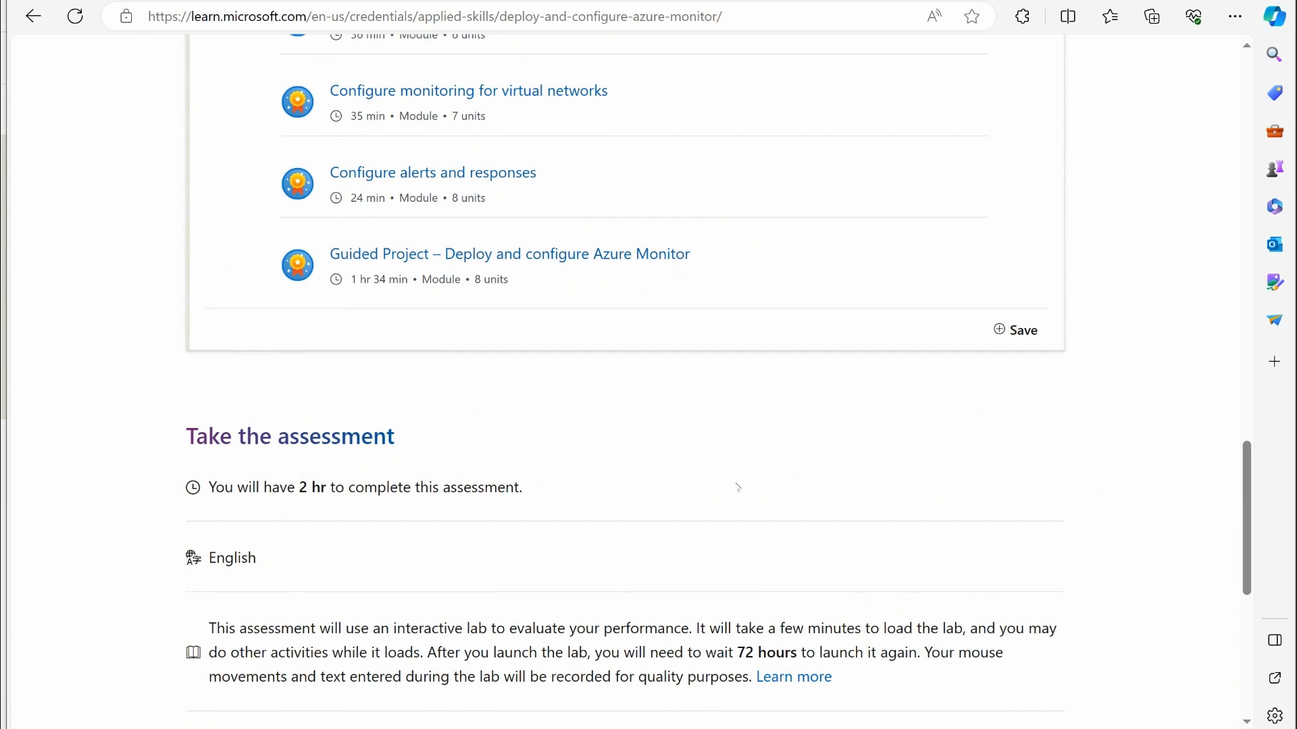
mouse_move(660, 466)
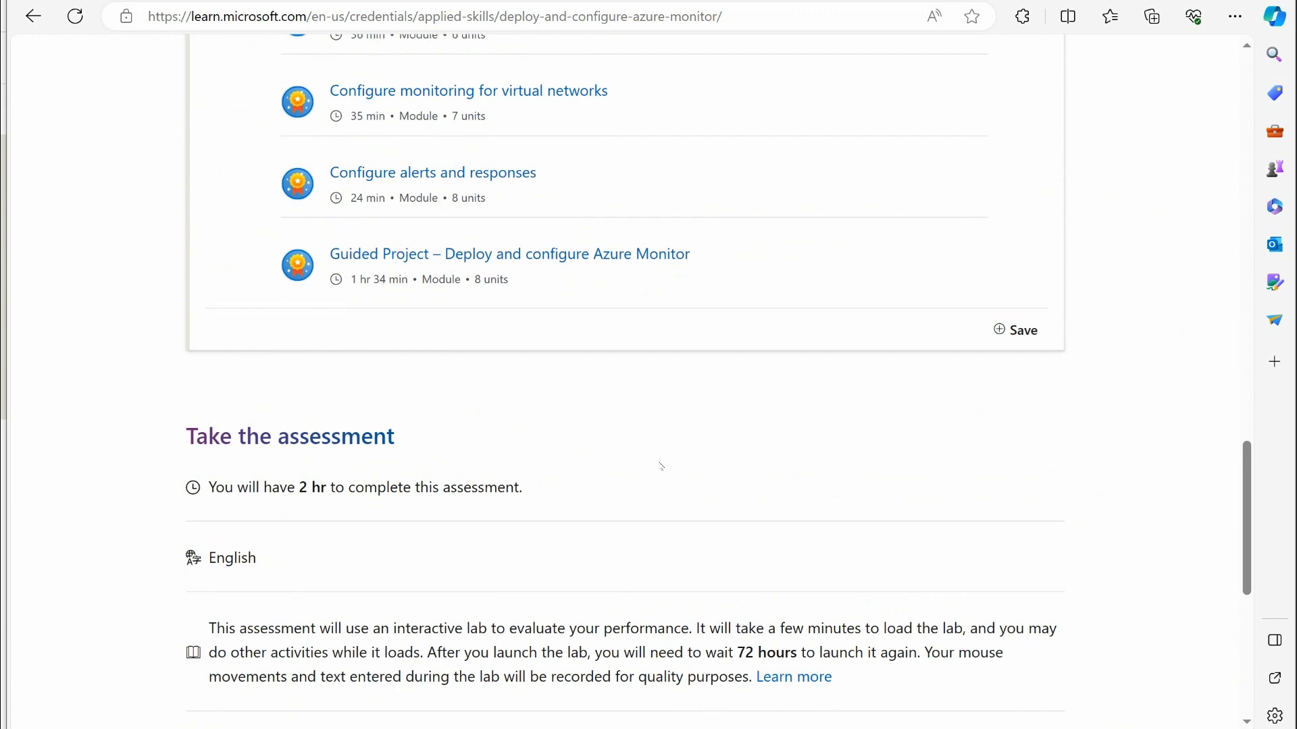
scroll("up", 3)
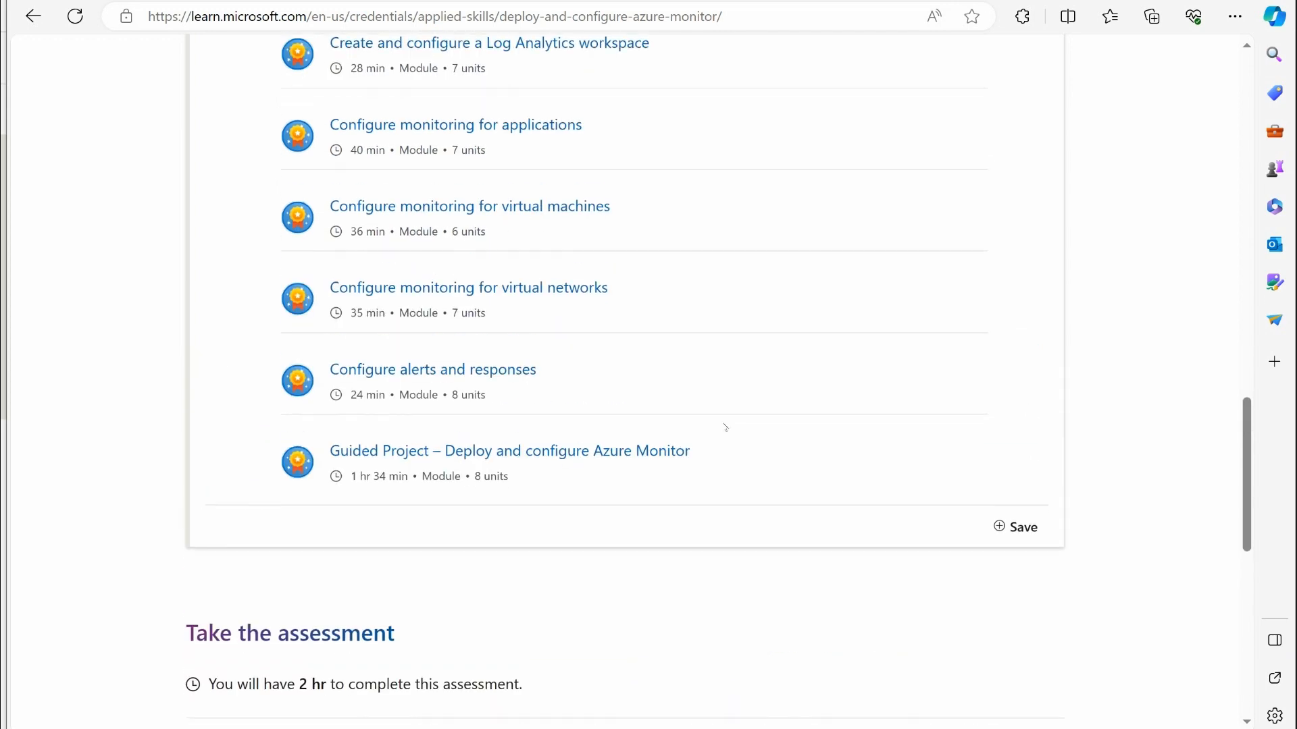
scroll("up", 3)
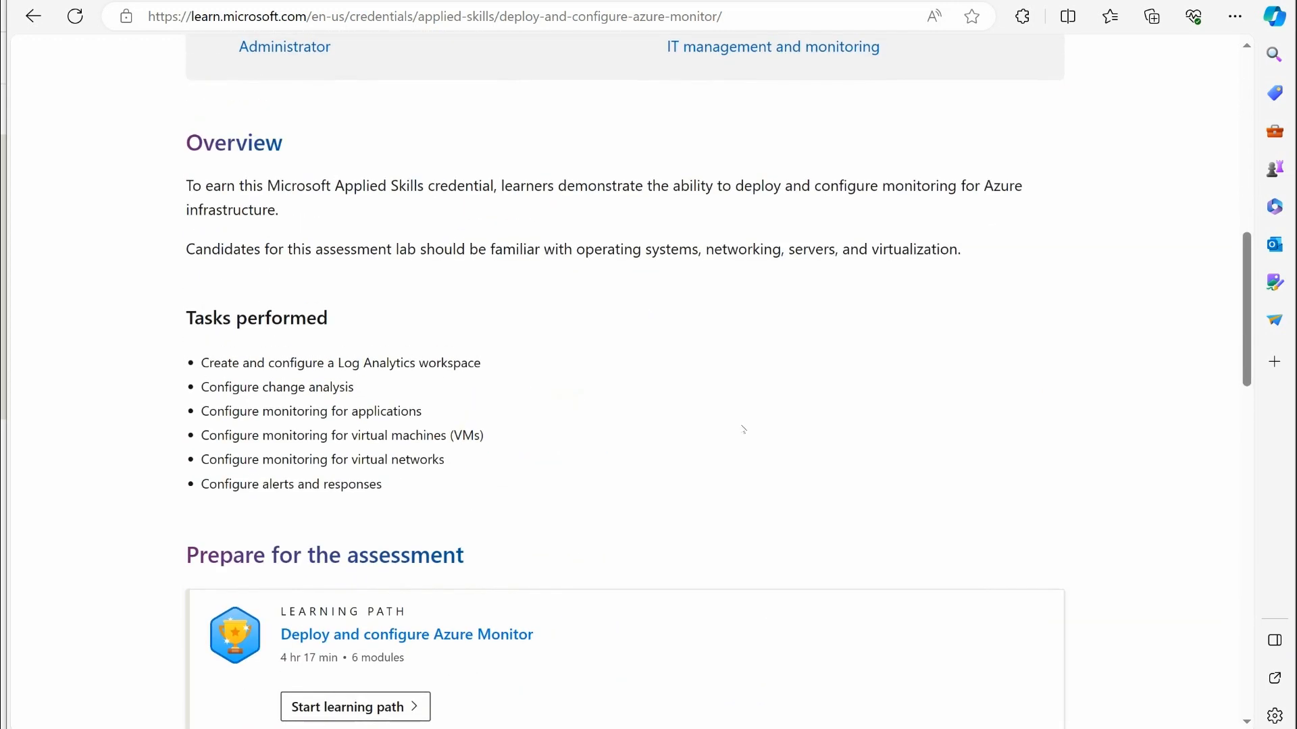
scroll("down", 3)
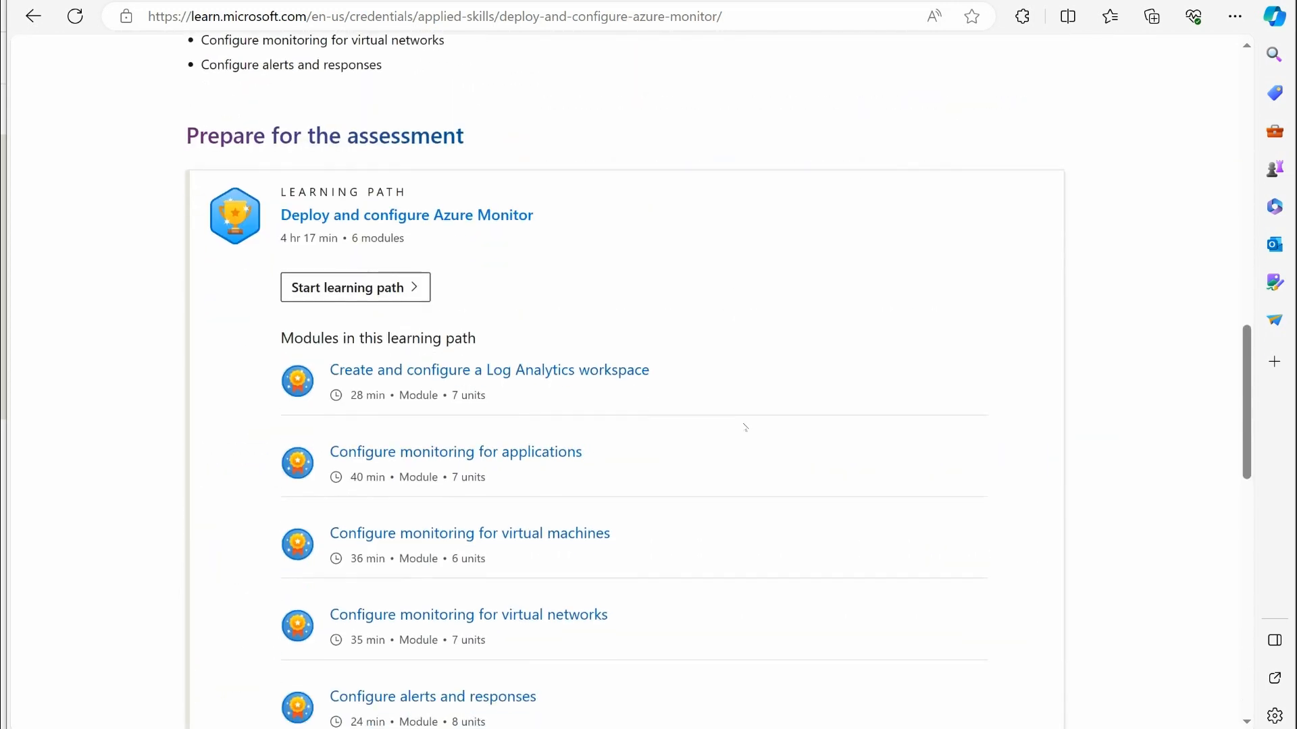
scroll("down", 3)
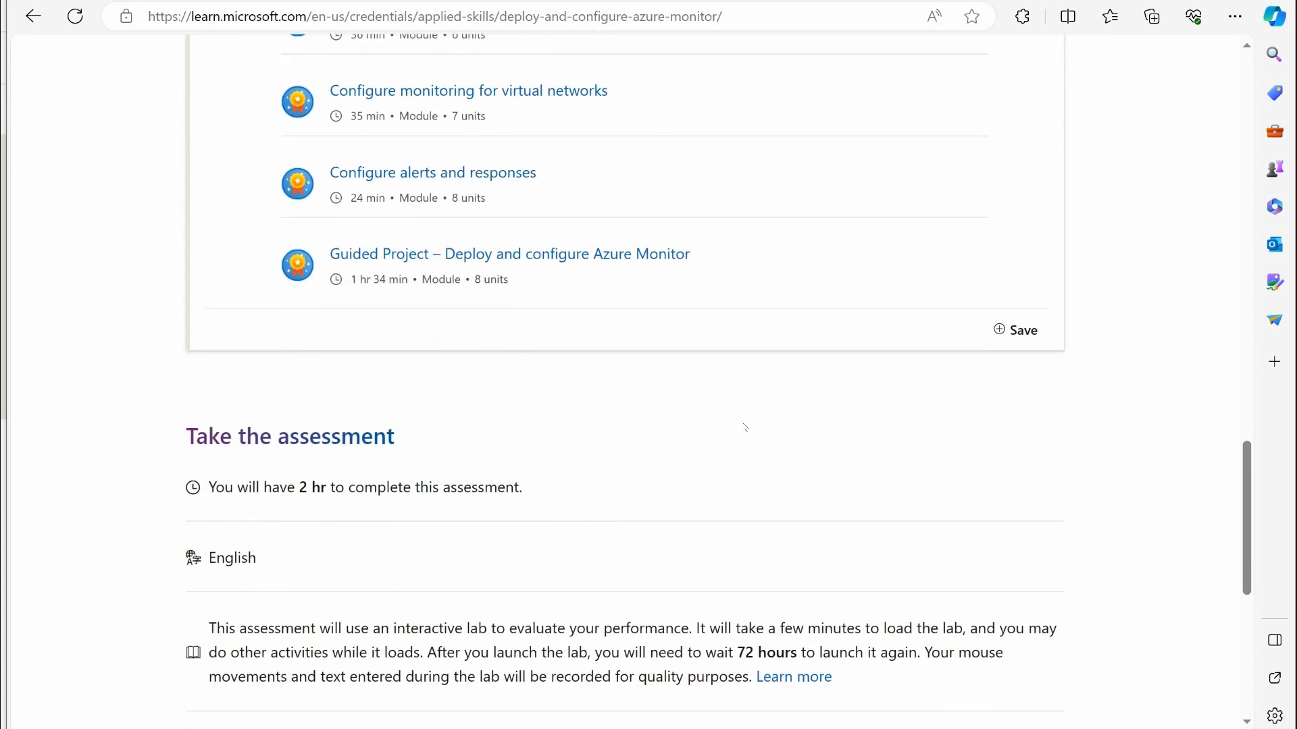
scroll("down", 3)
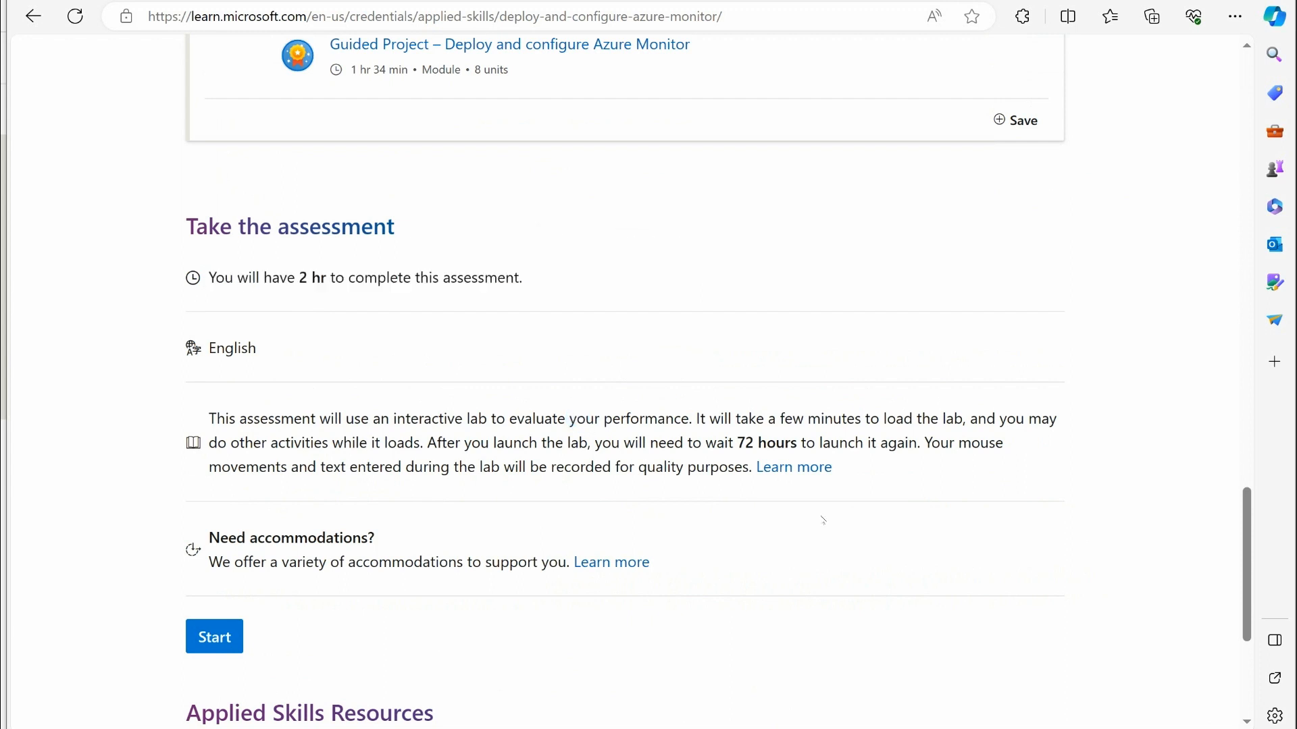
mouse_move(997, 509)
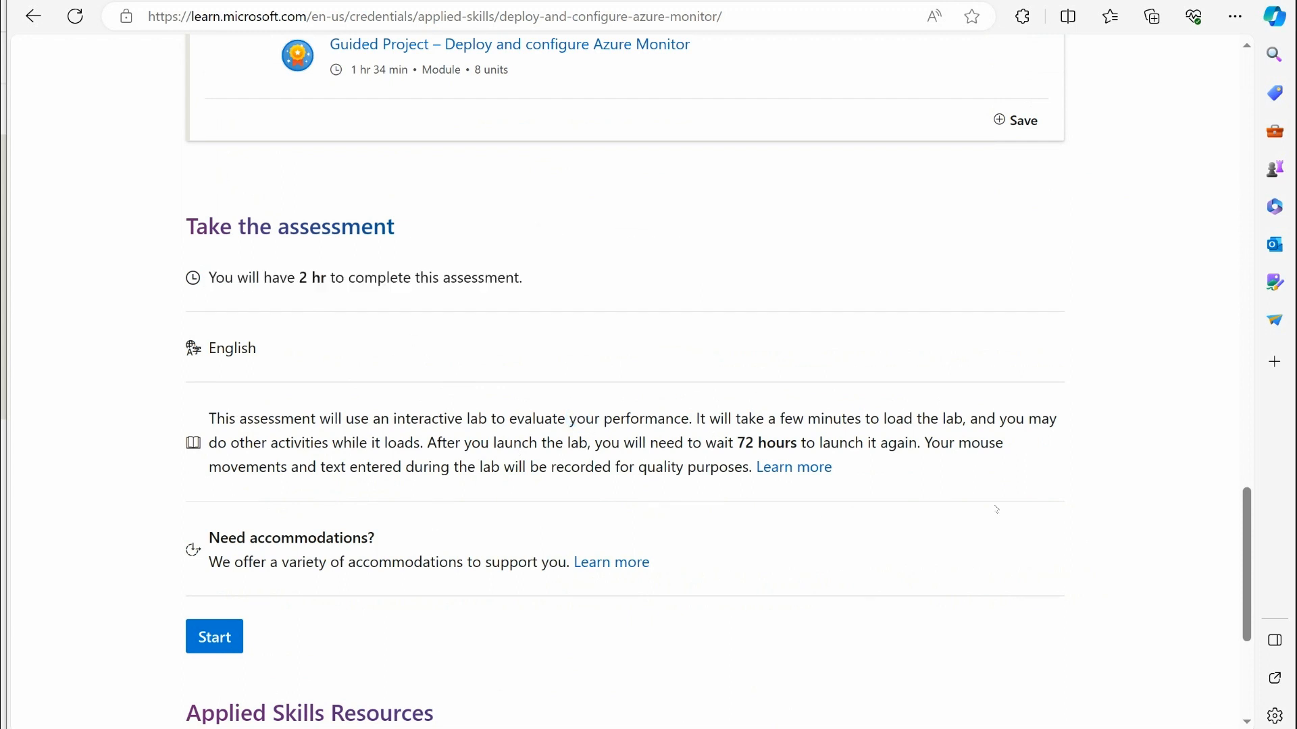
mouse_move(930, 519)
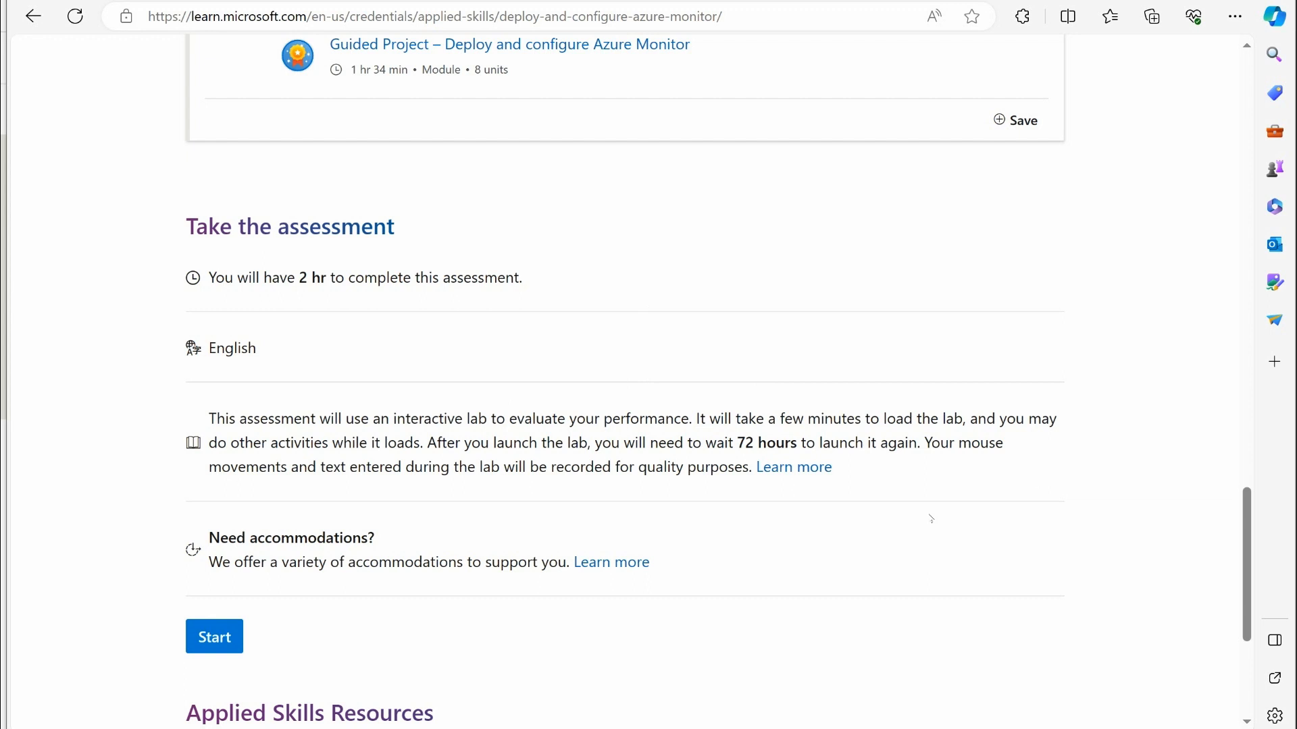
mouse_move(991, 579)
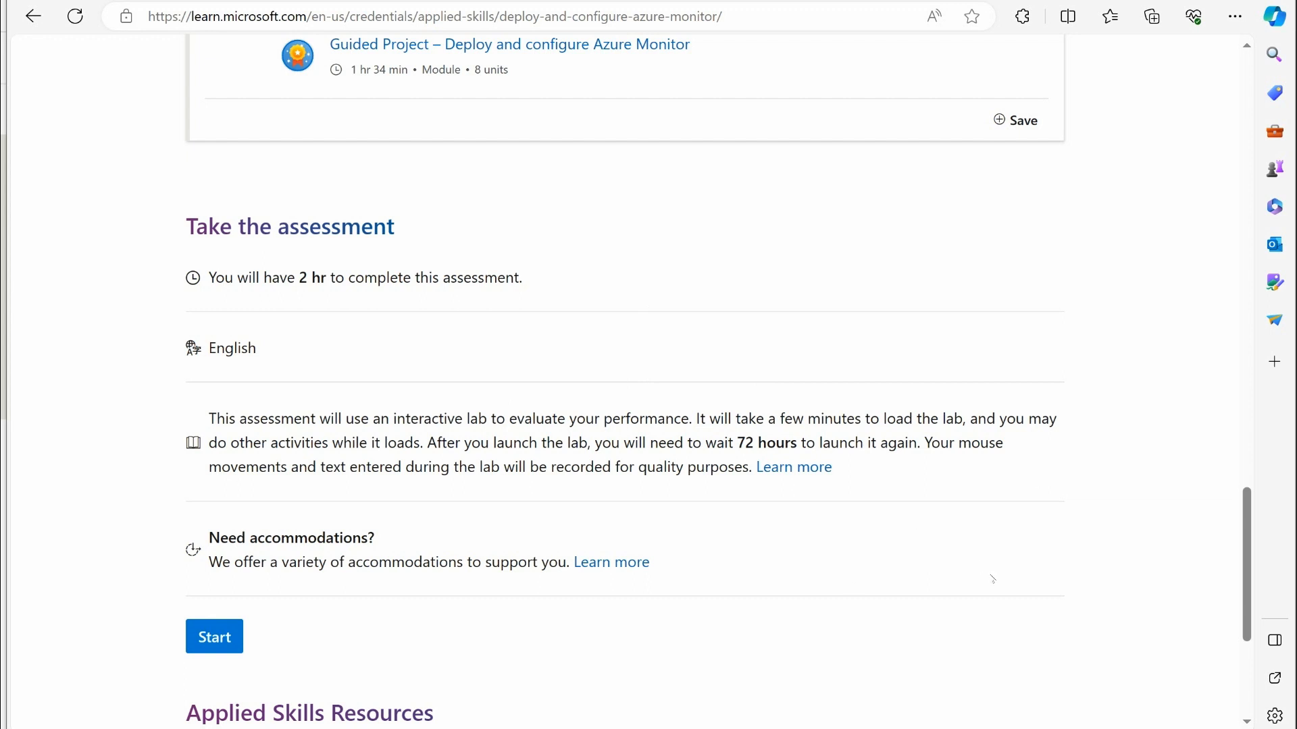
mouse_move(451, 306)
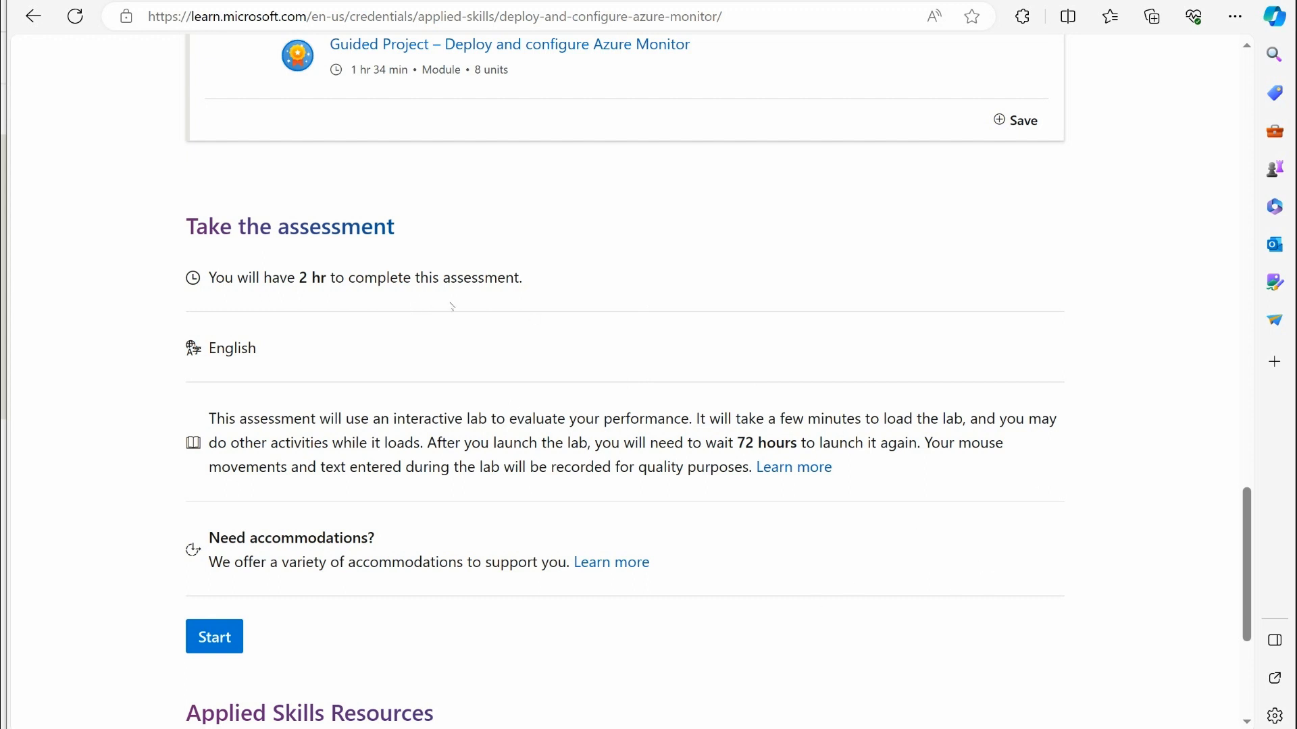
mouse_move(793, 468)
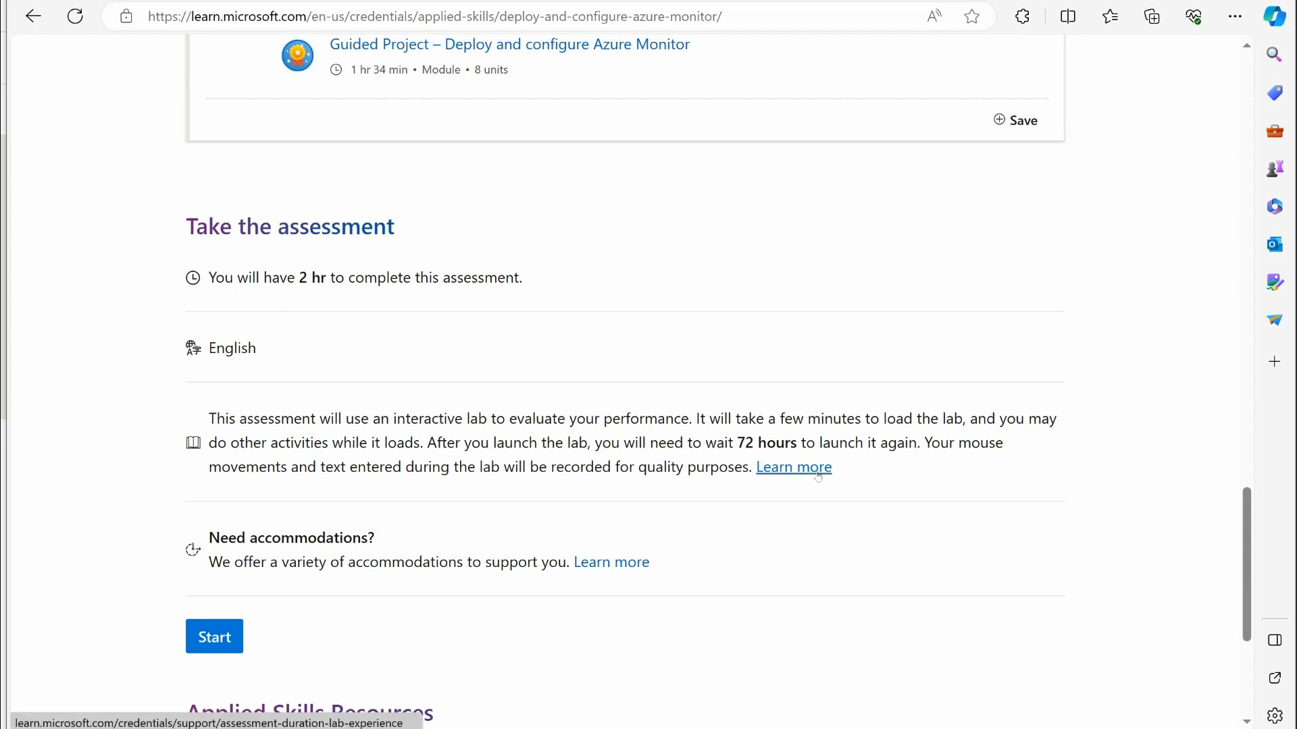
mouse_move(645, 370)
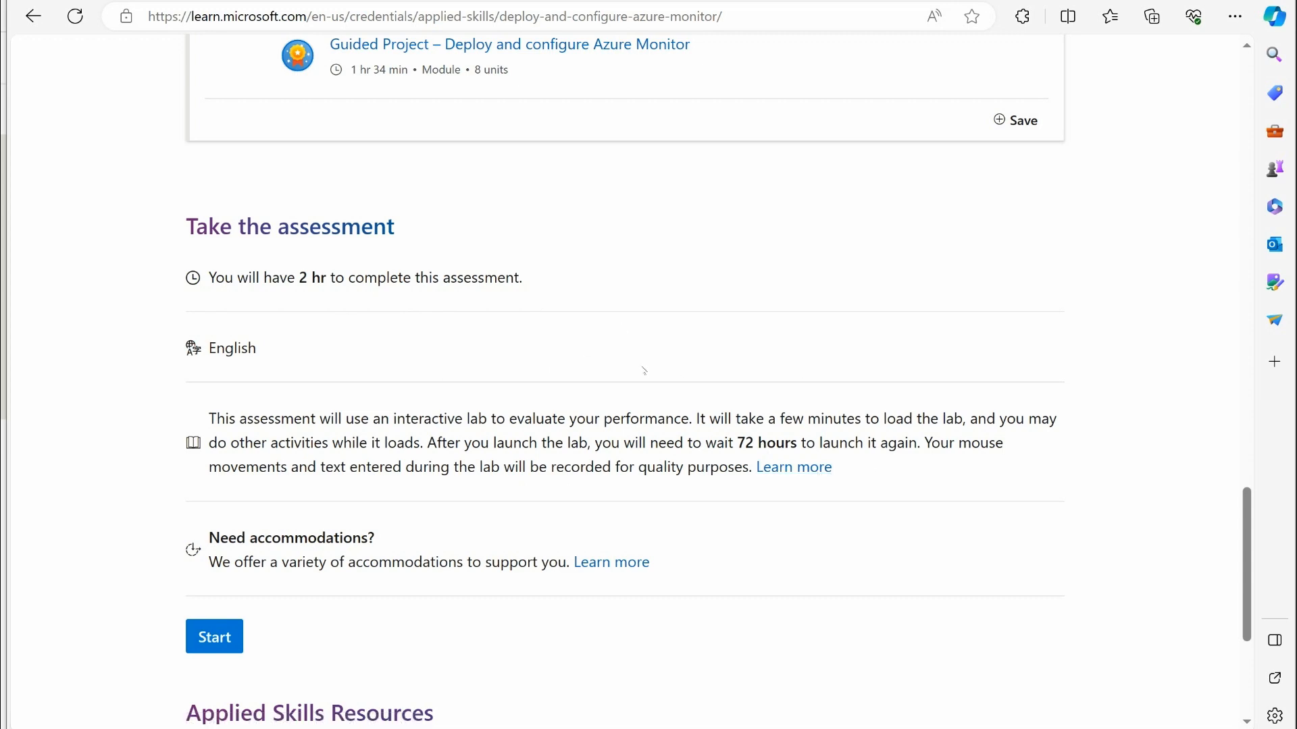
Scroll back up to the credential's overview, then down again through its learning modules.
scroll("up", 3)
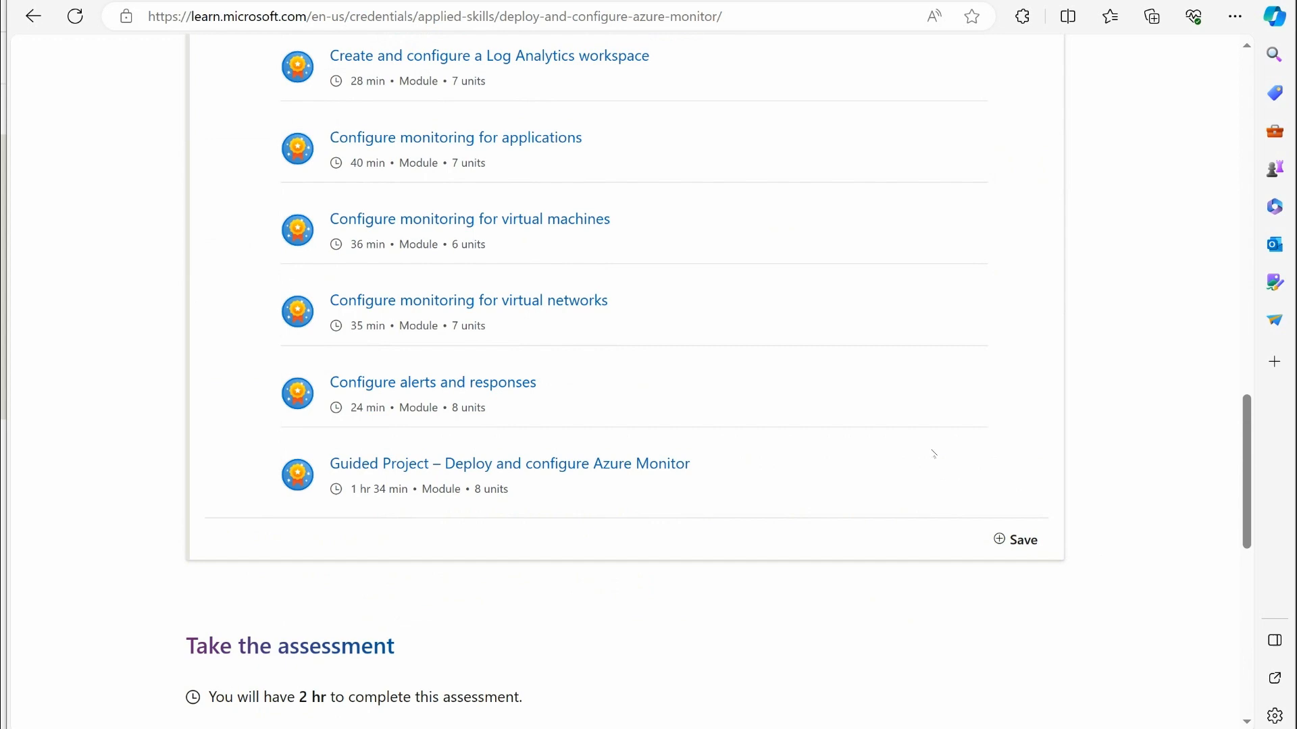
scroll("up", 3)
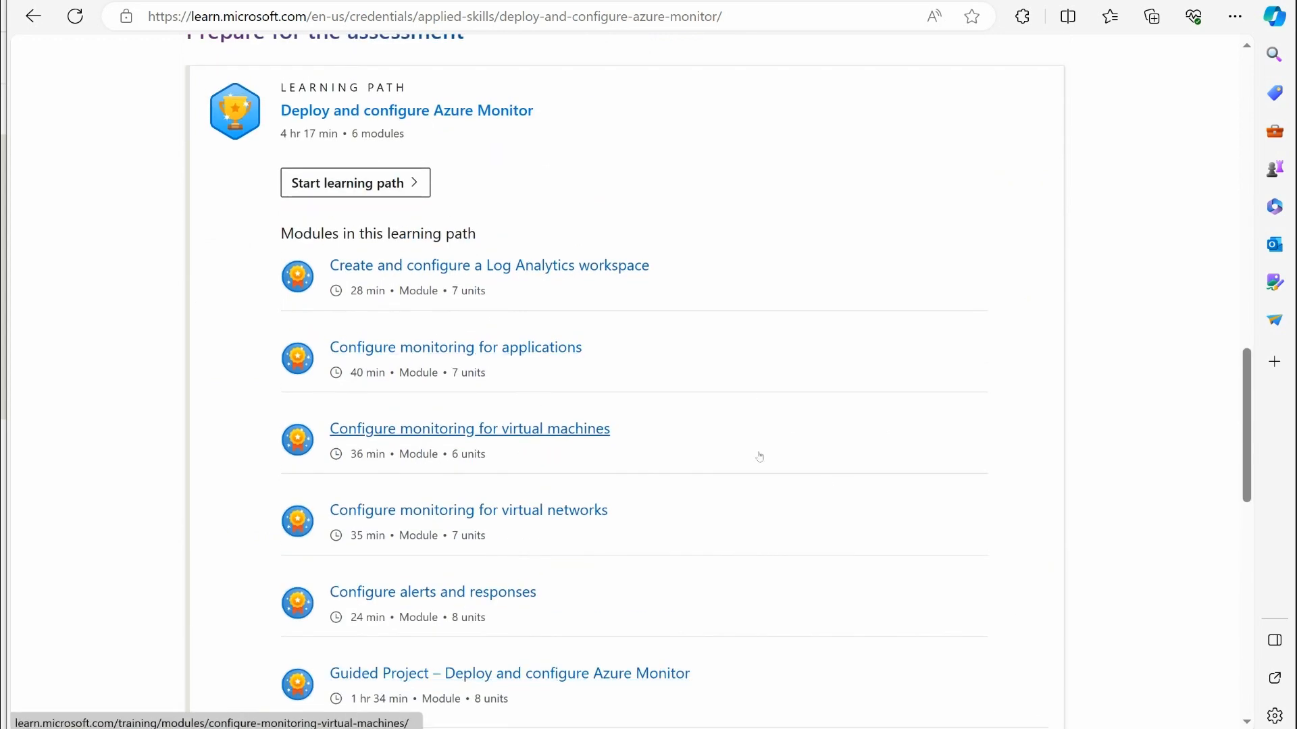
scroll("up", 3)
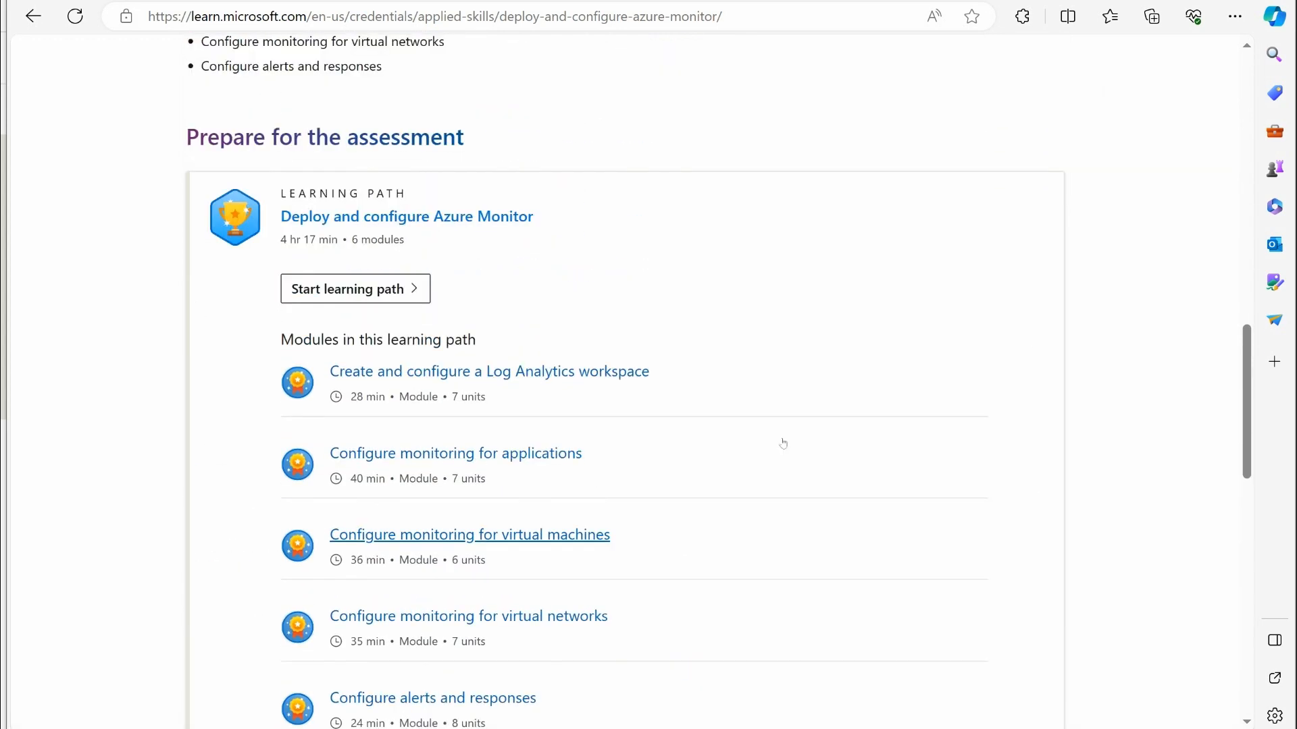
scroll("up", 3)
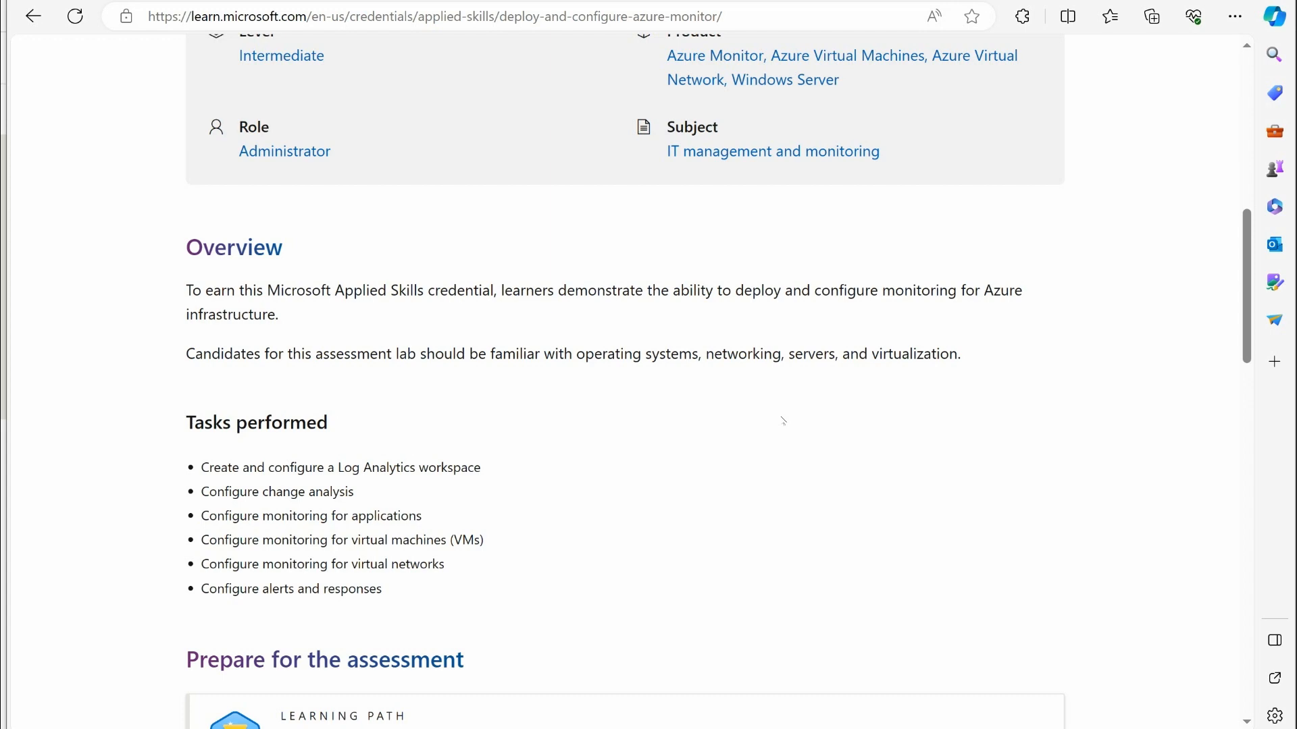
scroll("up", 3)
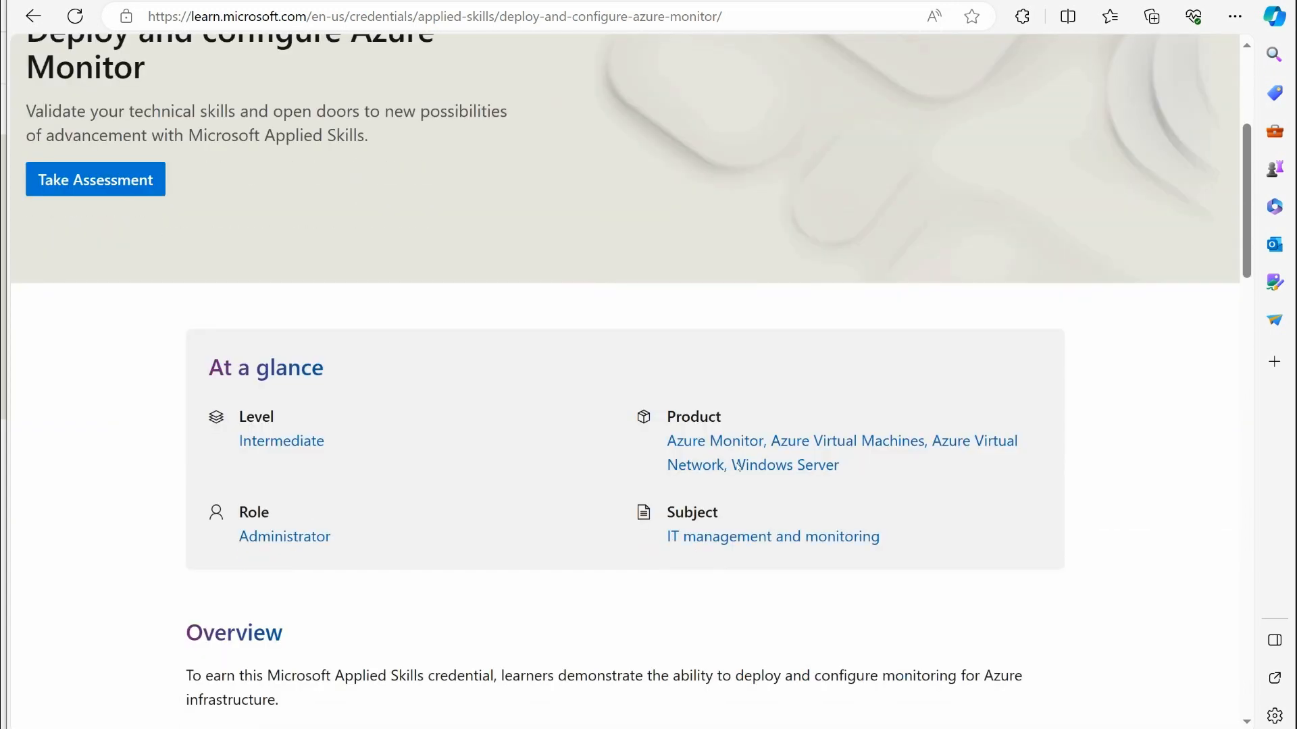
scroll("down", 3)
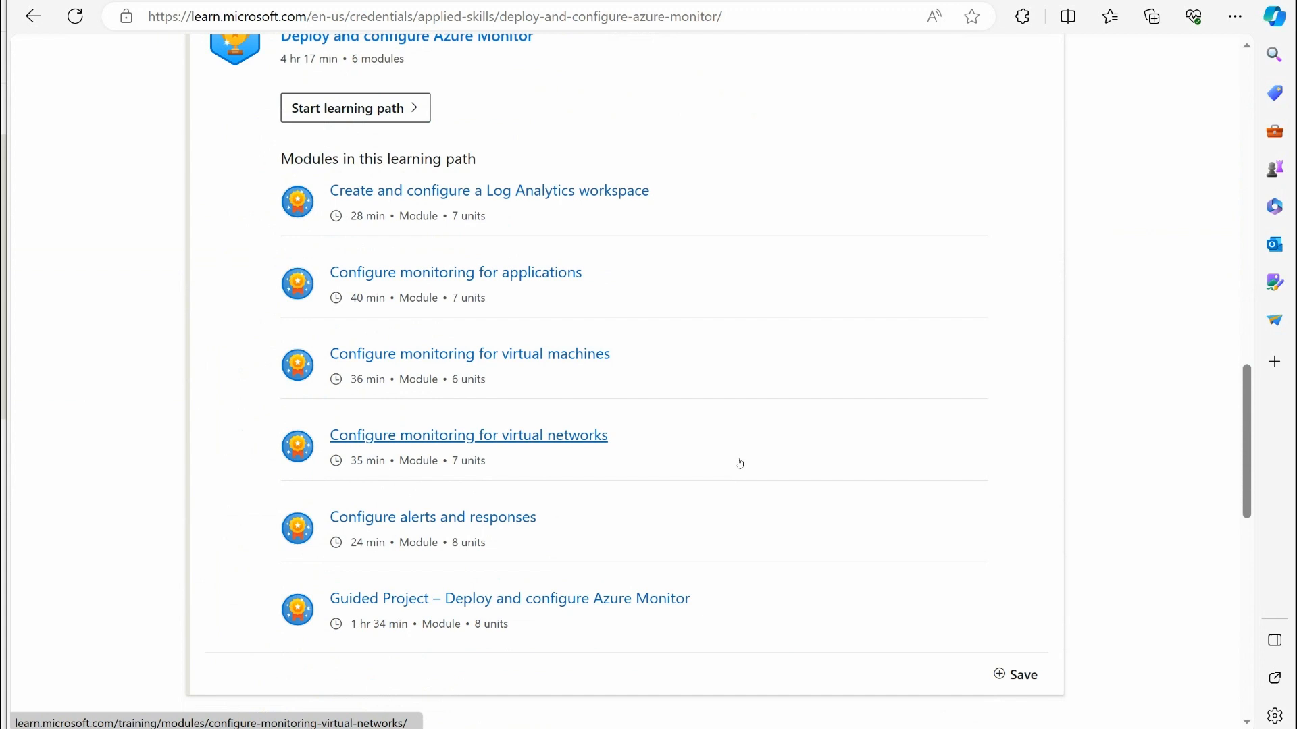
scroll("down", 3)
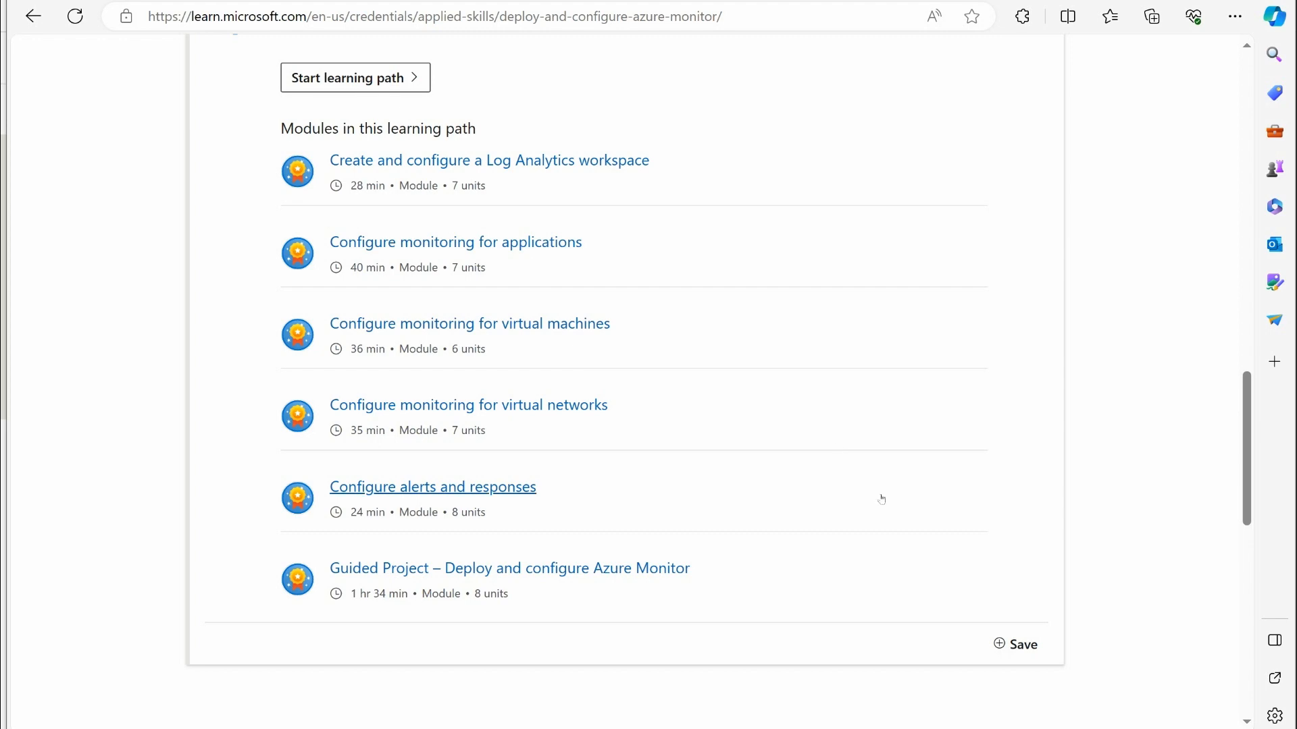
scroll("down", 3)
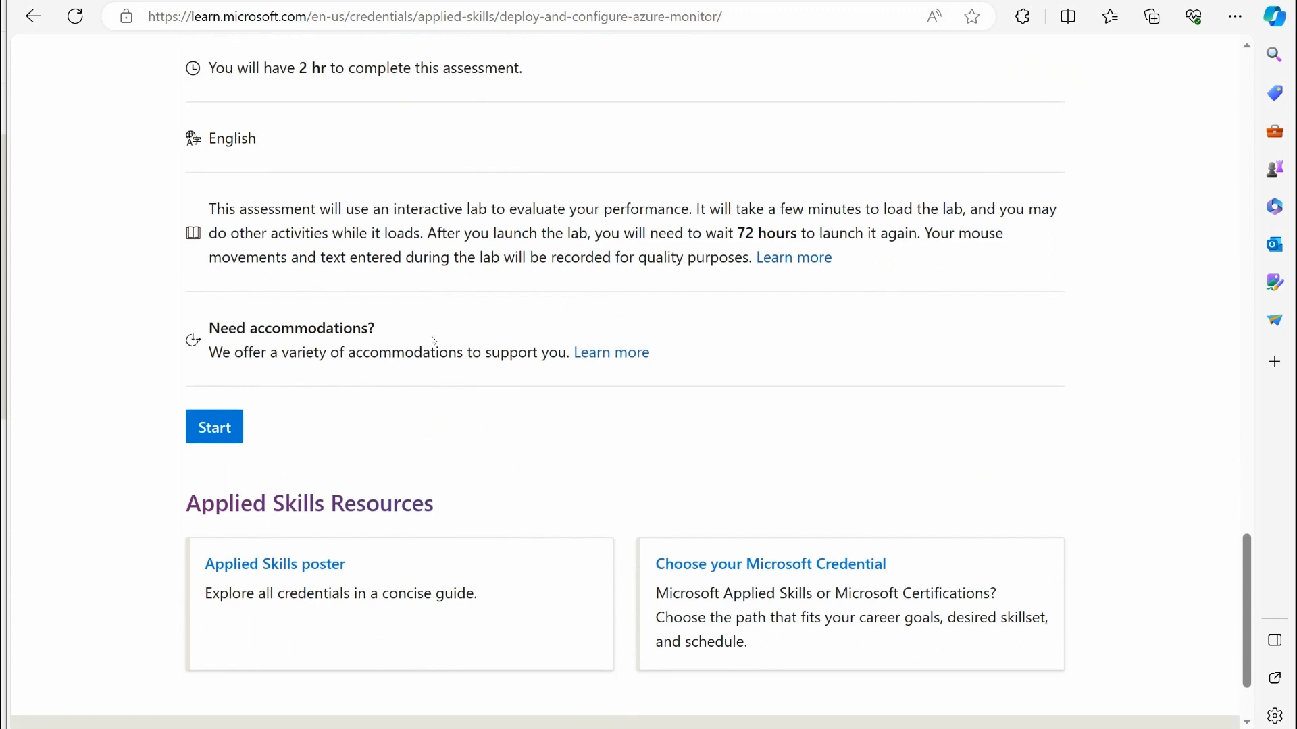
scroll("down", 3)
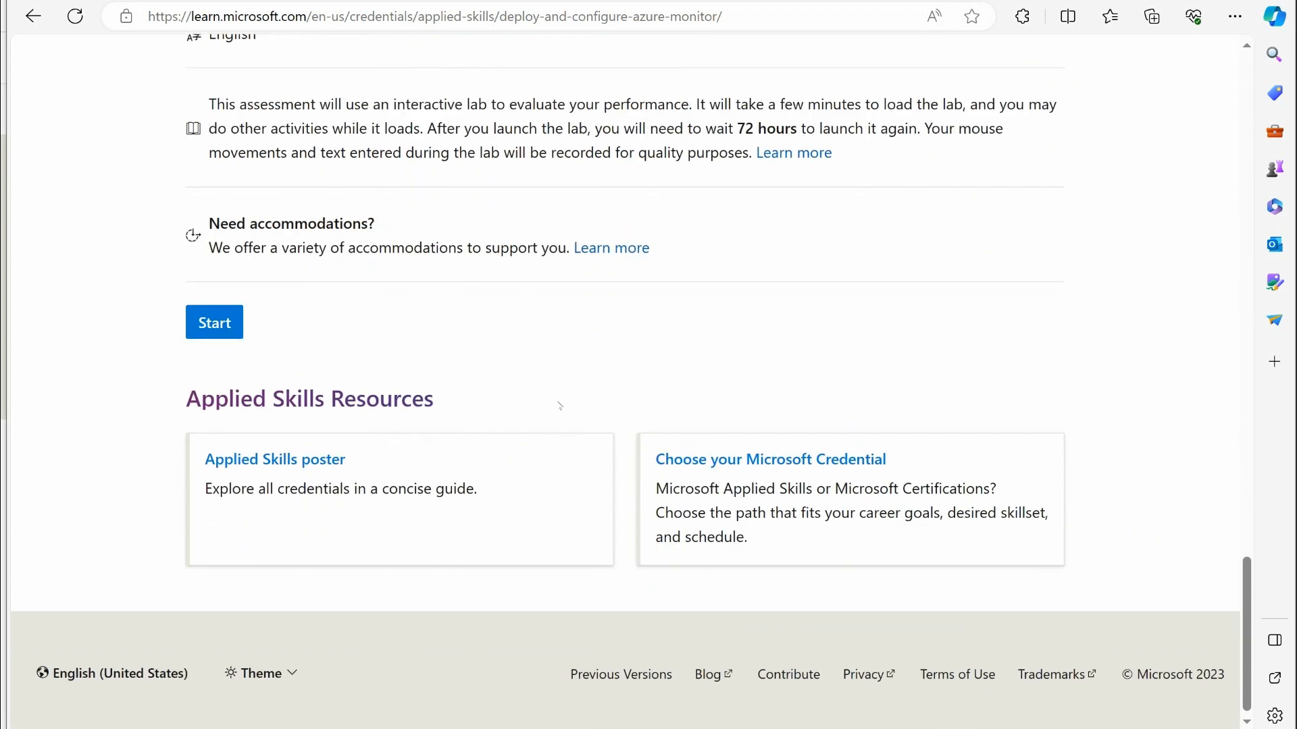
mouse_move(521, 430)
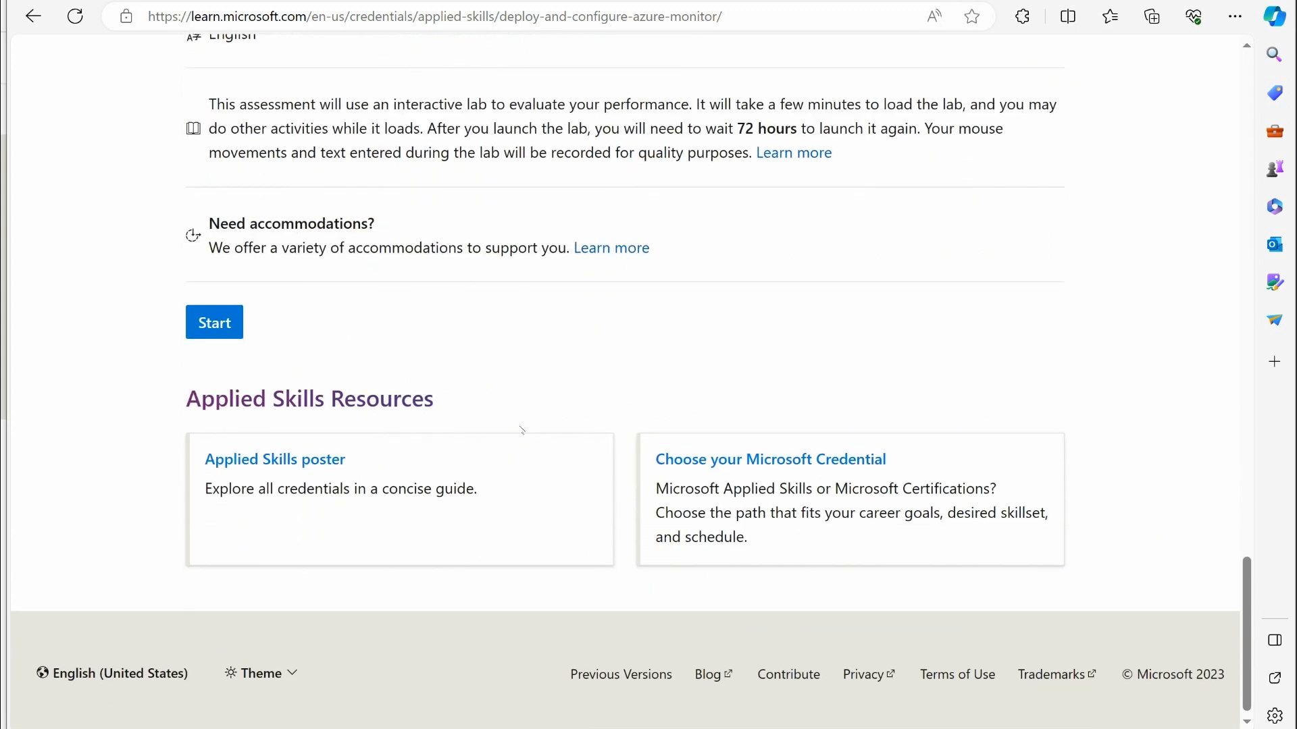
Review the overview and modules once more before returning to the Tech Community announcement post.
scroll("up", 3)
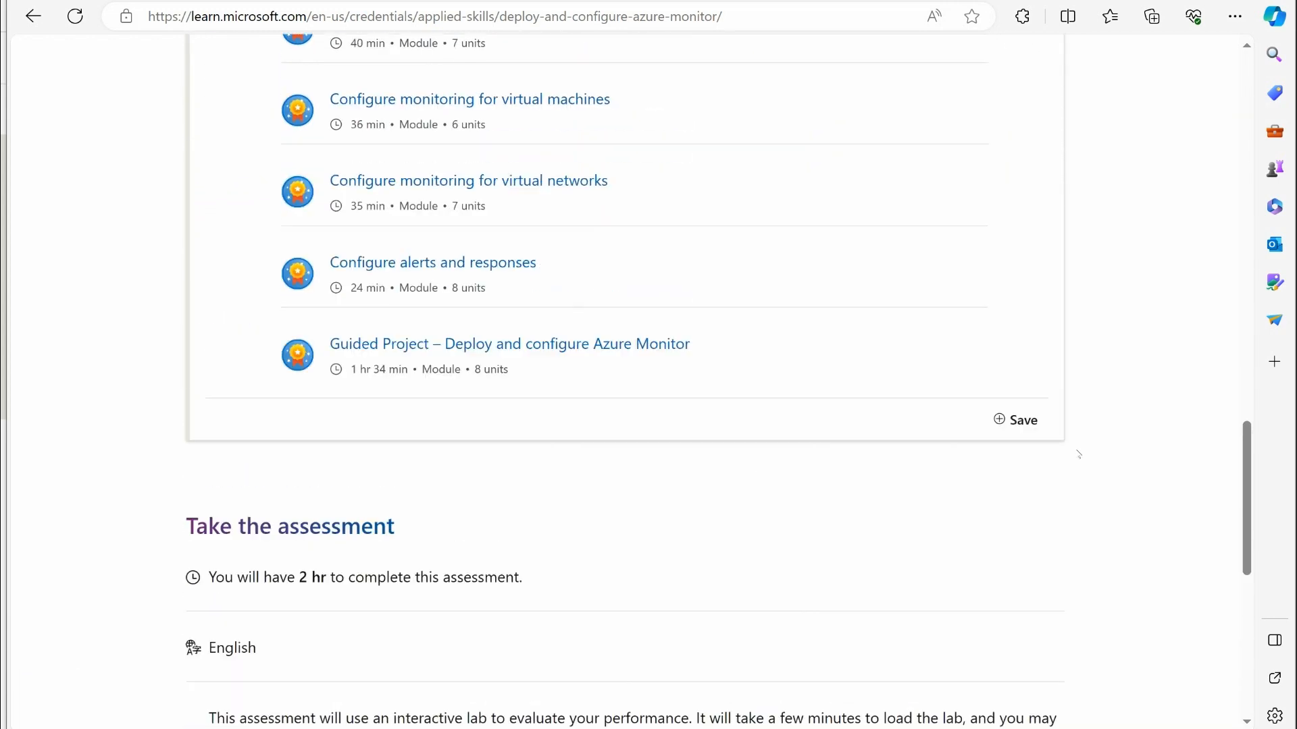
scroll("up", 3)
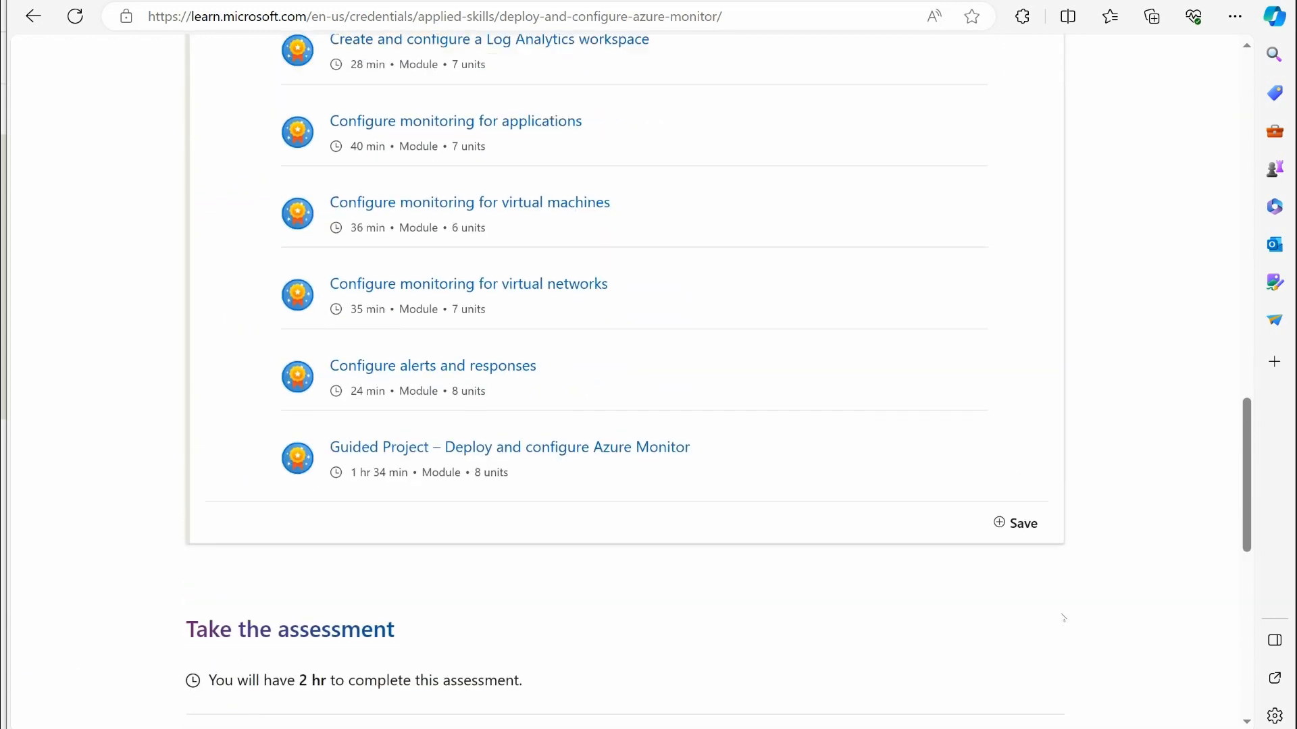
scroll("up", 3)
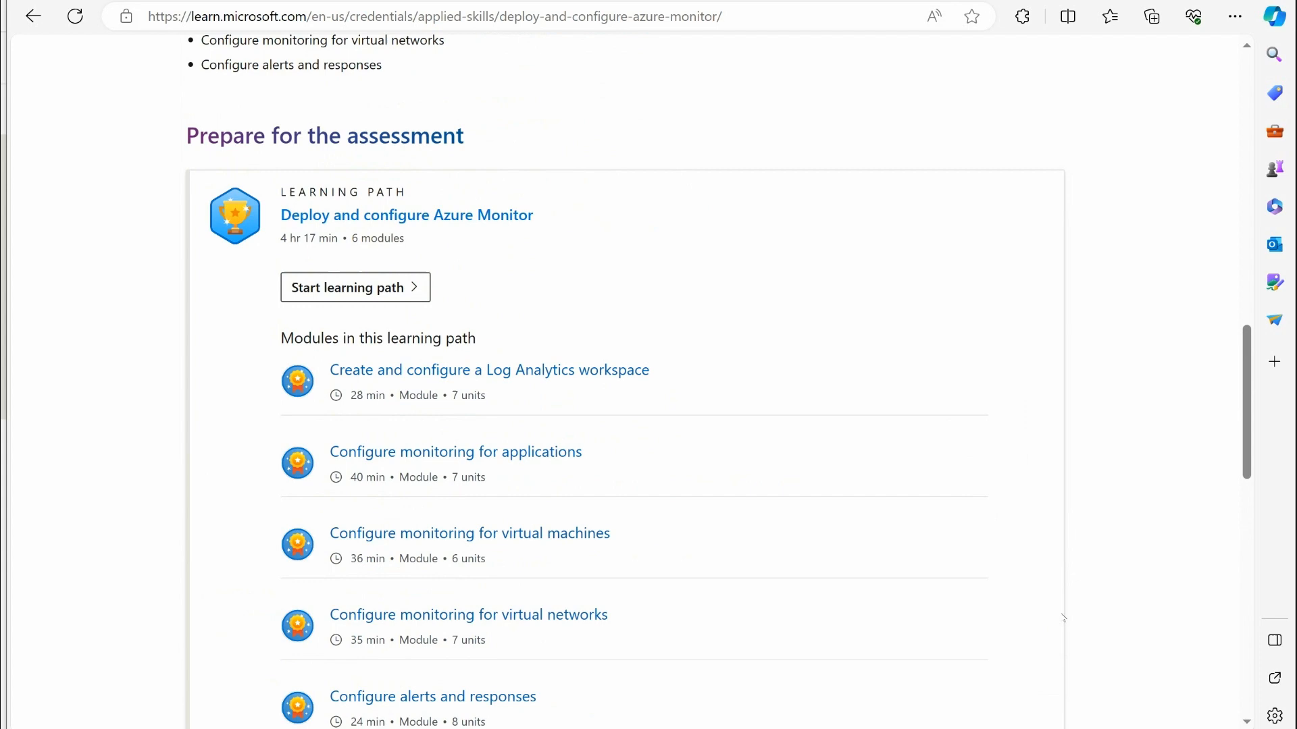
scroll("up", 3)
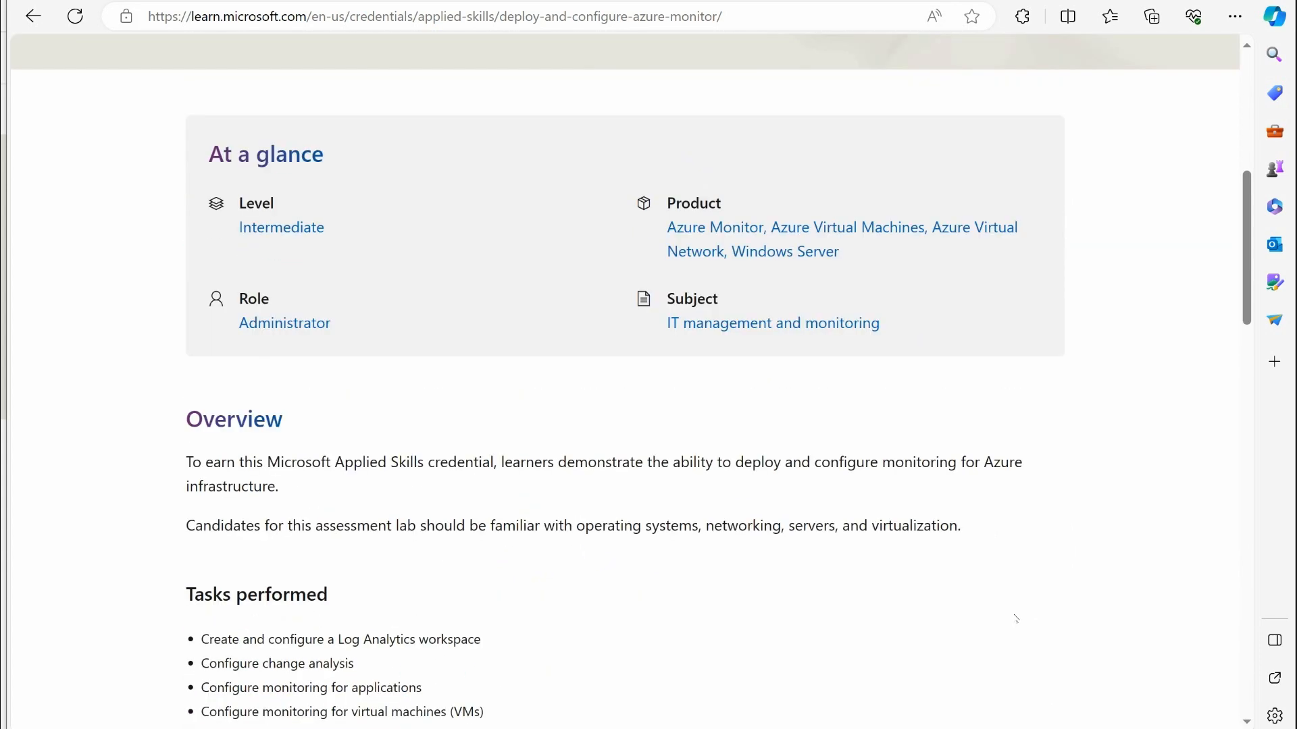
scroll("down", 3)
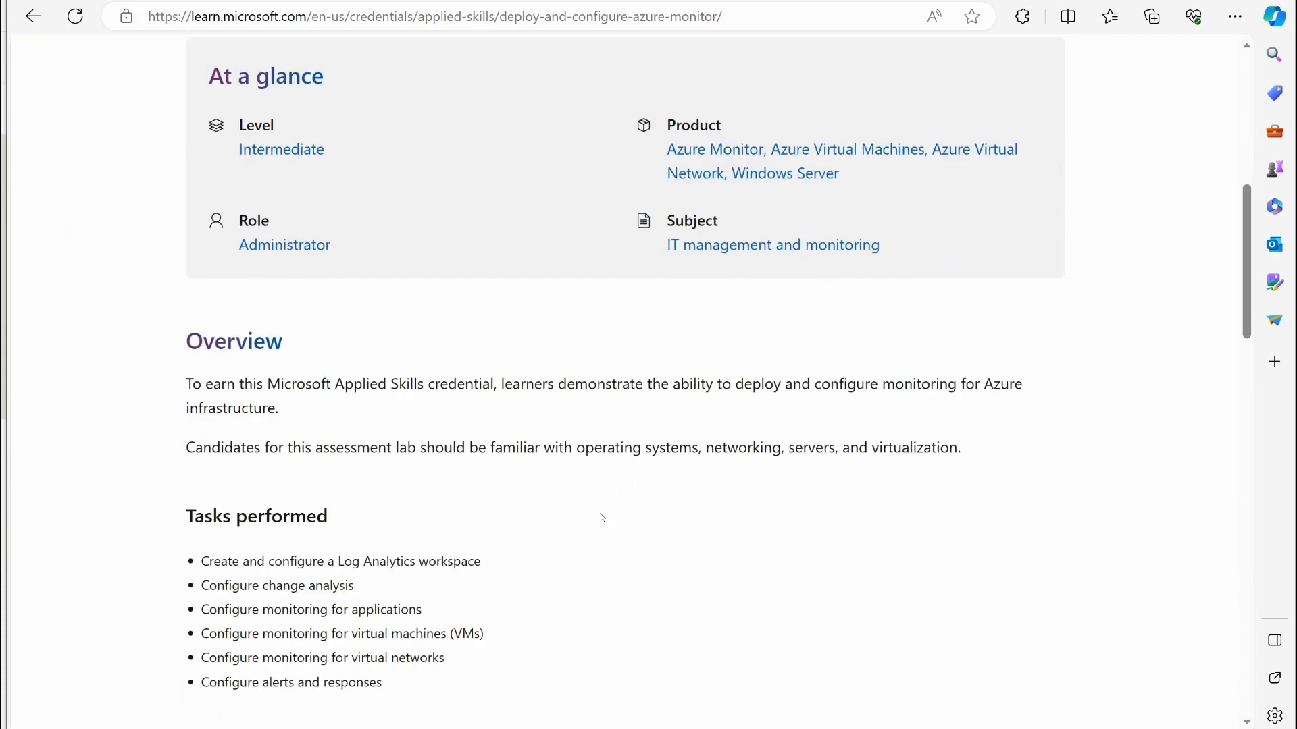
scroll("down", 3)
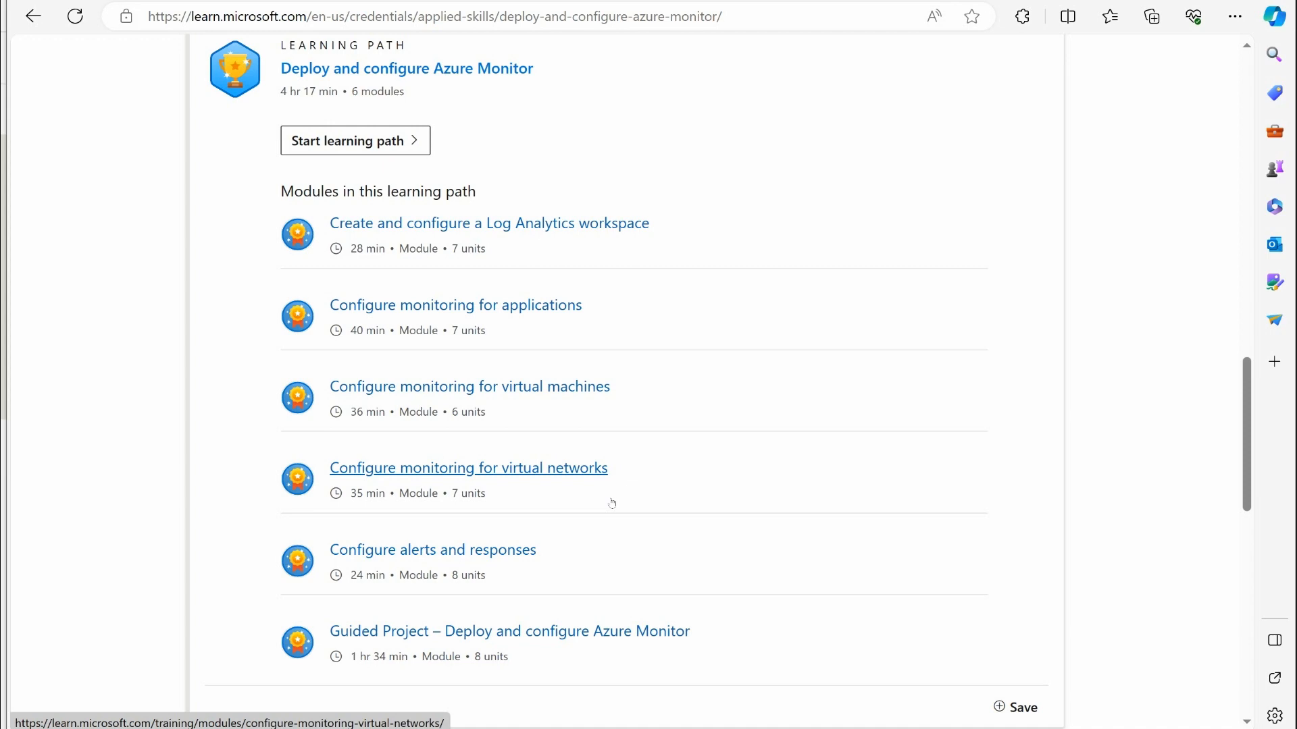
scroll("up", 3)
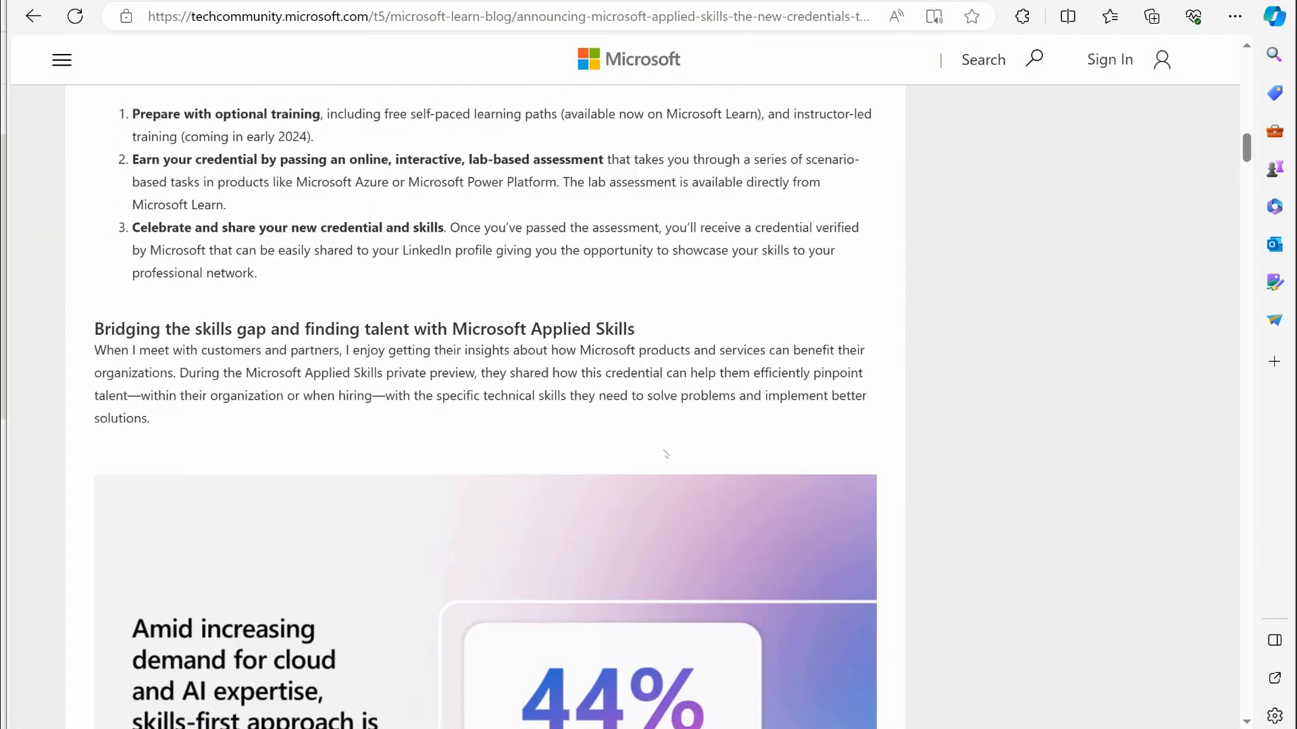
Bring the Certifications versus Applied Skills 'Choose the path' infographic into view.
scroll("down", 3)
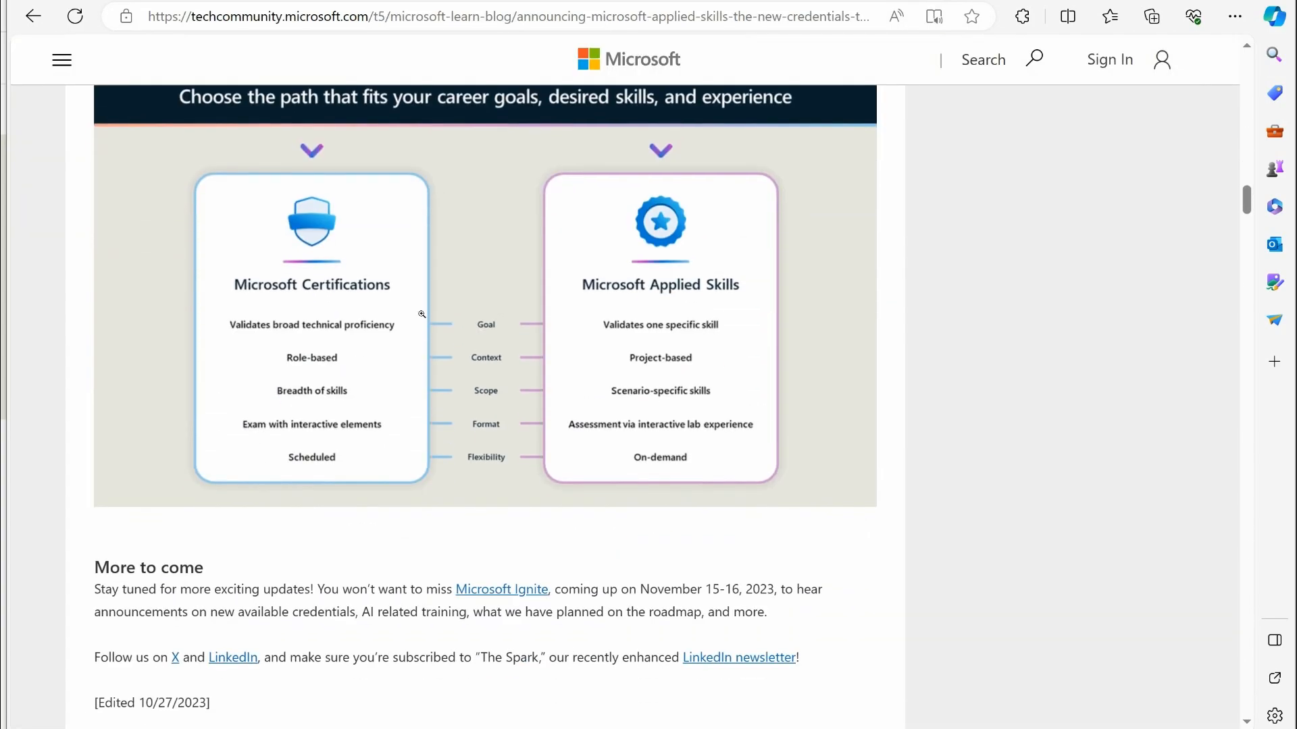
scroll("up", 3)
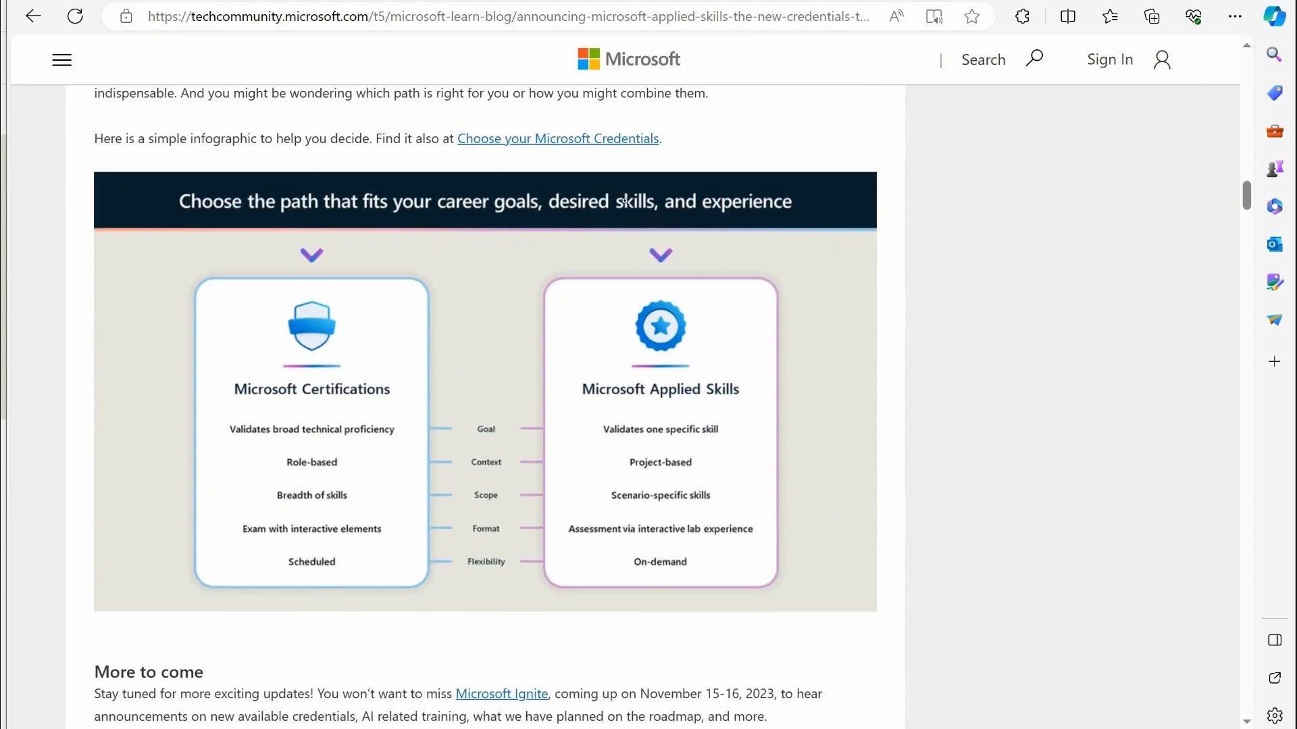
mouse_move(654, 503)
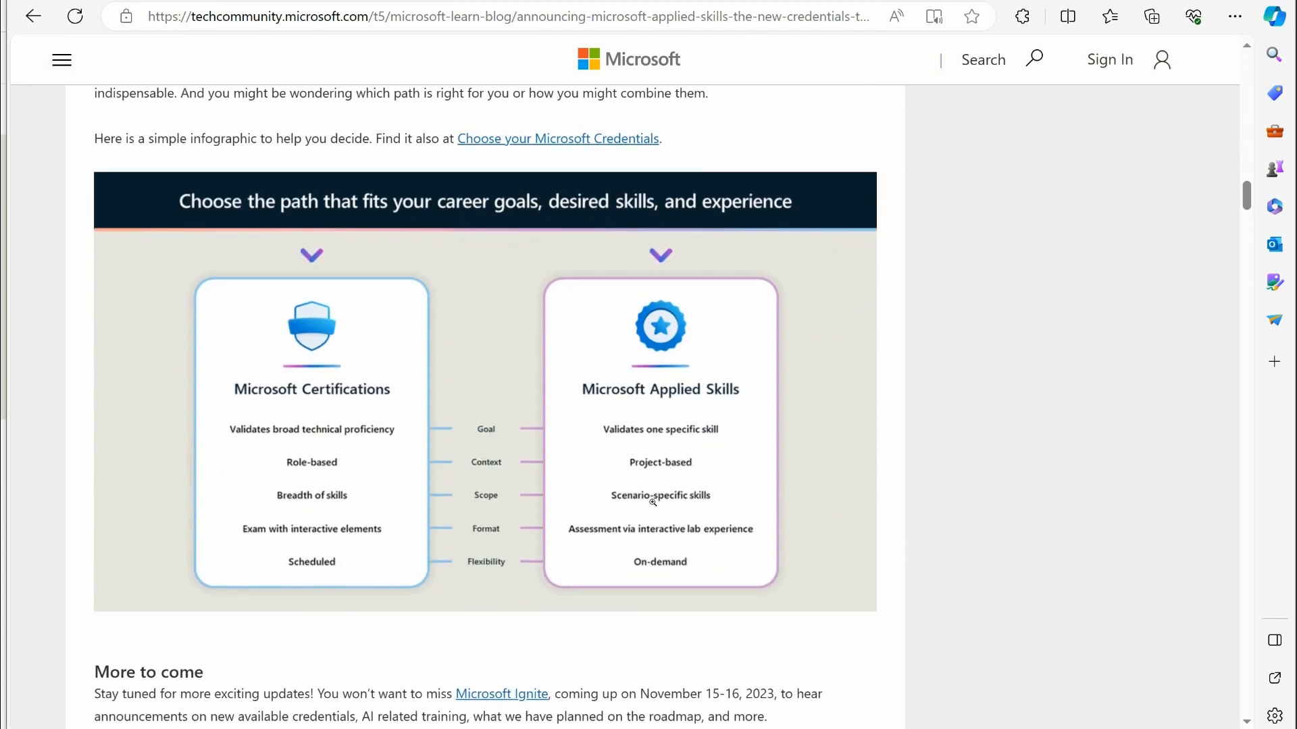
mouse_move(246, 448)
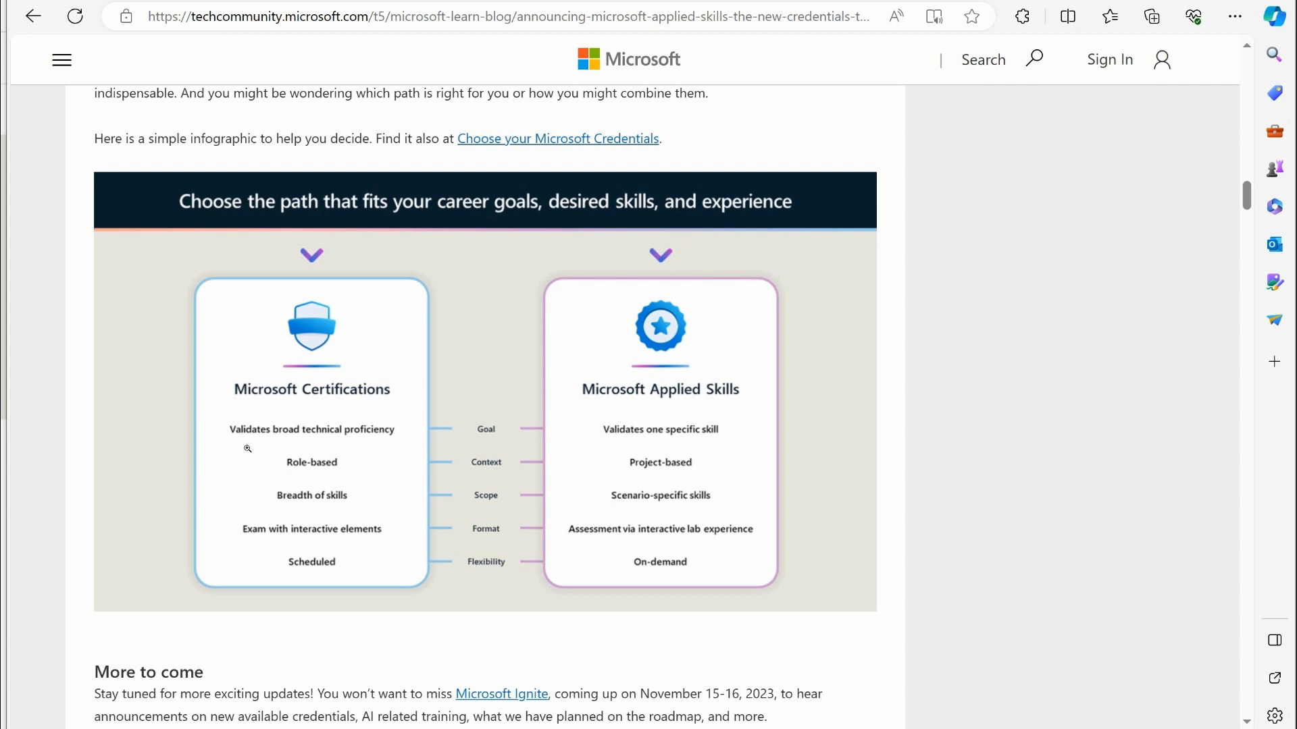
mouse_move(473, 655)
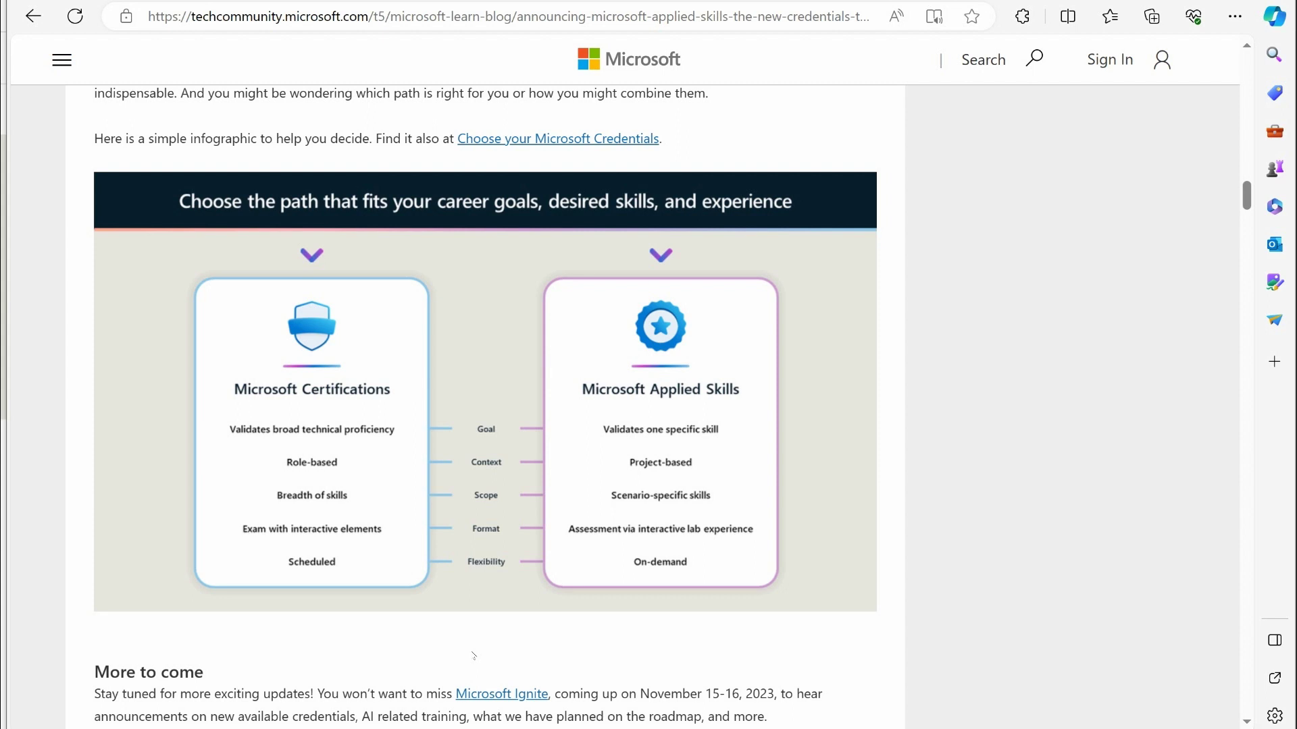
mouse_move(286, 508)
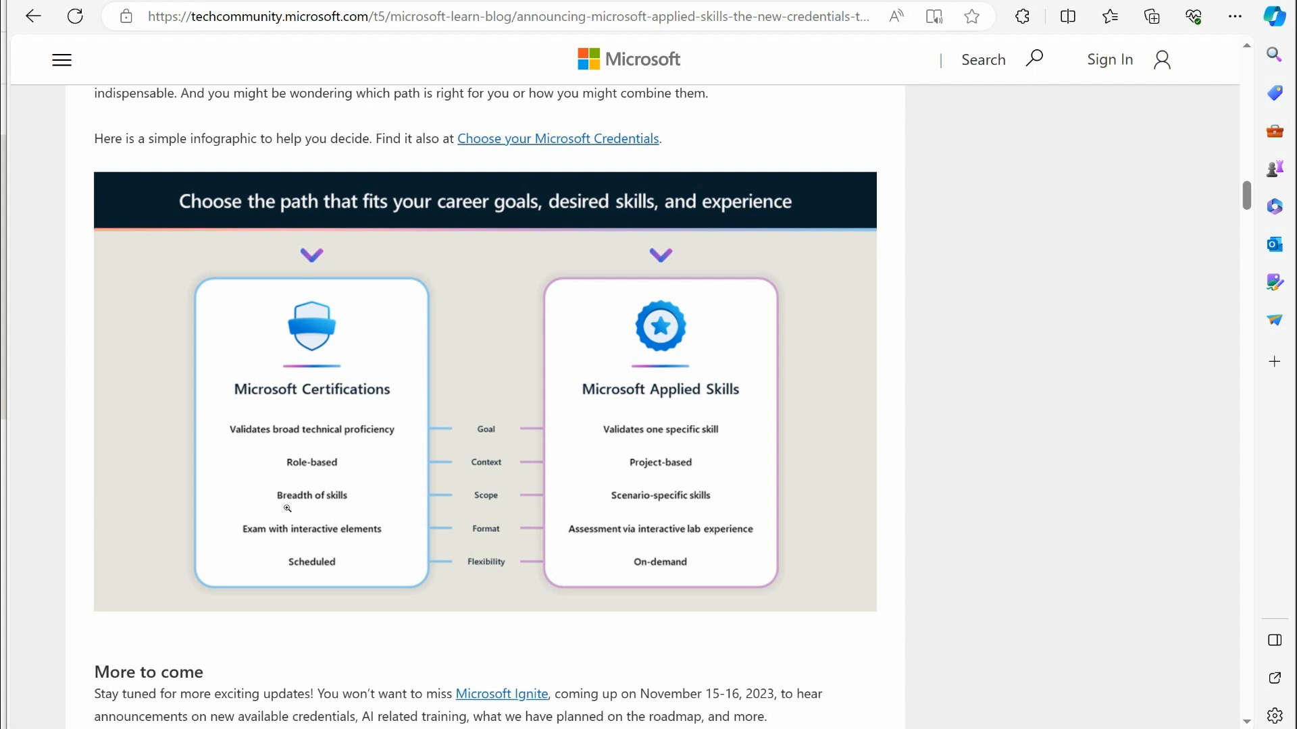
mouse_move(336, 511)
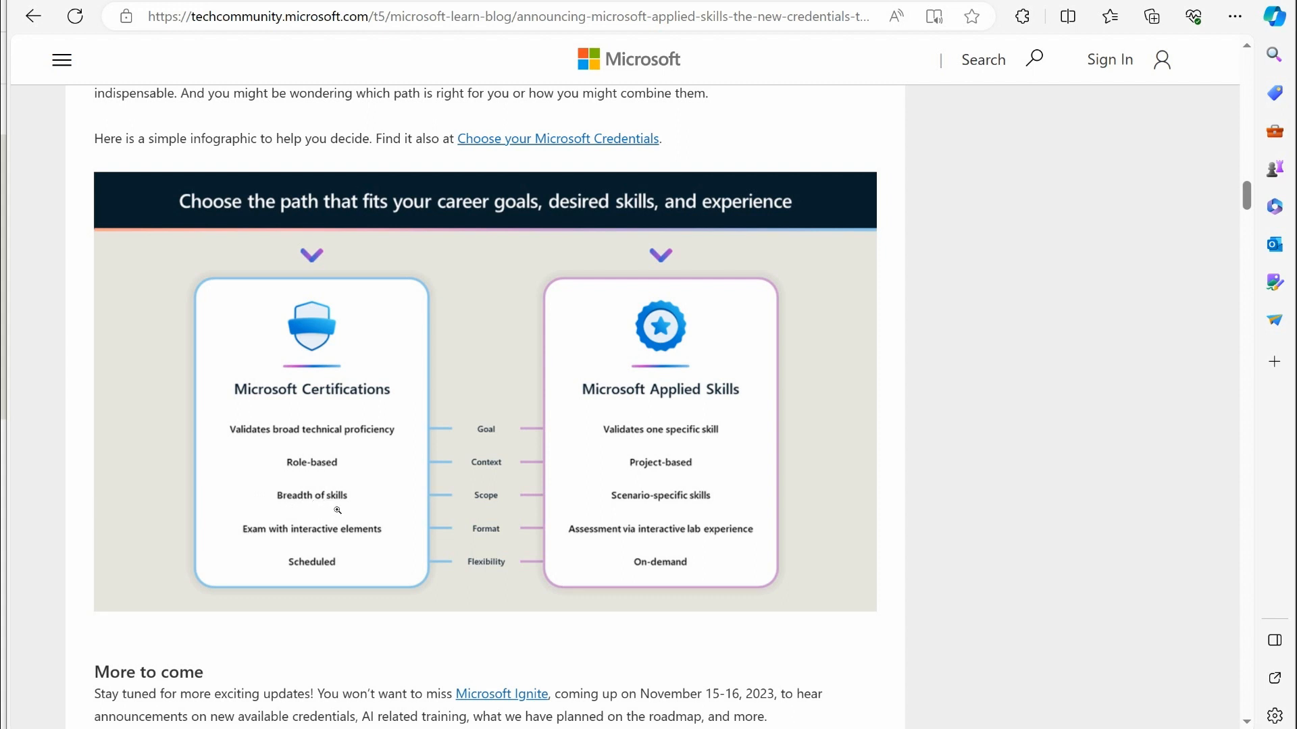
mouse_move(315, 515)
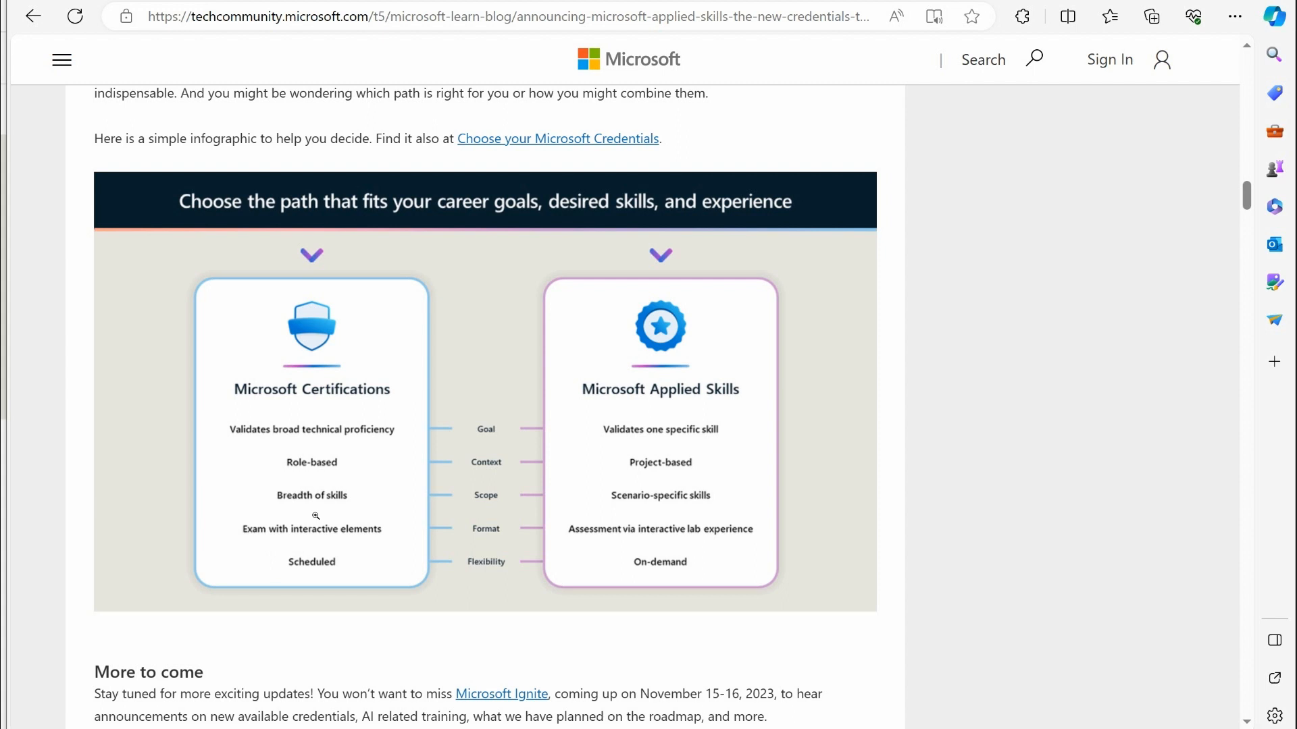
mouse_move(267, 548)
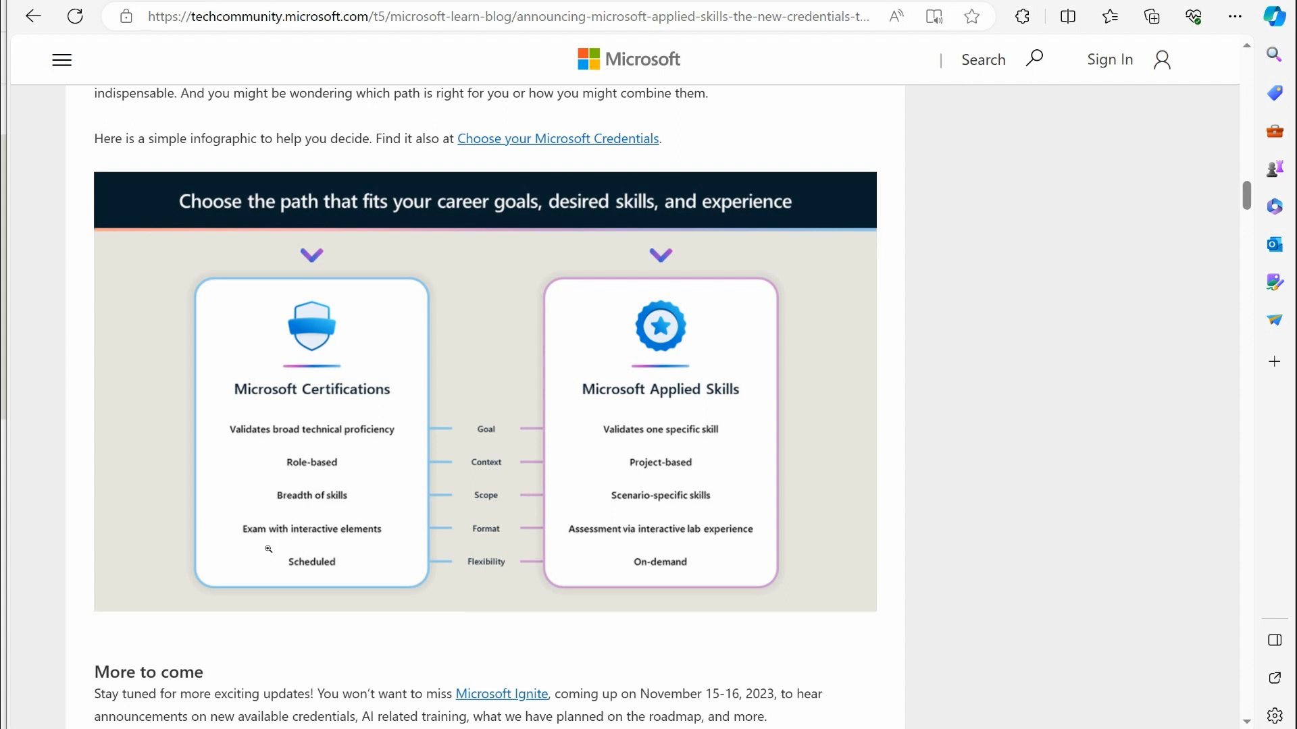
mouse_move(356, 542)
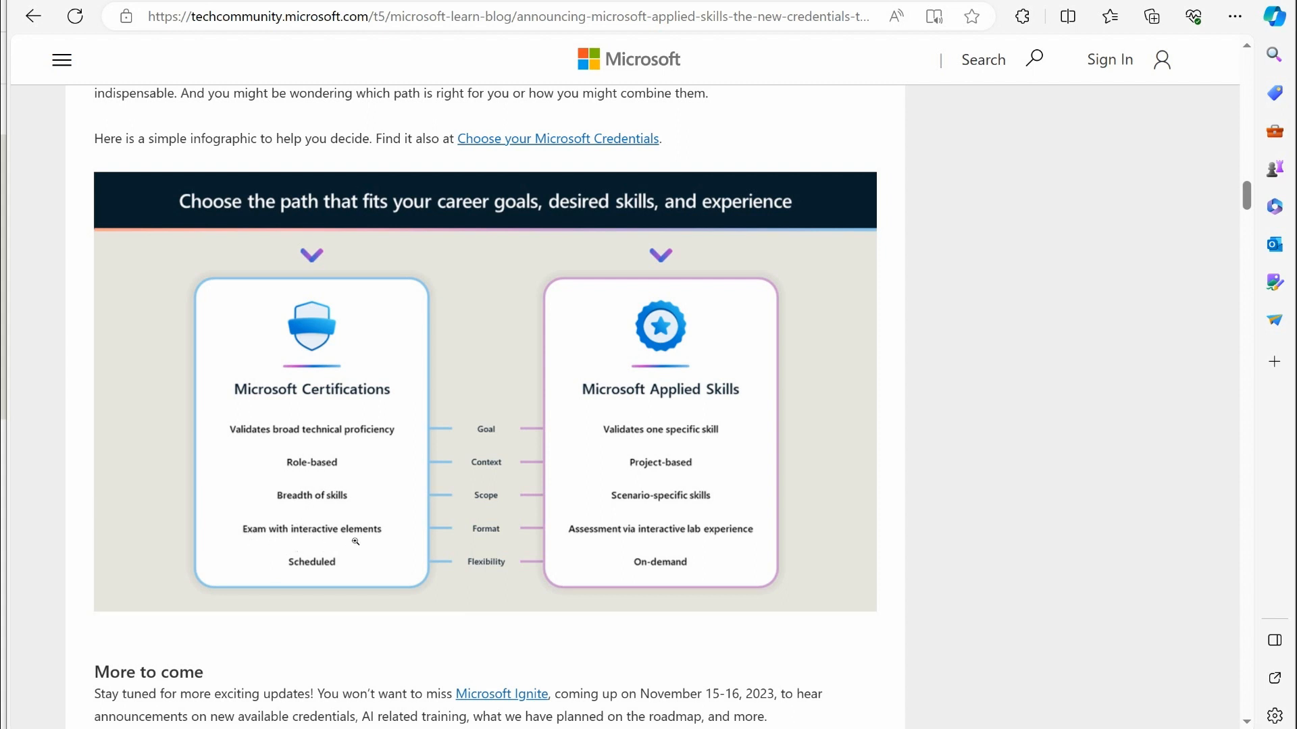
mouse_move(381, 532)
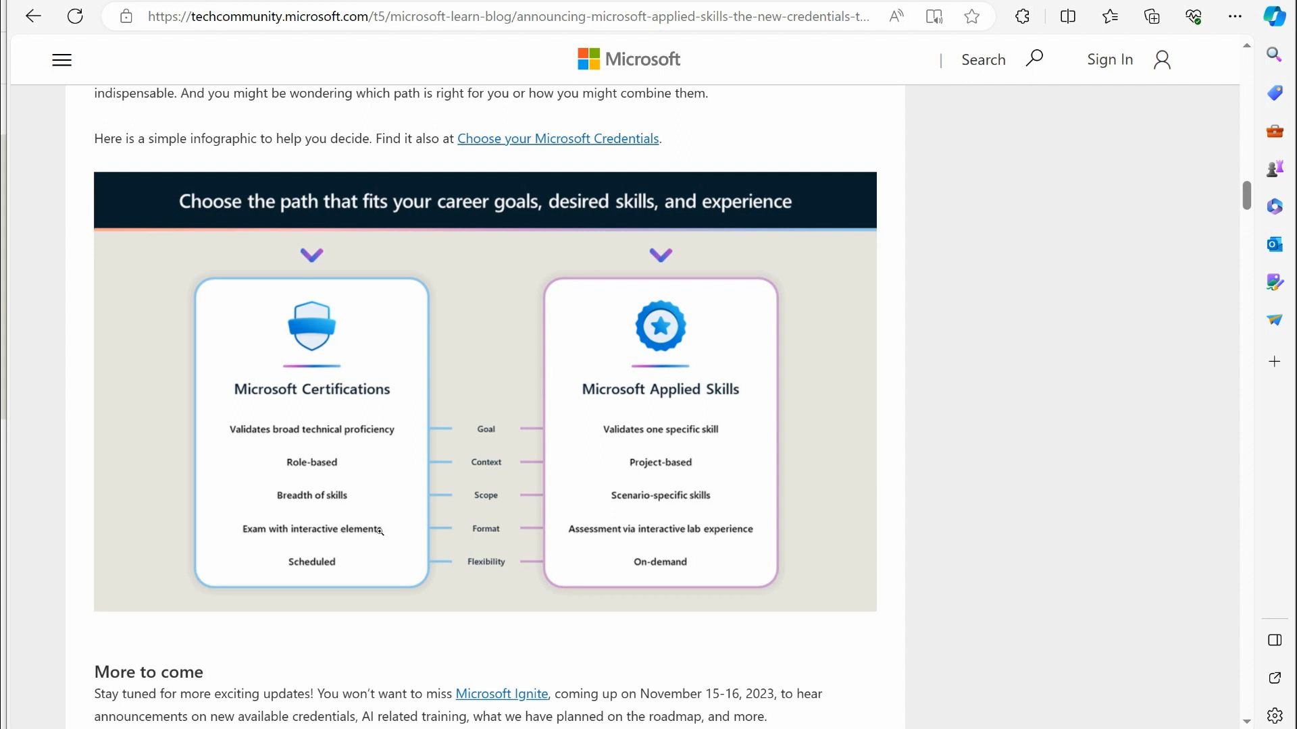
mouse_move(327, 582)
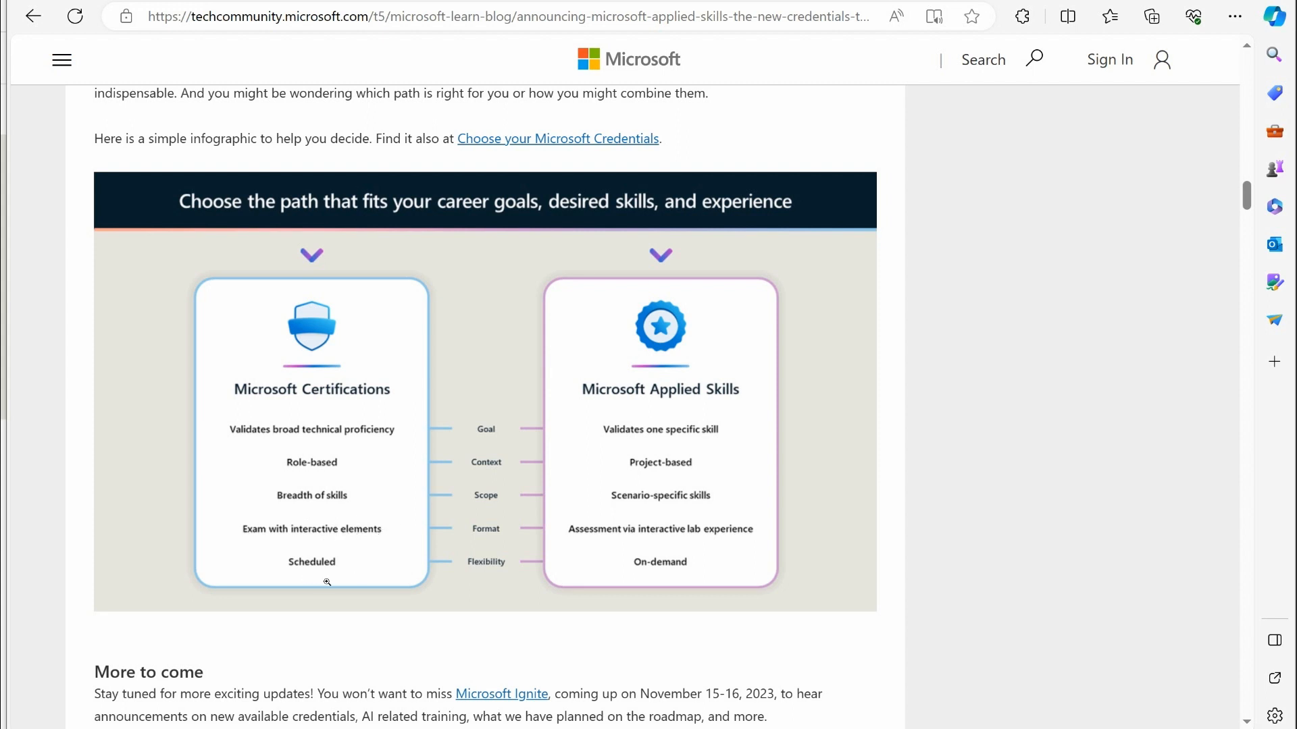
mouse_move(351, 482)
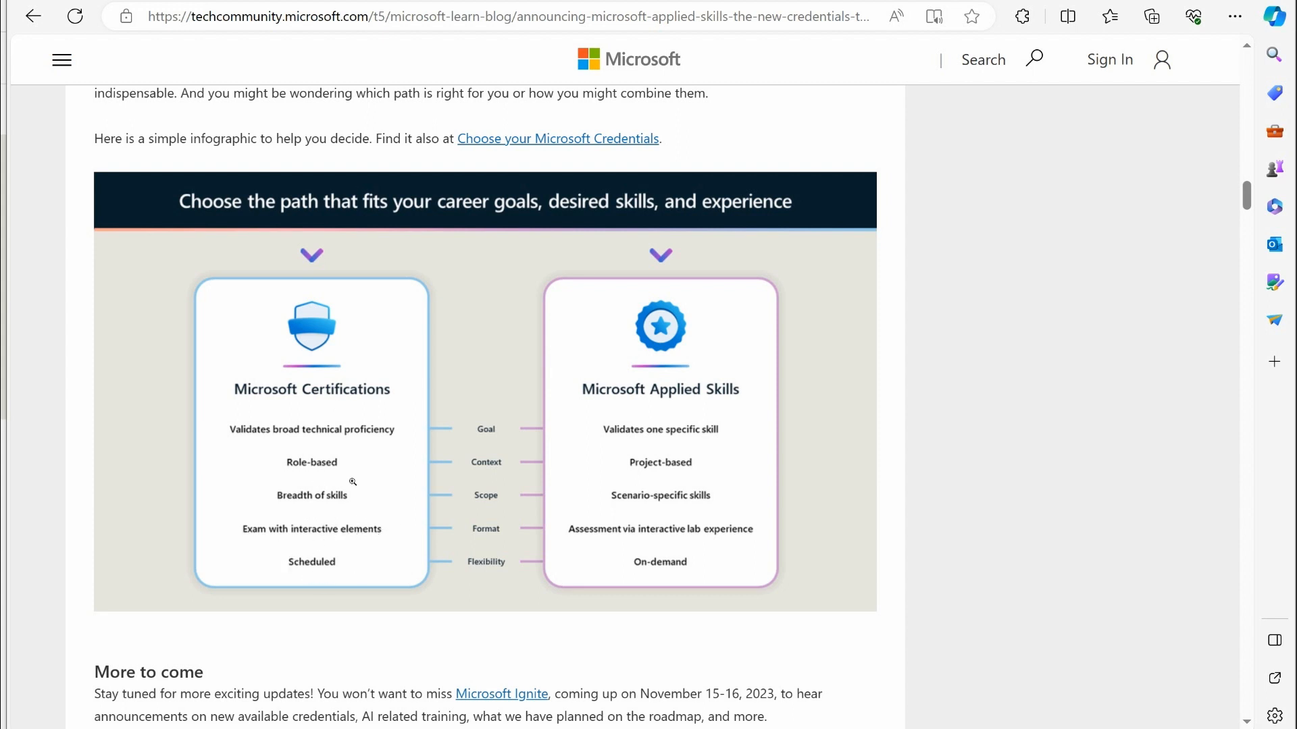
mouse_move(308, 601)
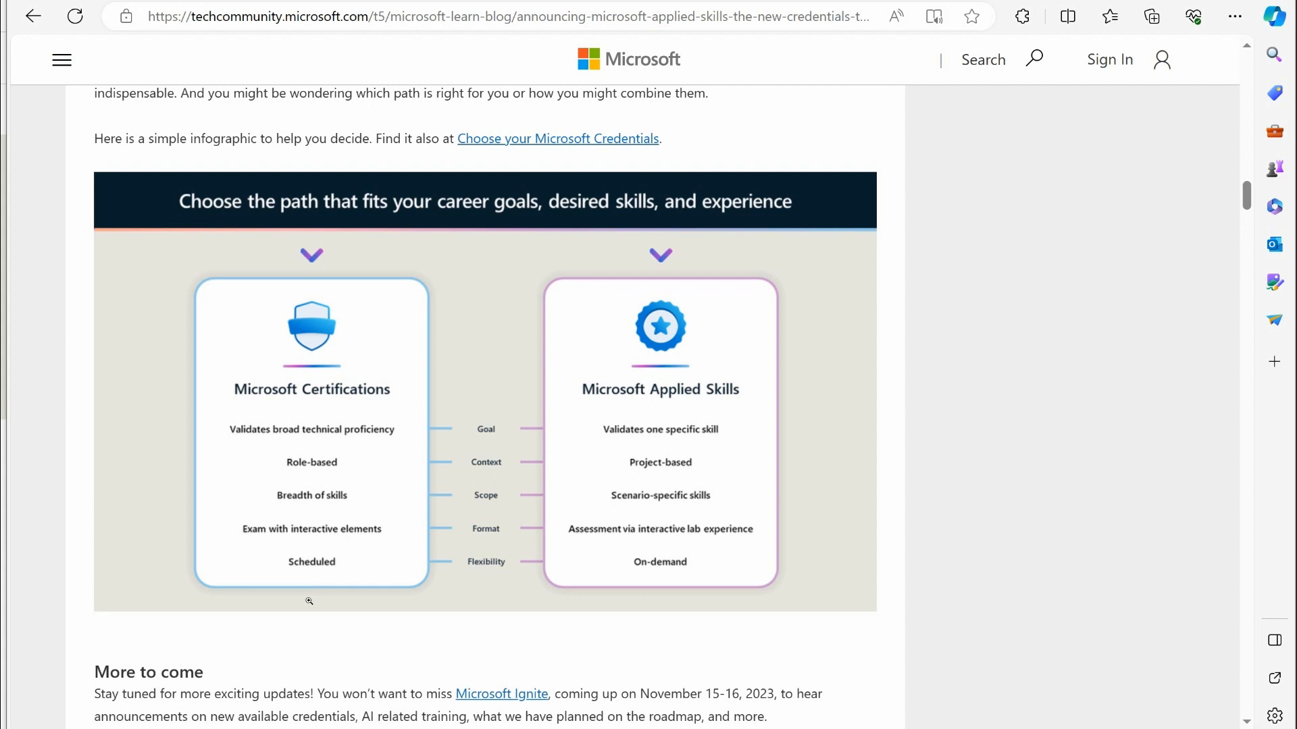
mouse_move(379, 554)
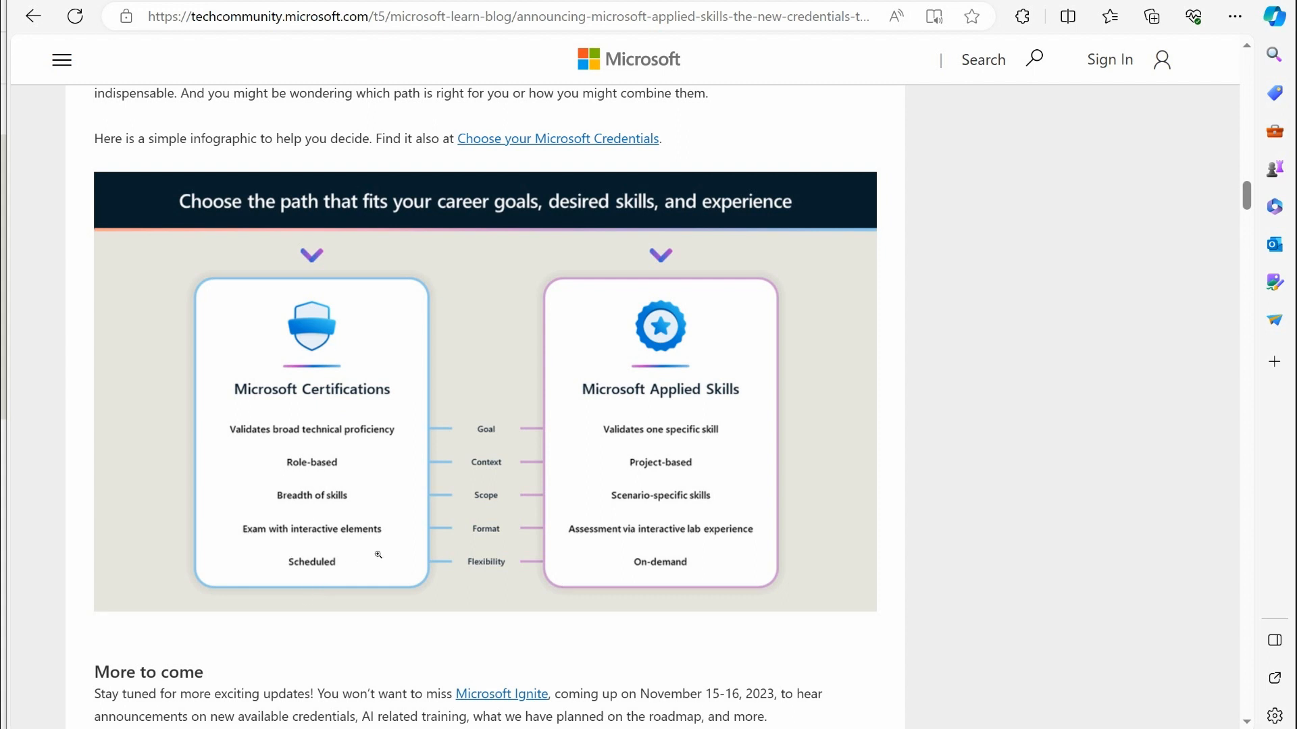
mouse_move(717, 415)
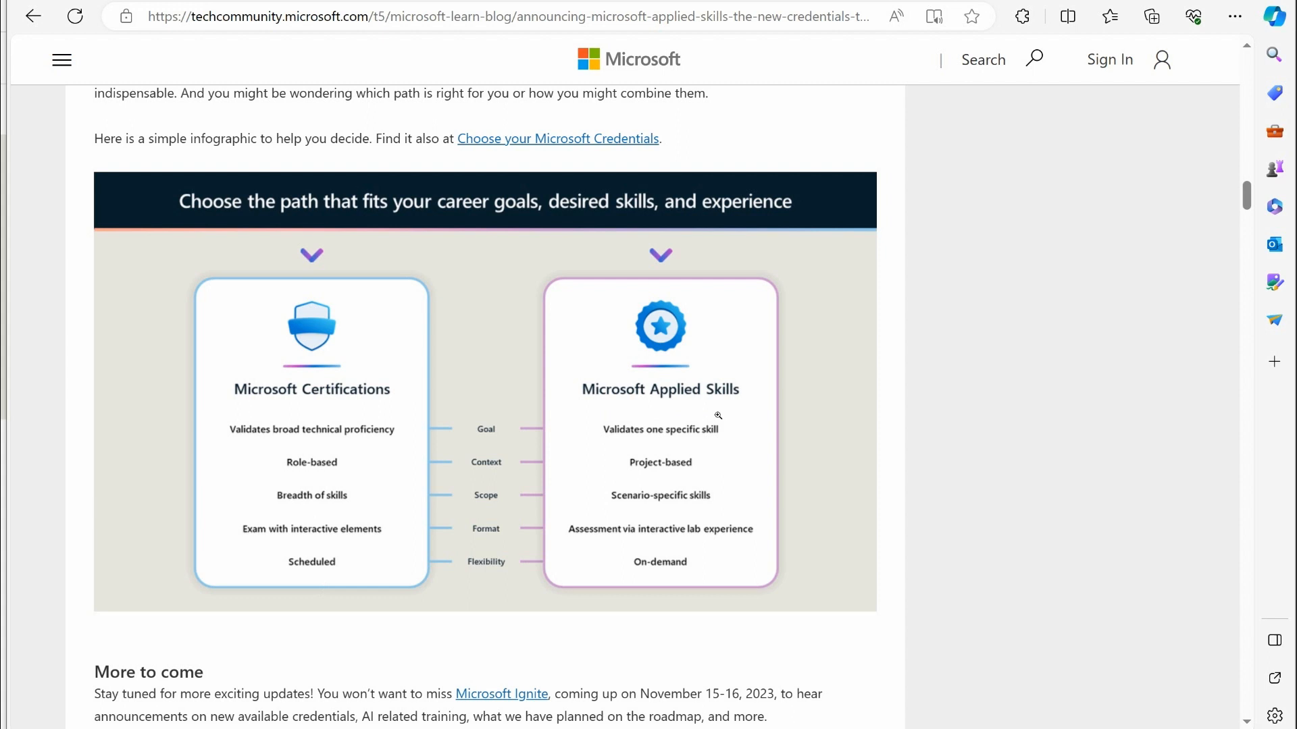
mouse_move(950, 559)
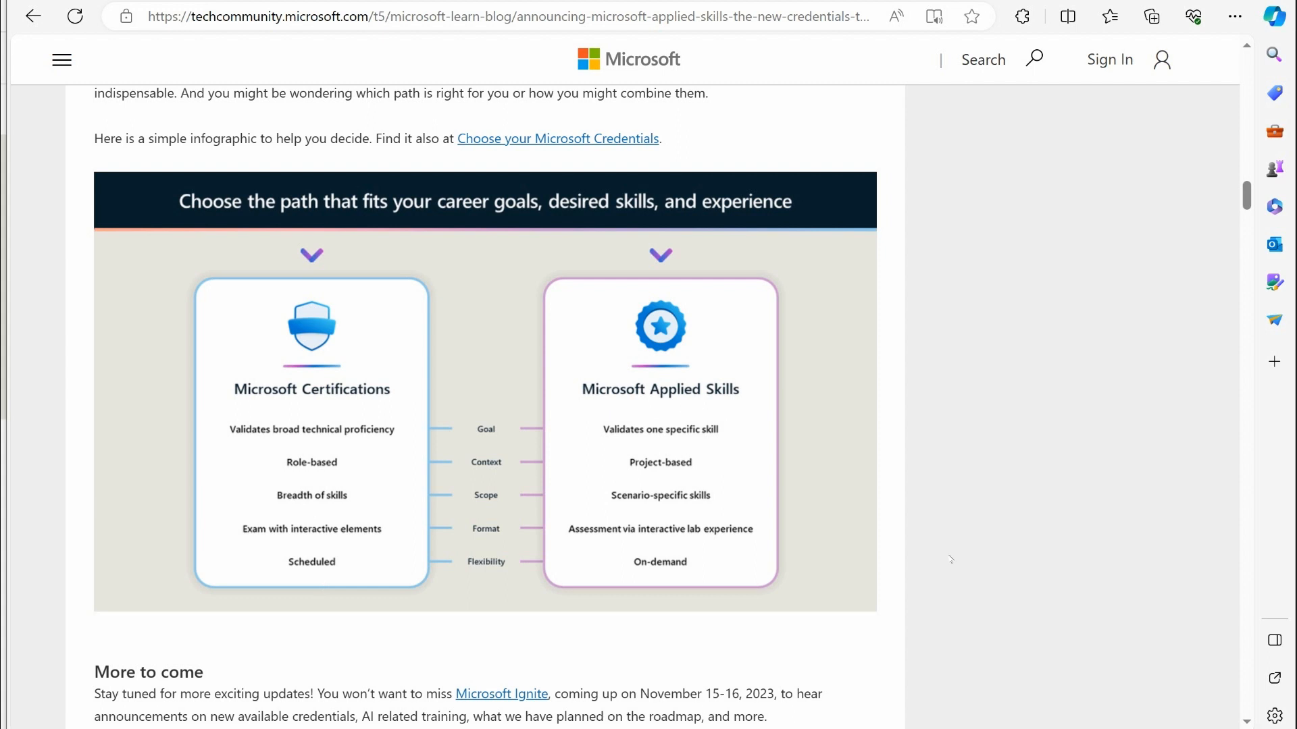
mouse_move(1034, 521)
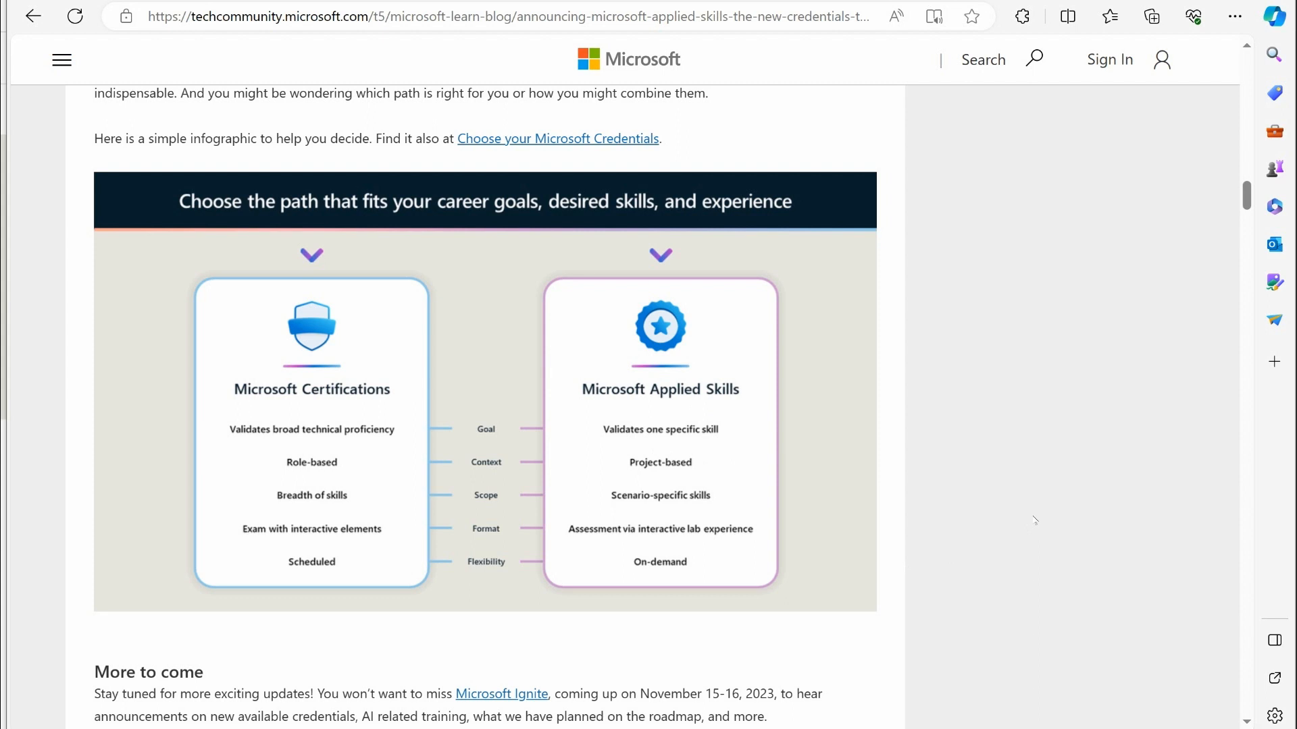
mouse_move(629, 514)
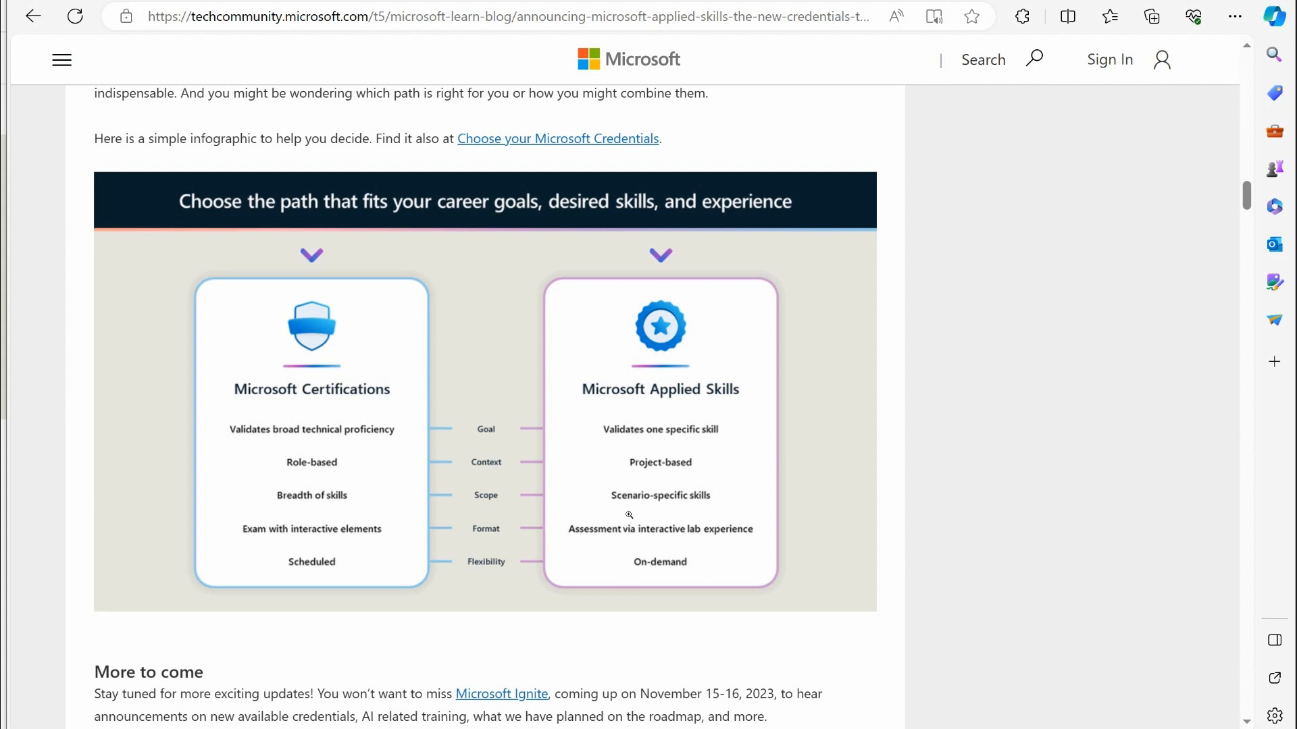
mouse_move(786, 466)
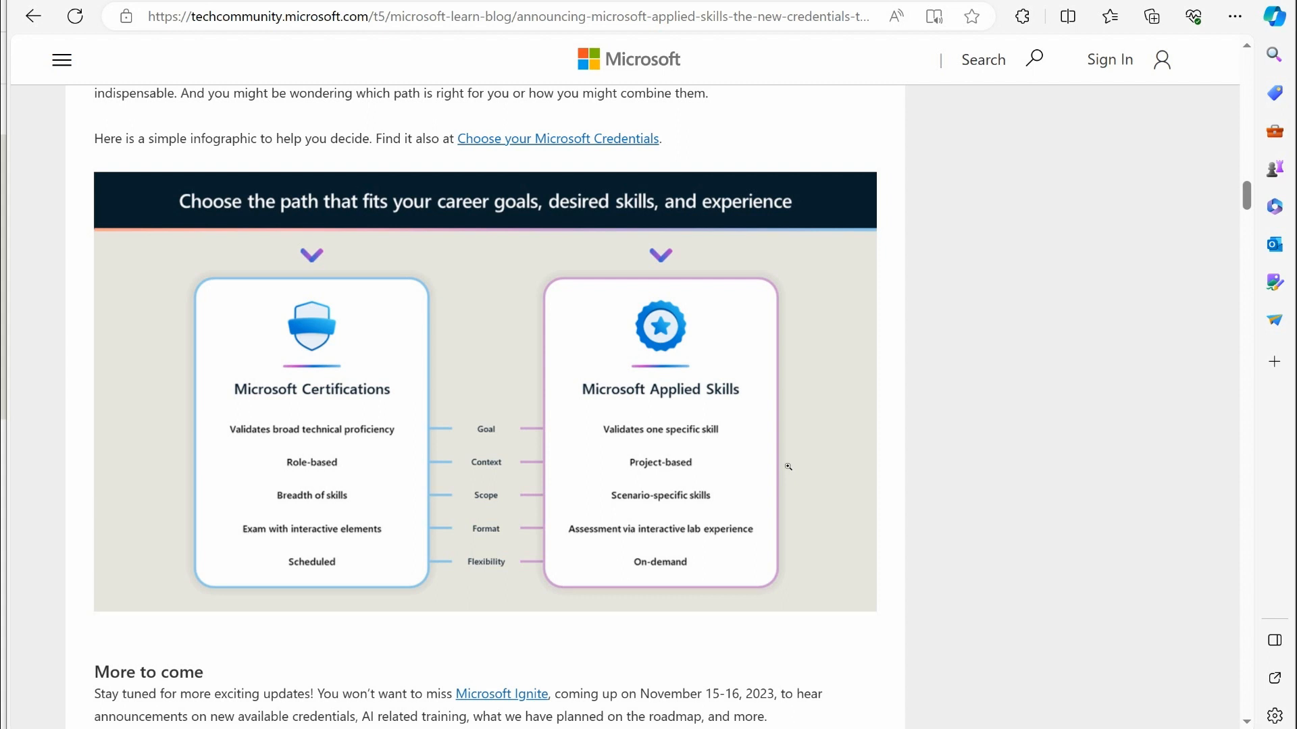
mouse_move(696, 519)
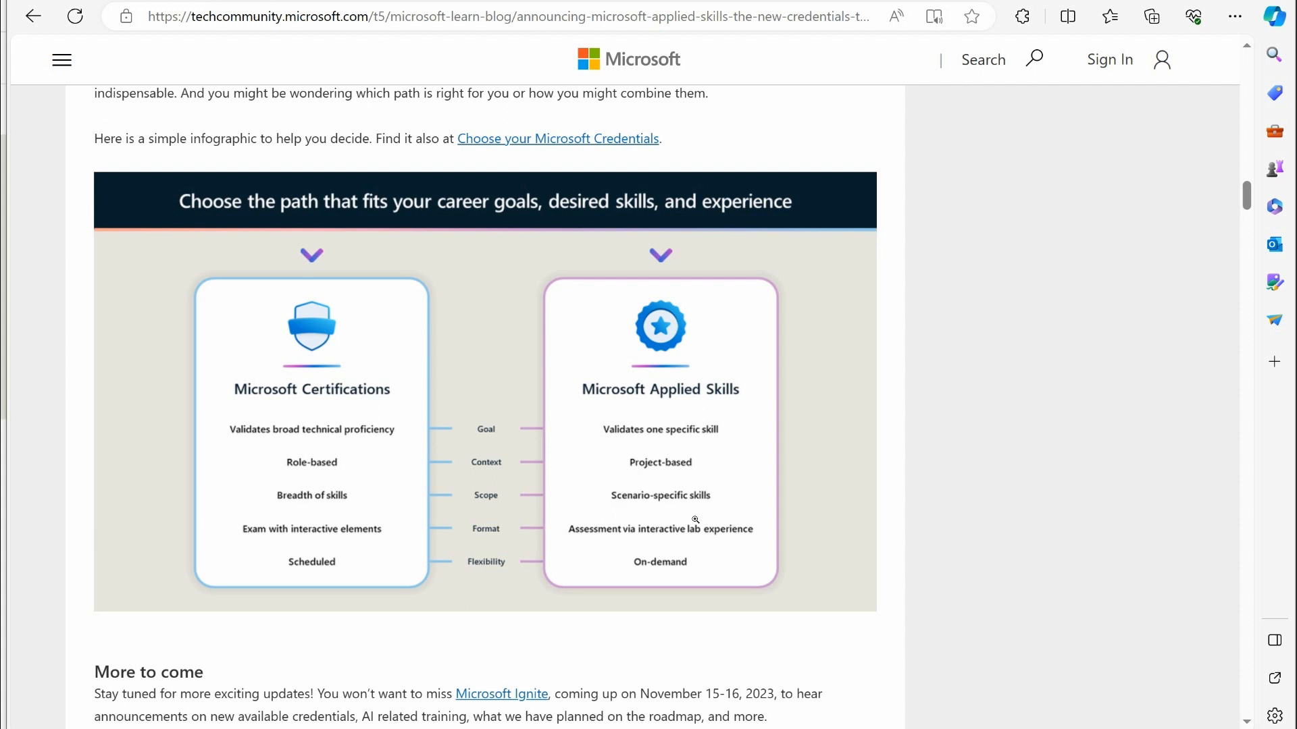
mouse_move(591, 544)
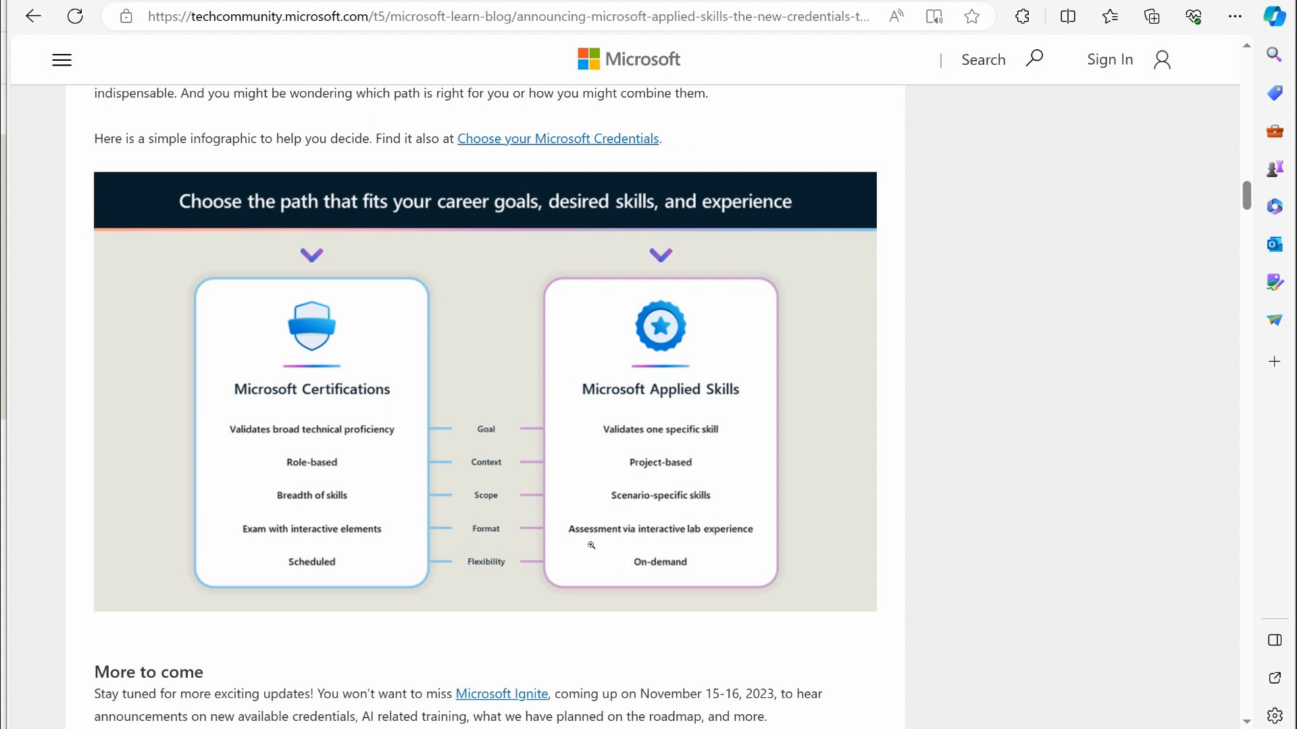
mouse_move(746, 559)
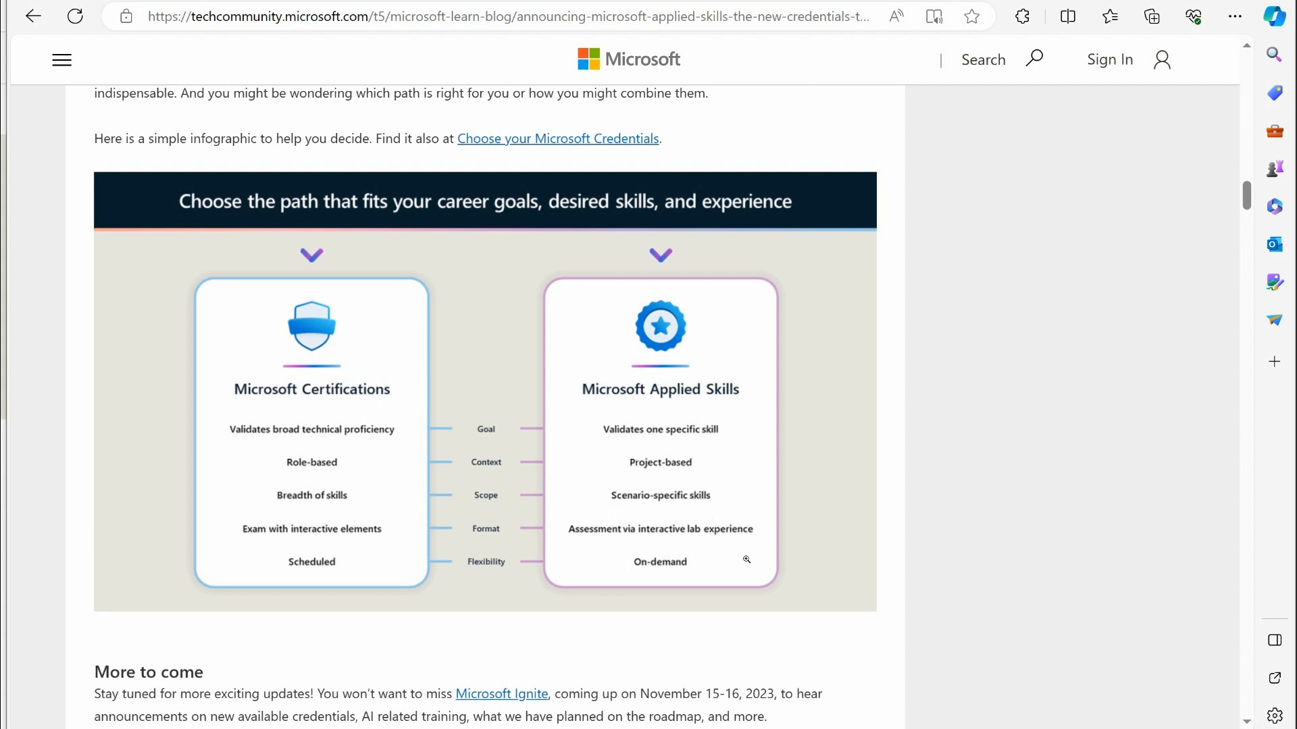
mouse_move(1053, 497)
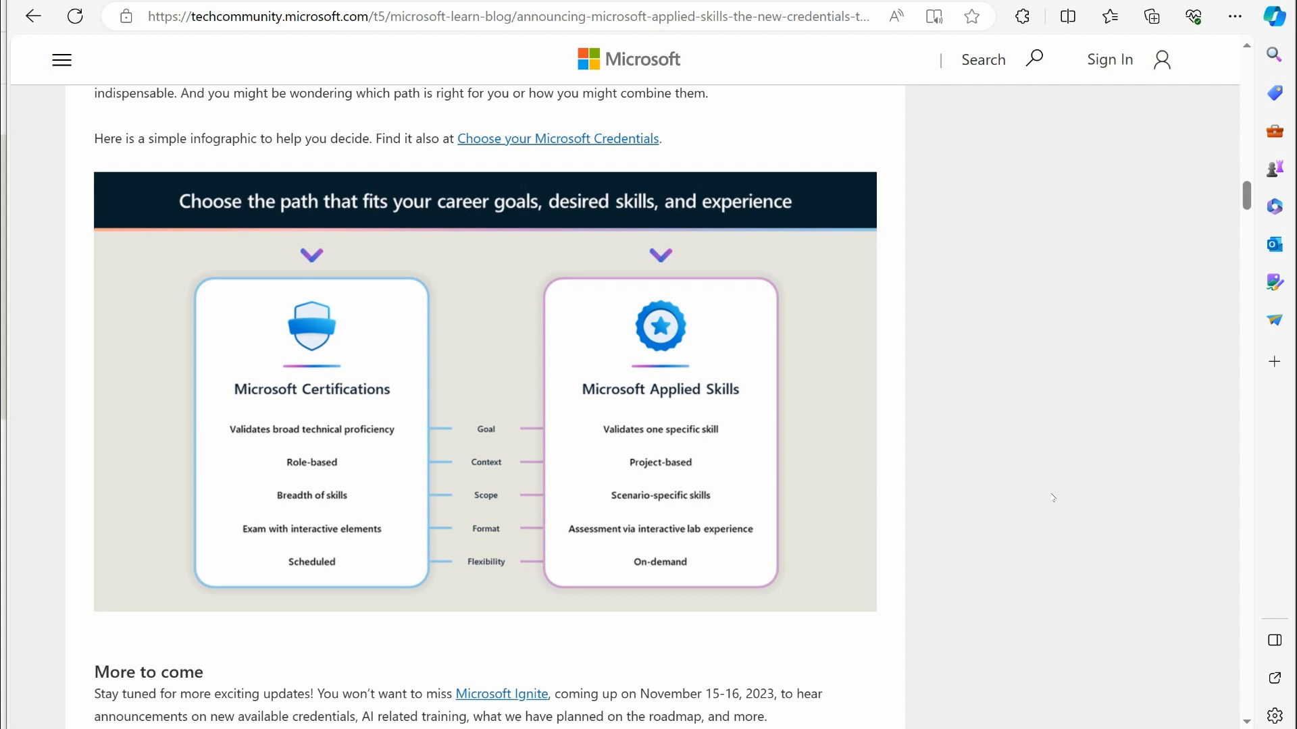
mouse_move(775, 516)
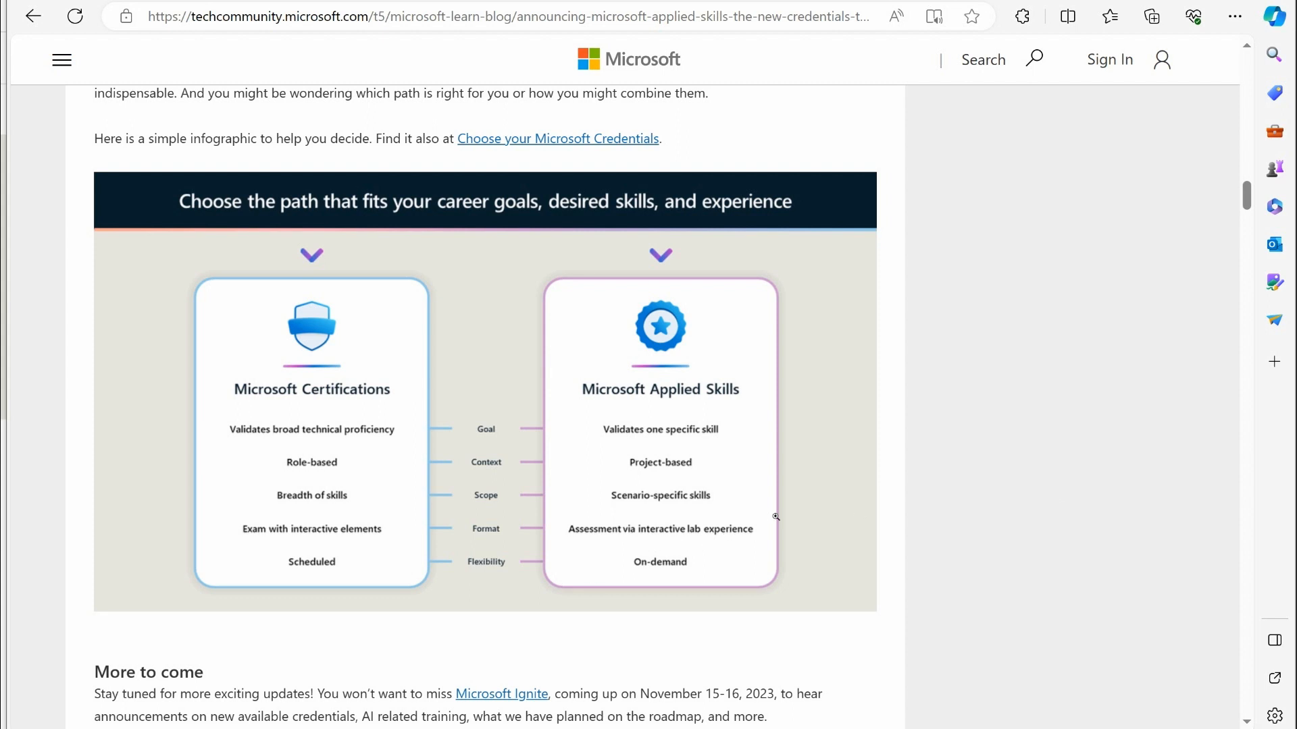
mouse_move(338, 321)
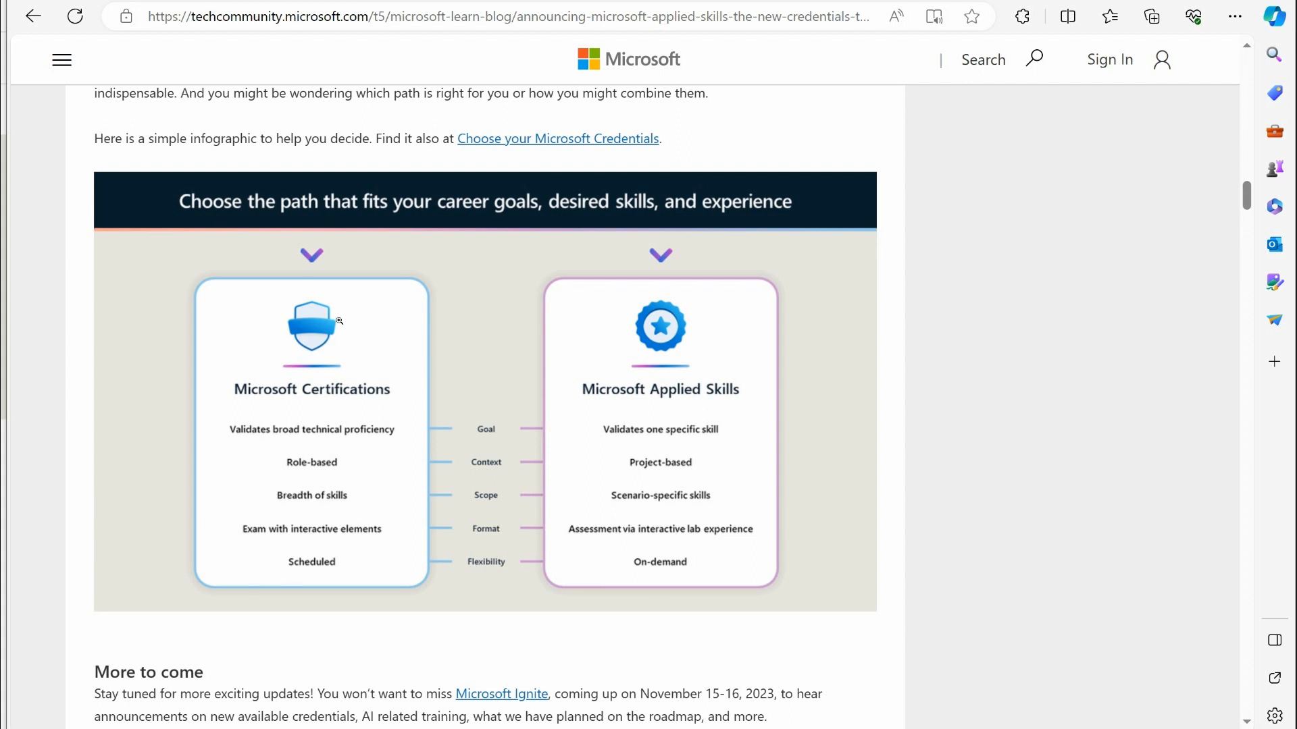
mouse_move(1125, 322)
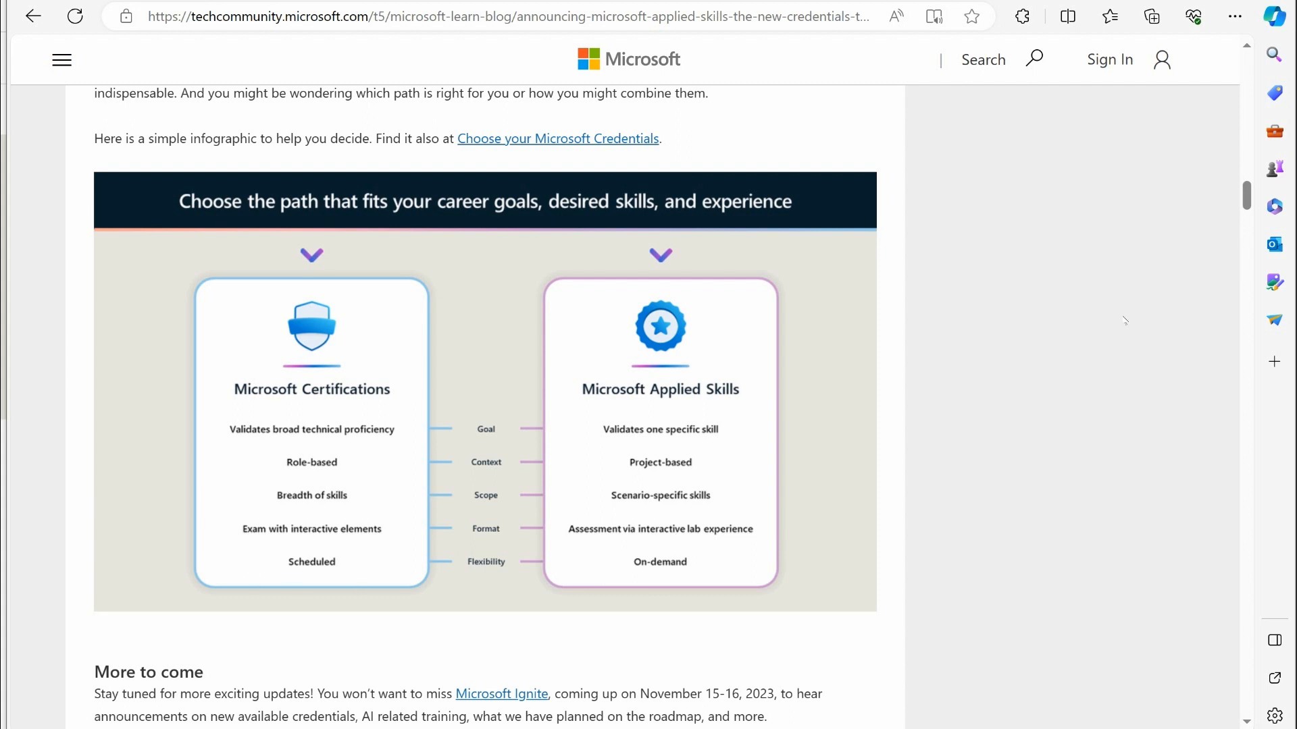
mouse_move(559, 533)
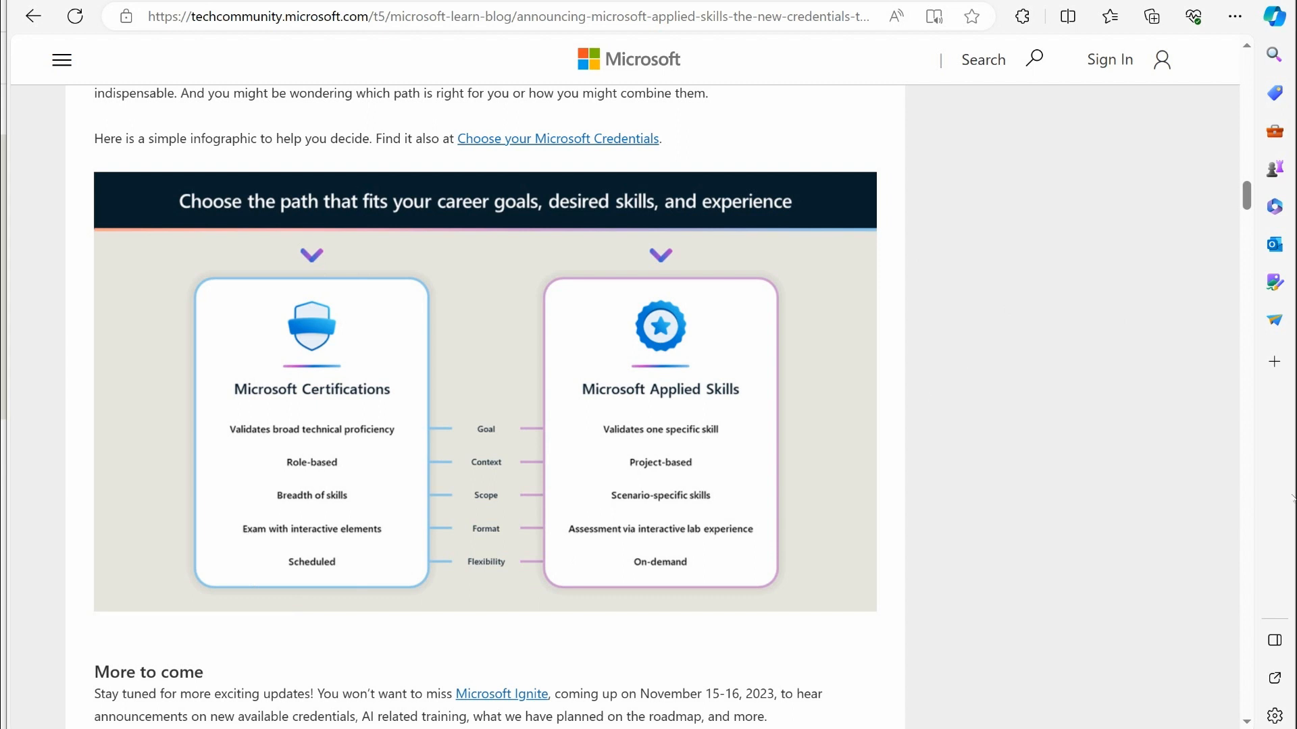
mouse_move(604, 462)
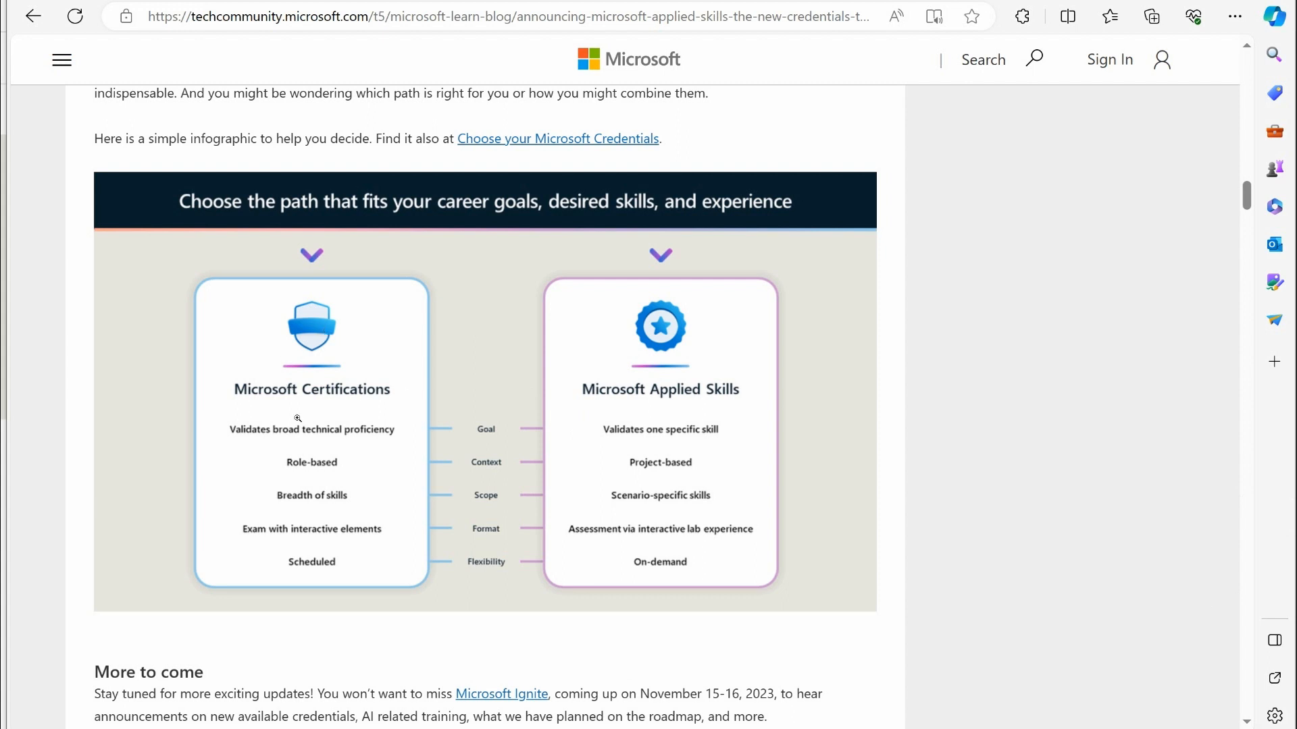
mouse_move(1134, 436)
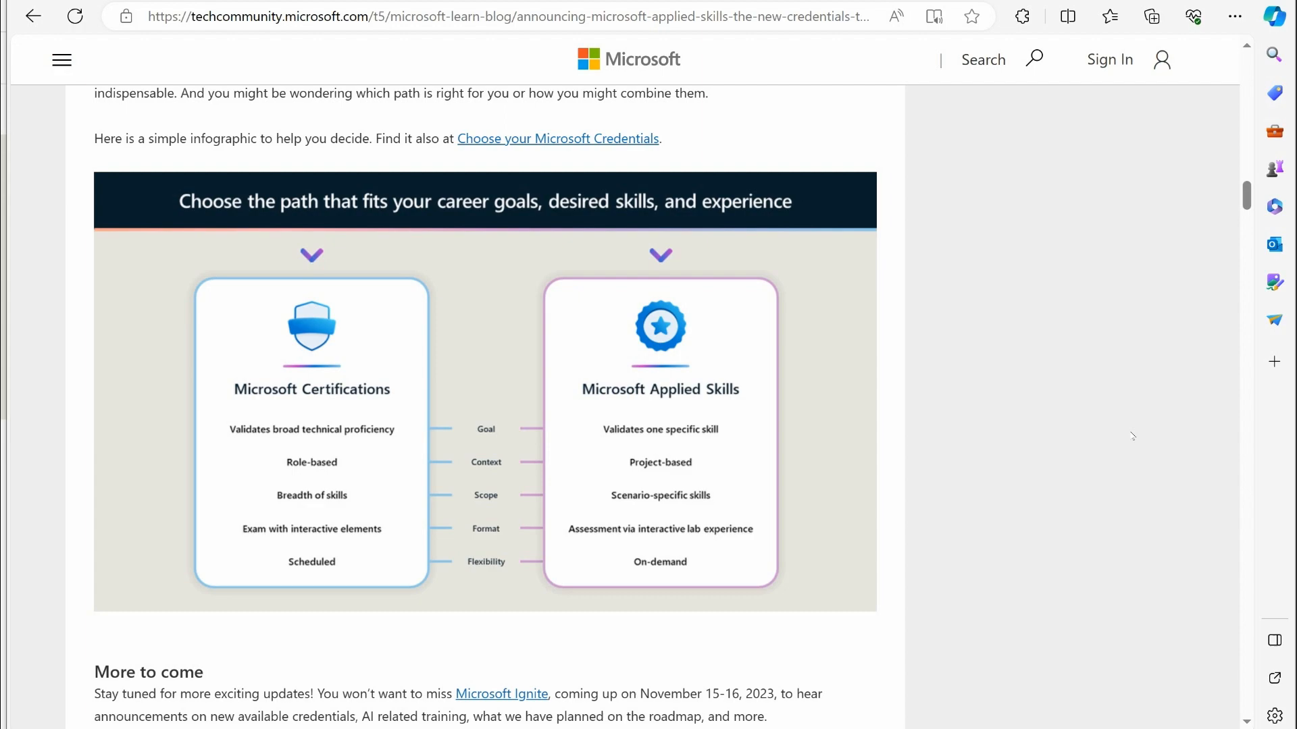
scroll("up", 3)
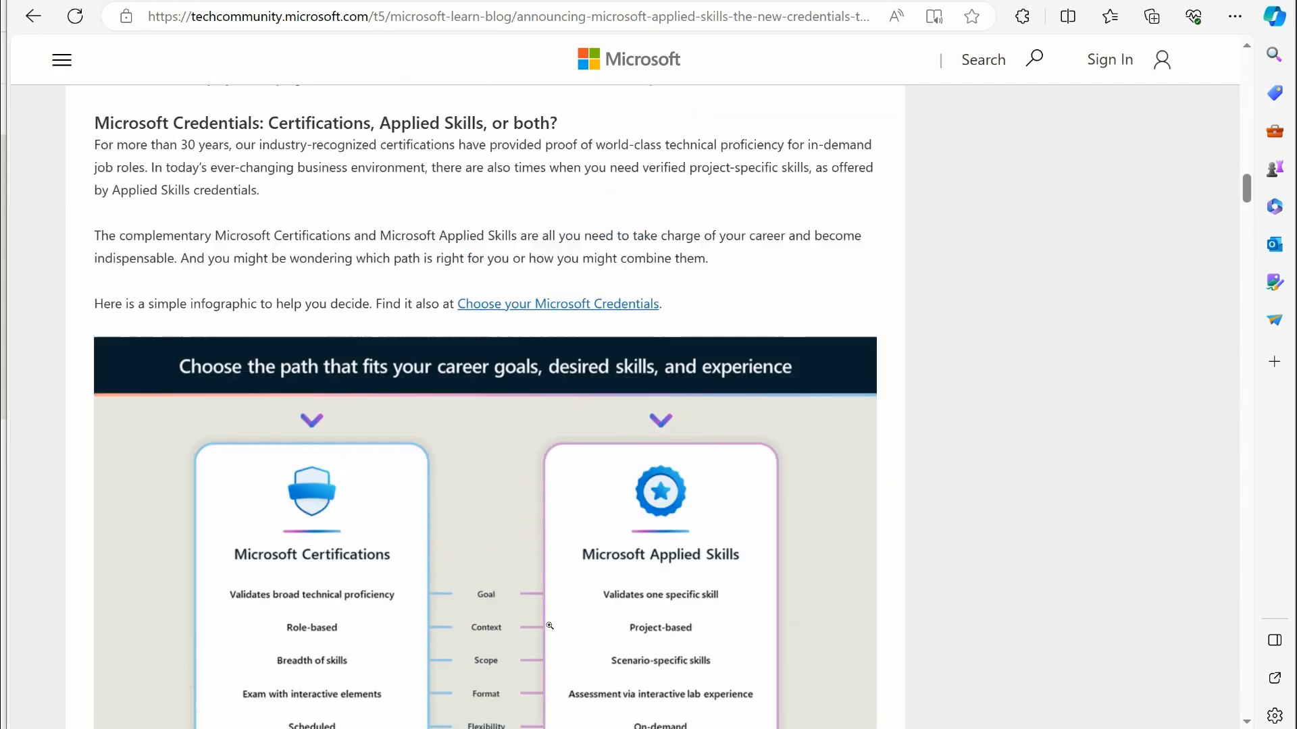
Scroll the post to the 'How to earn your Microsoft Applied Skills credentials' steps.
scroll("up", 3)
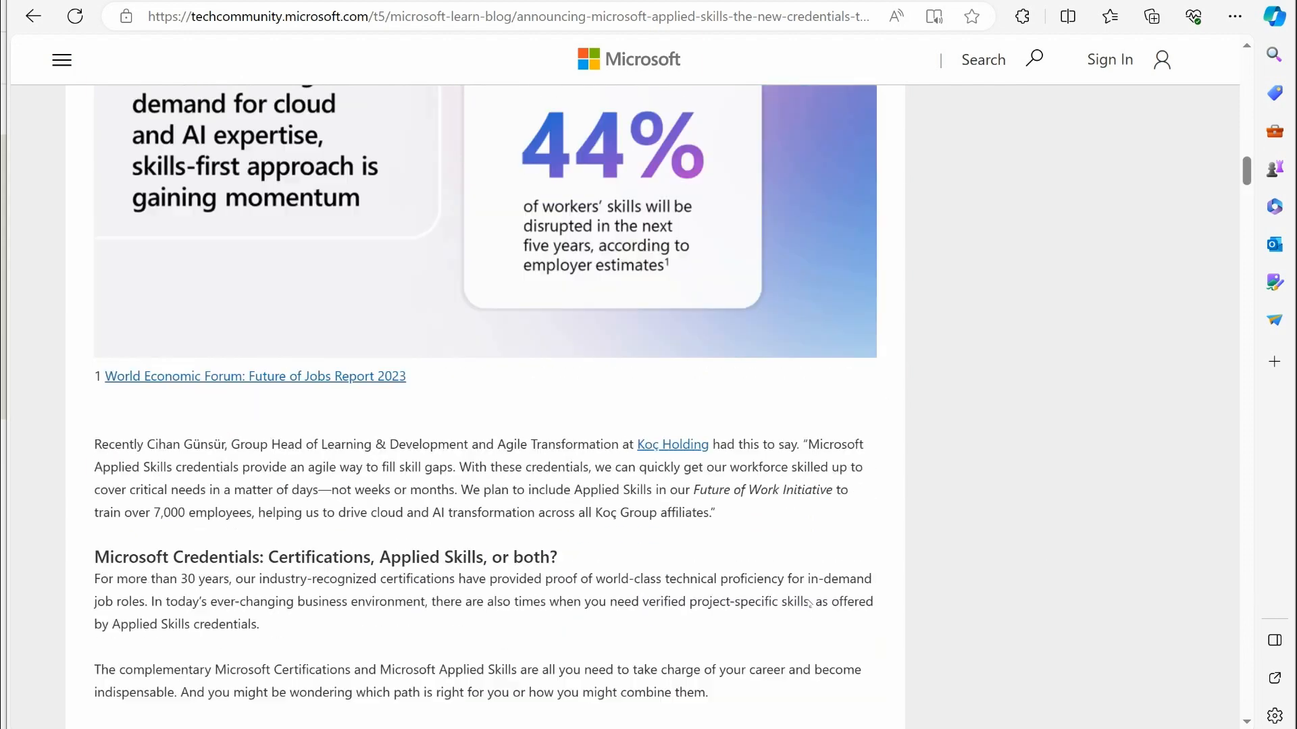
scroll("down", 3)
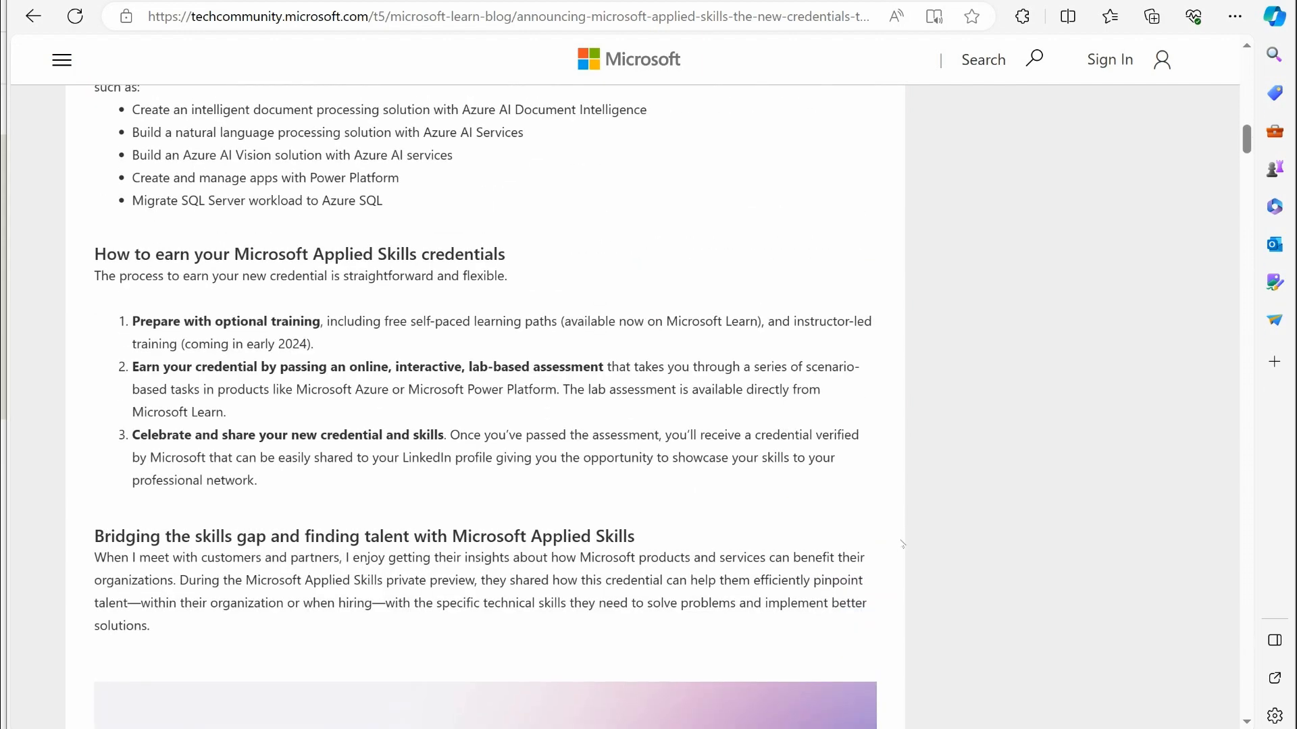
scroll("down", 3)
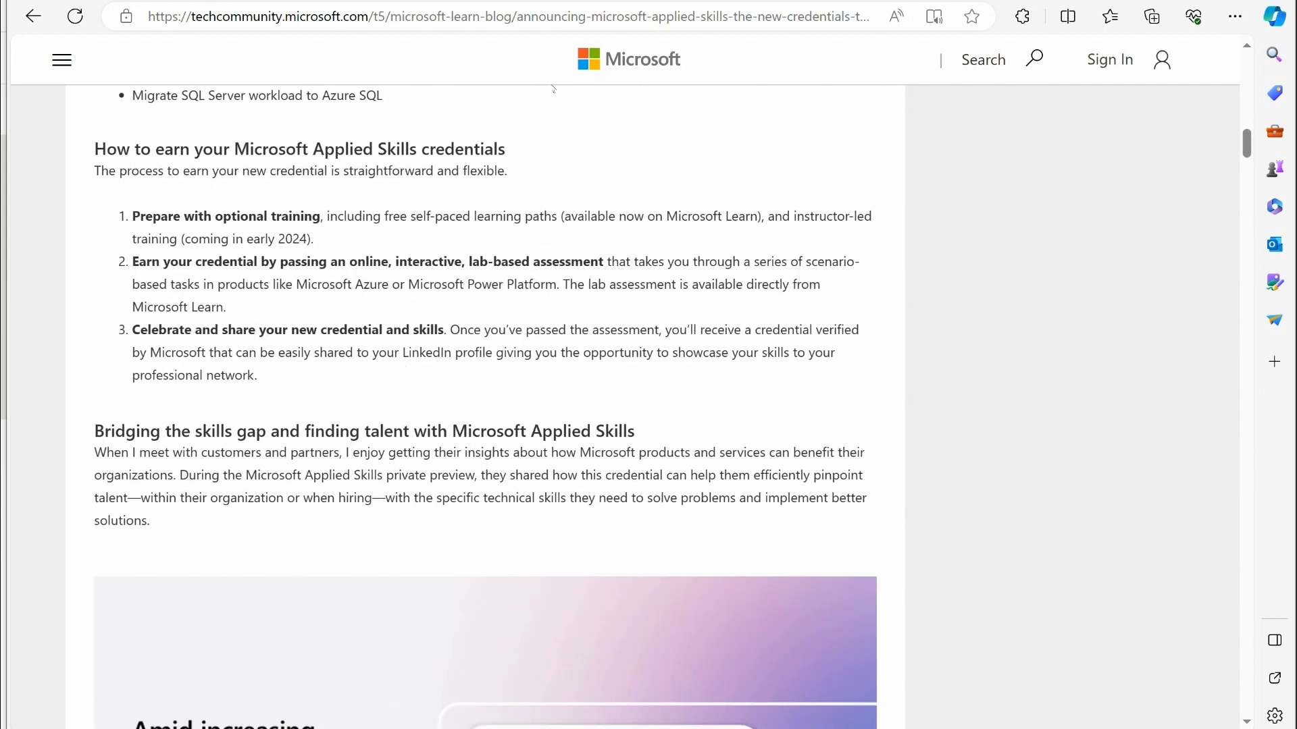